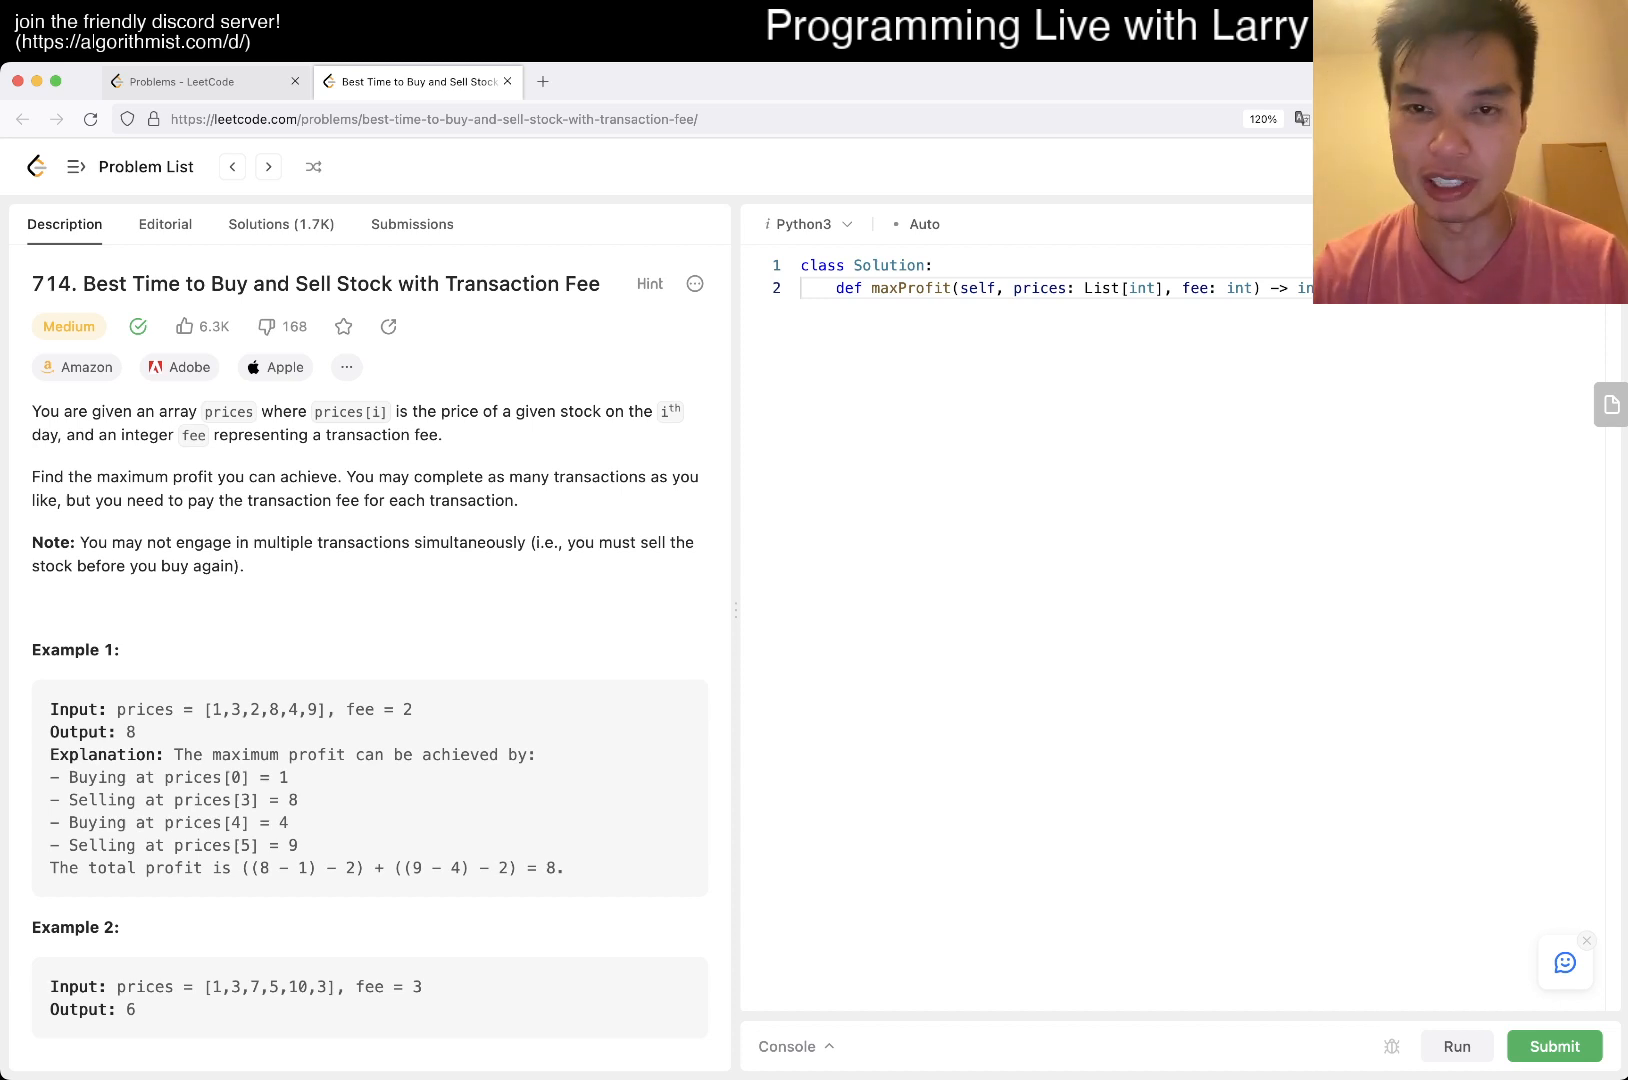
# - Define buy(day) with a comment about not holding a stock and the base case if day == N
pyautogui.write('def buy')
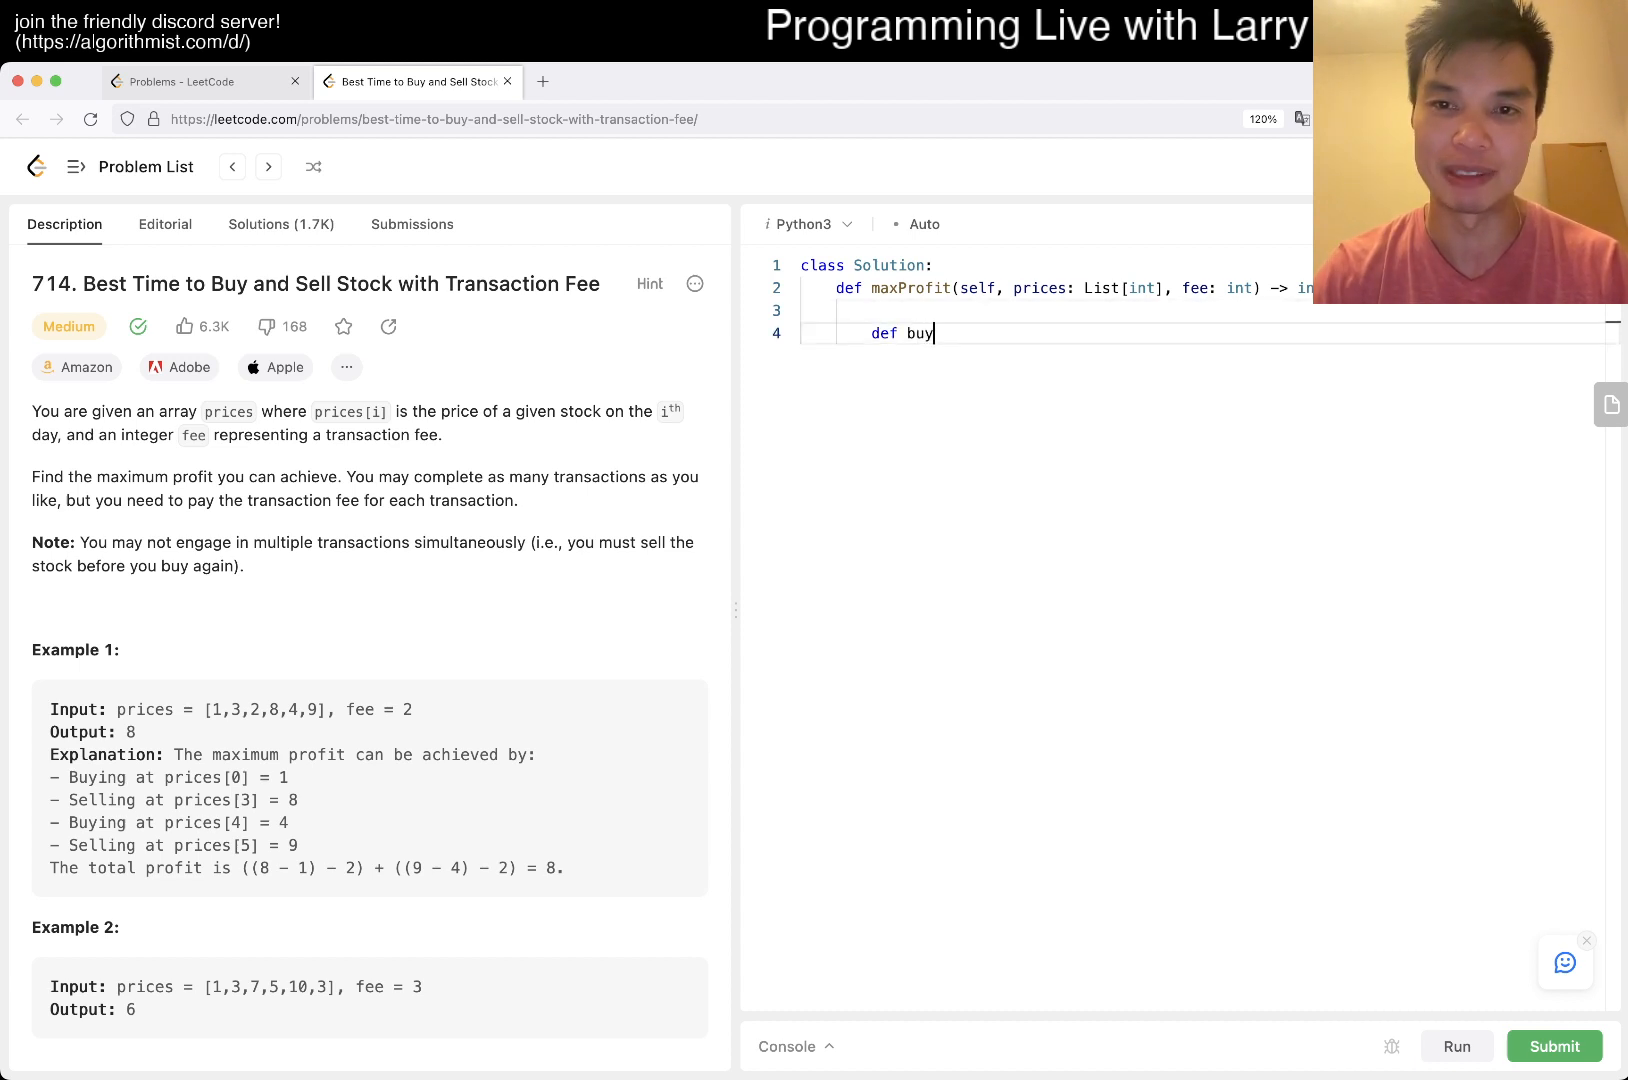
pyautogui.write('()')
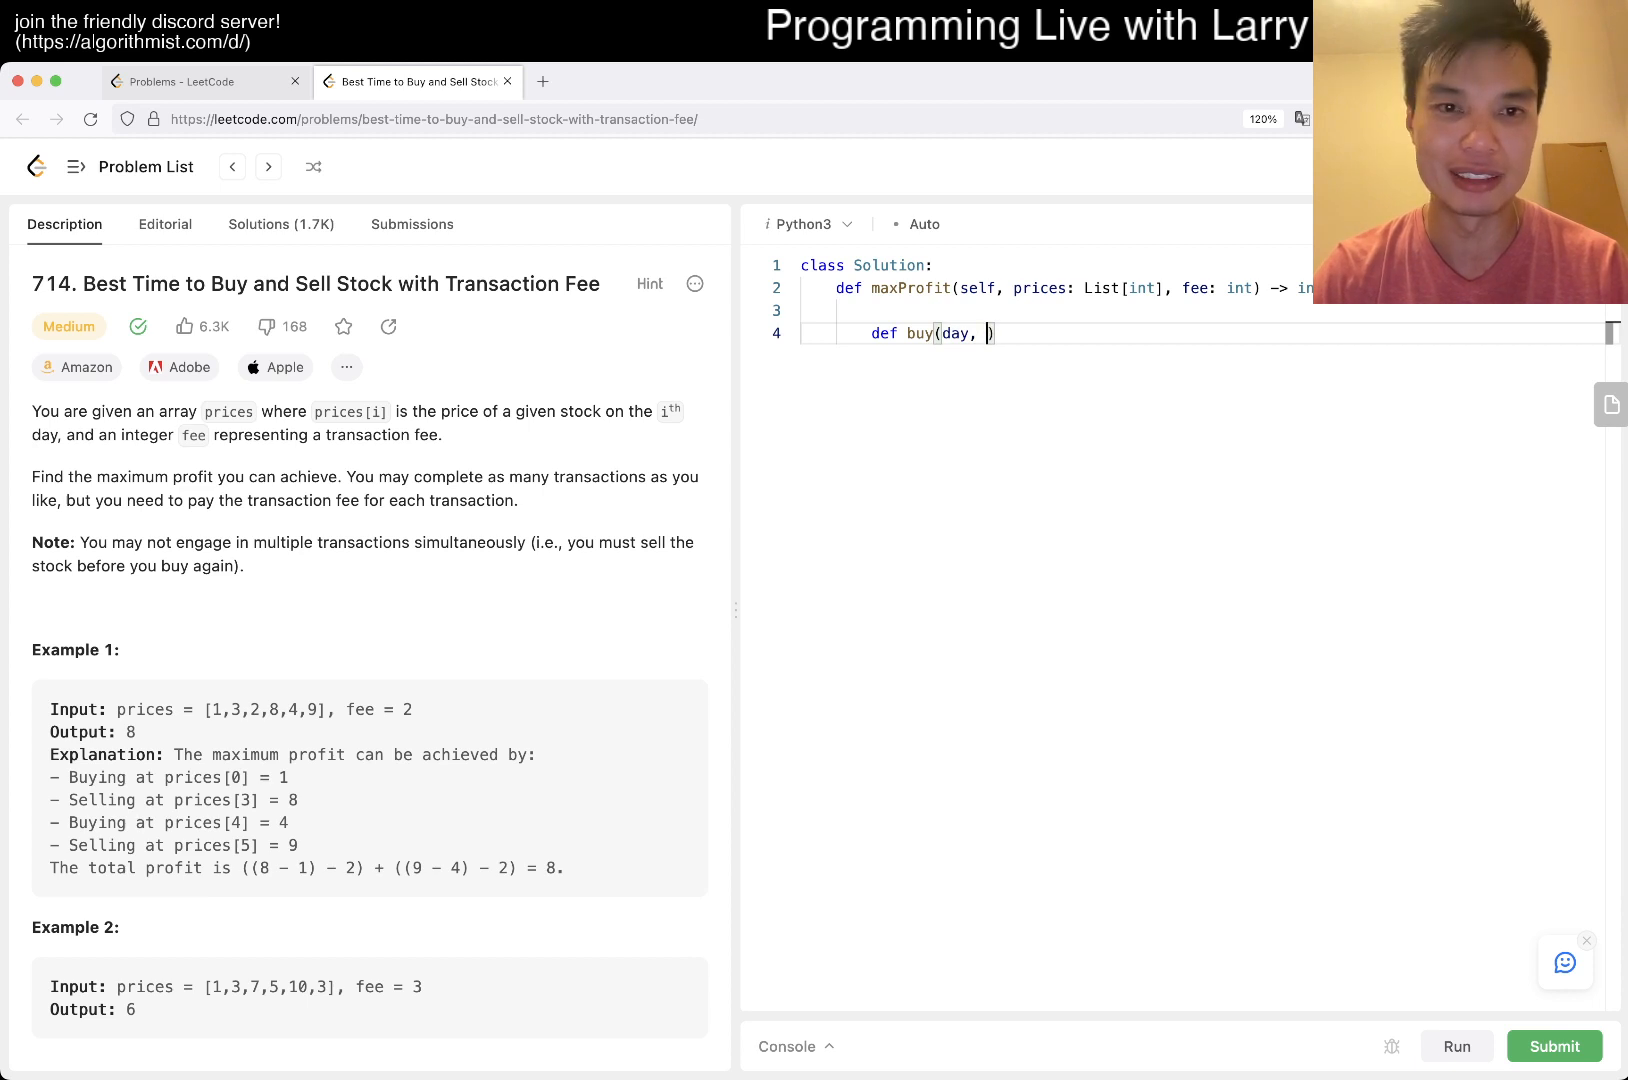
pyautogui.write('):')
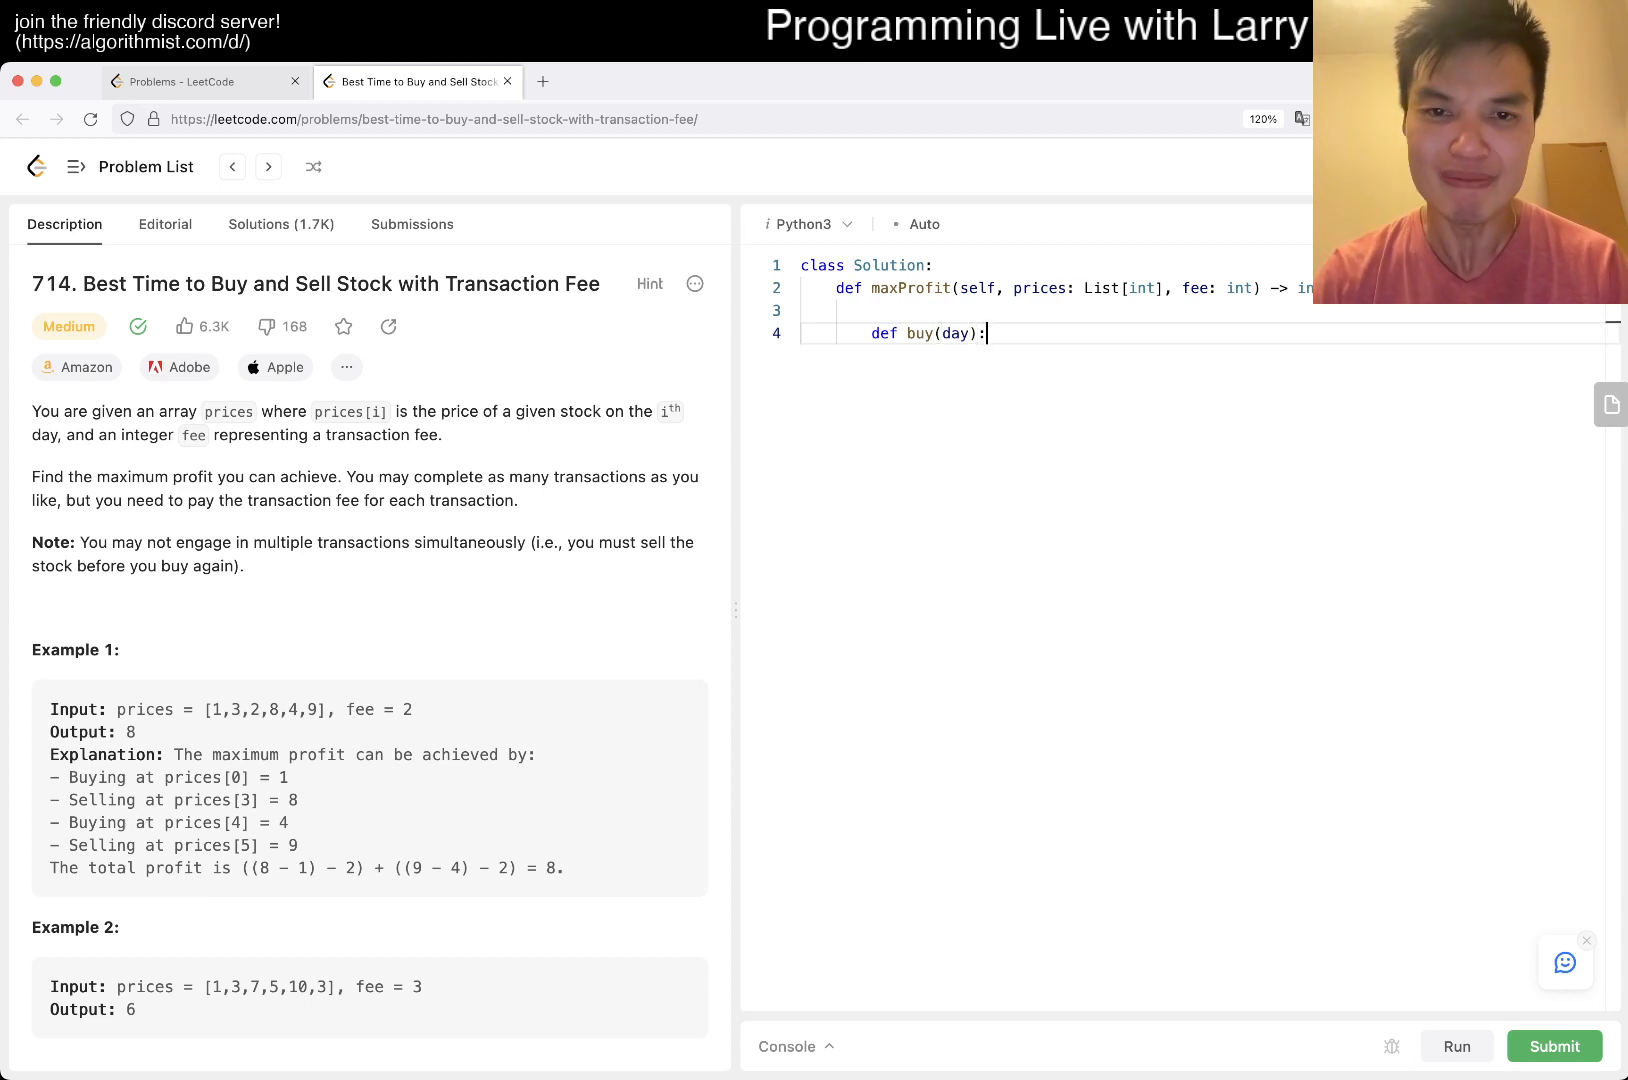
pyautogui.write('# we do')
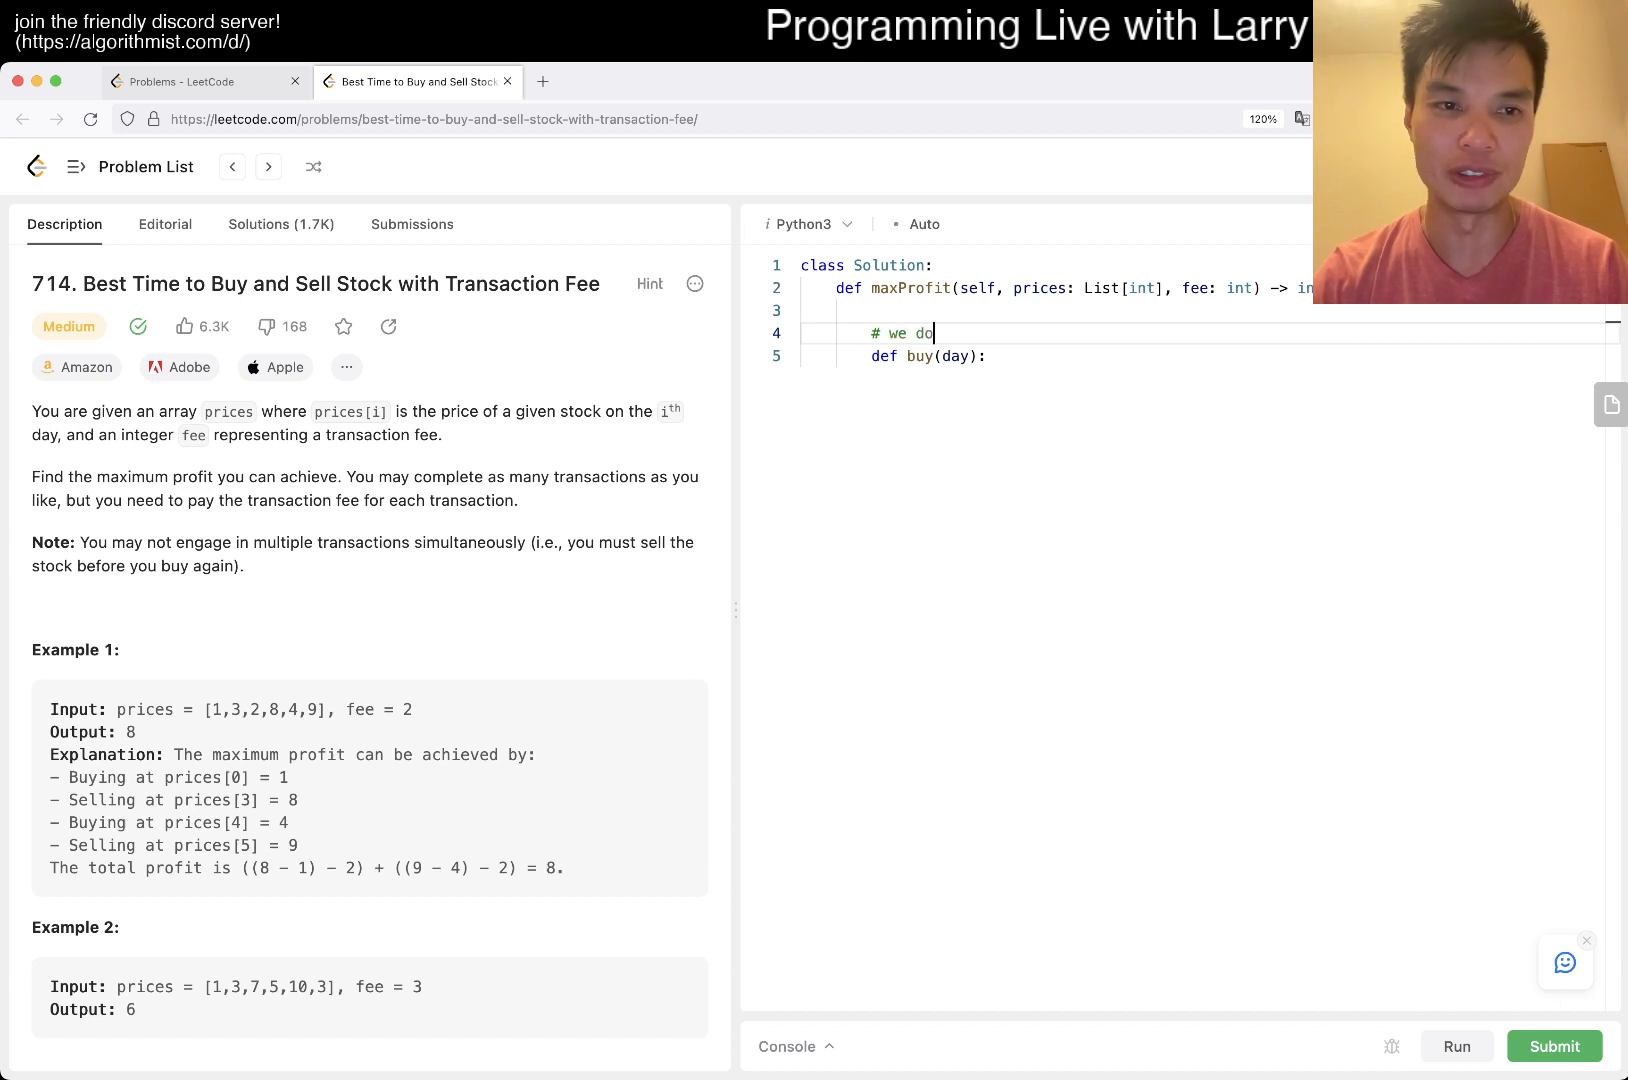
pyautogui.write('not hold a stock,')
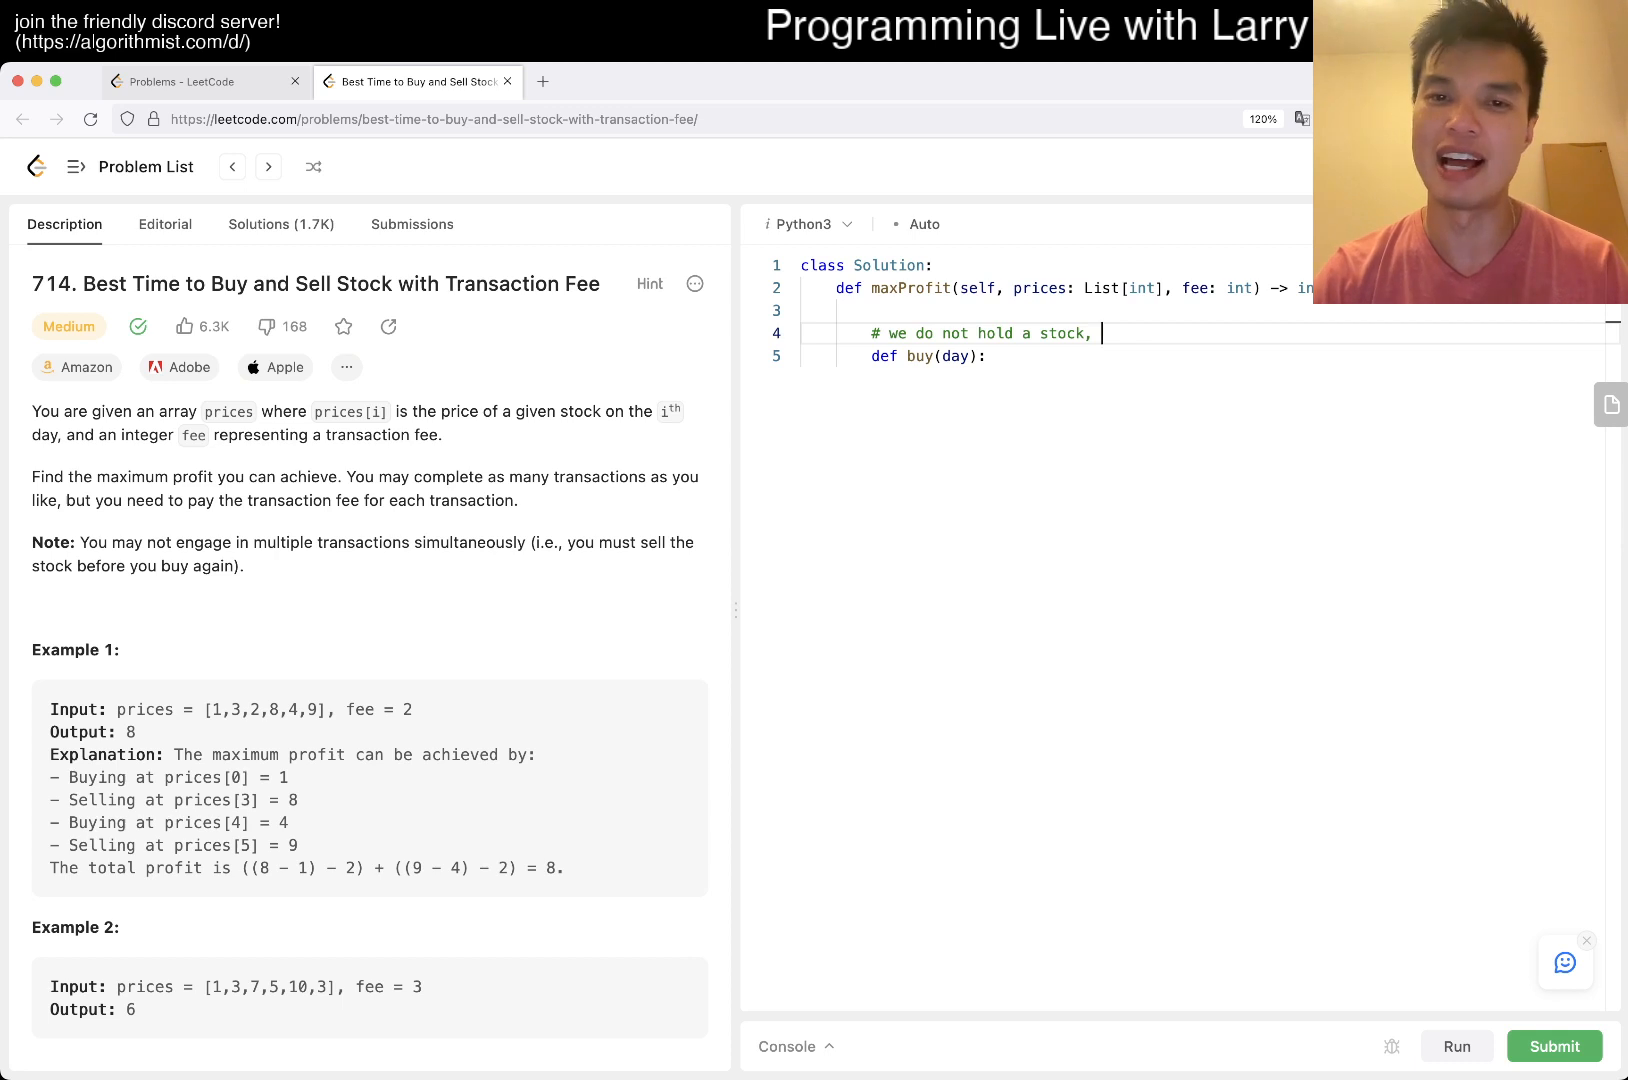
pyautogui.write('and on it')
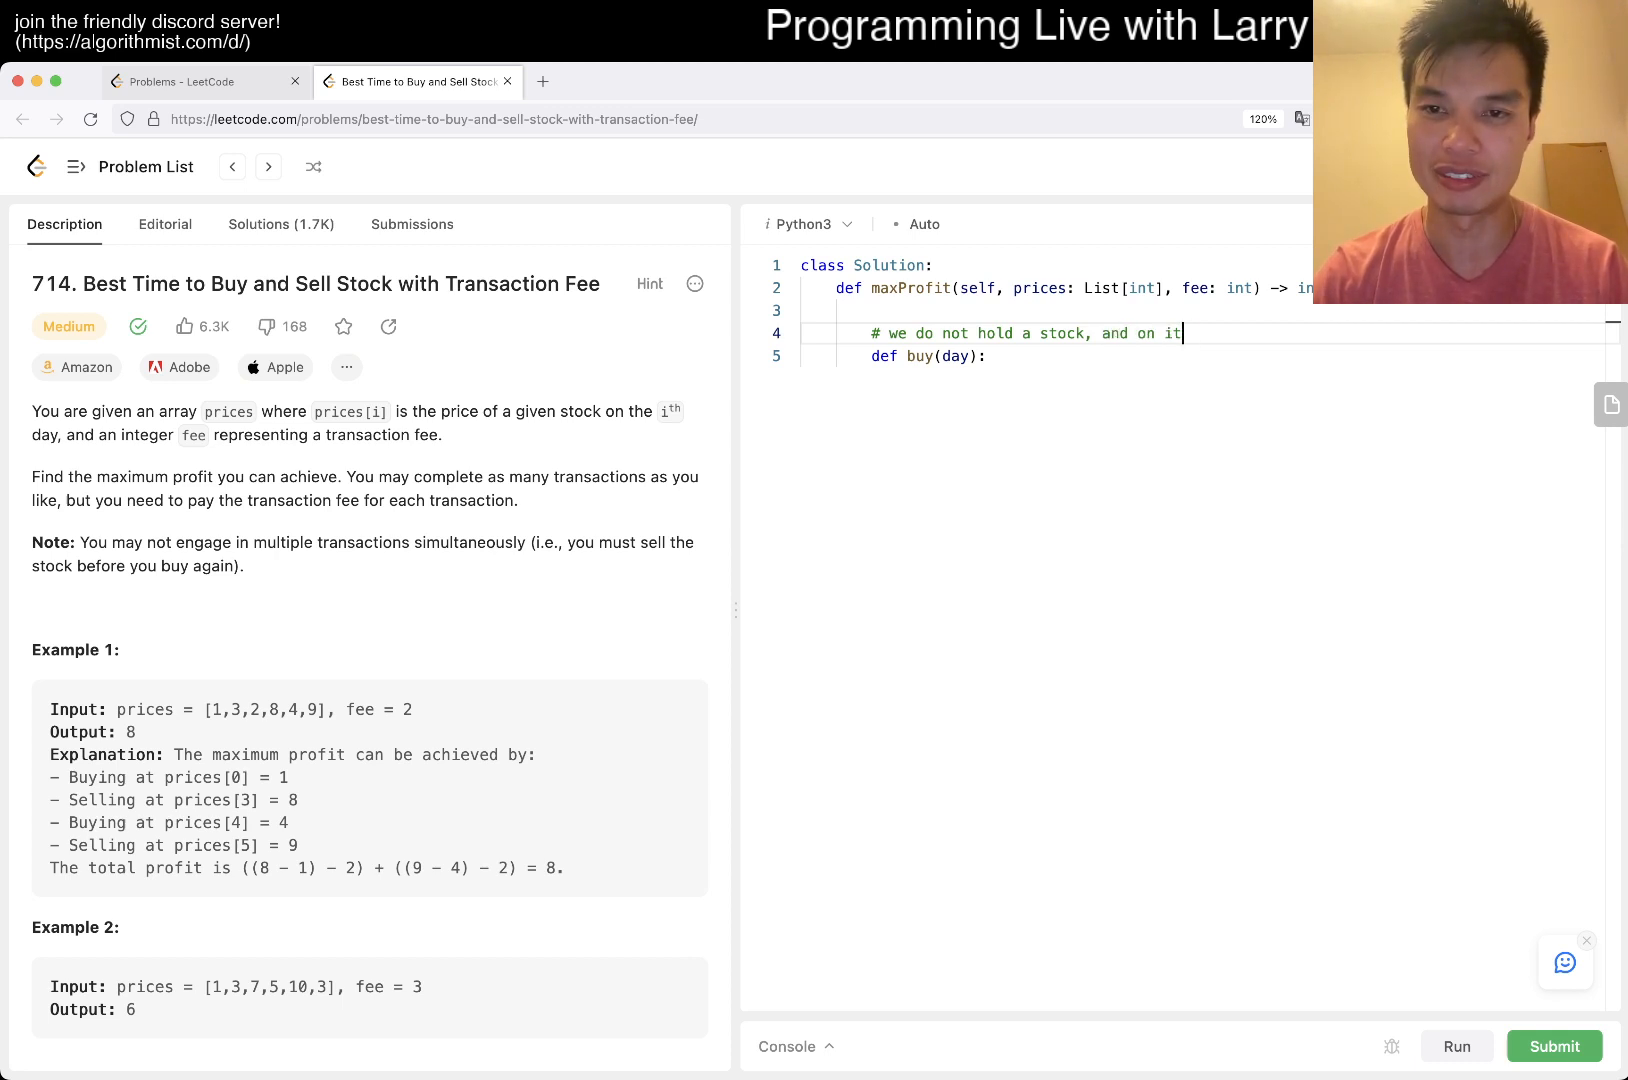
pyautogui.write('-th day')
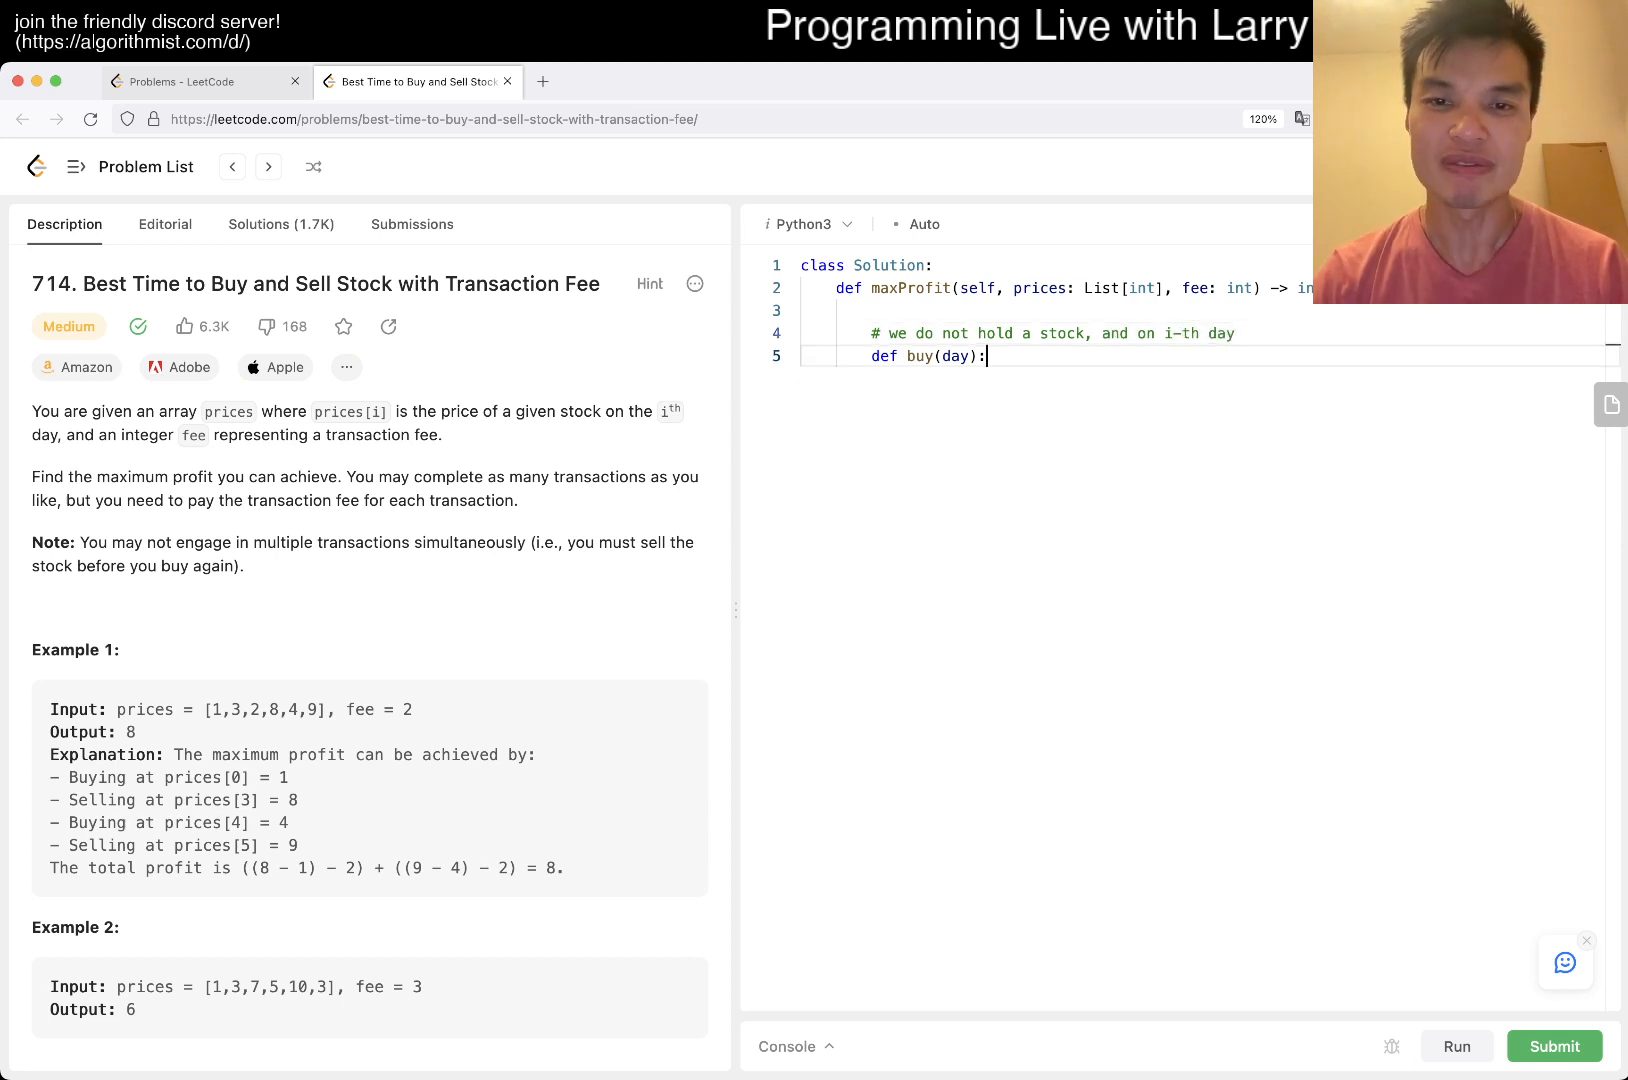
pyautogui.write(', we can choose to buy')
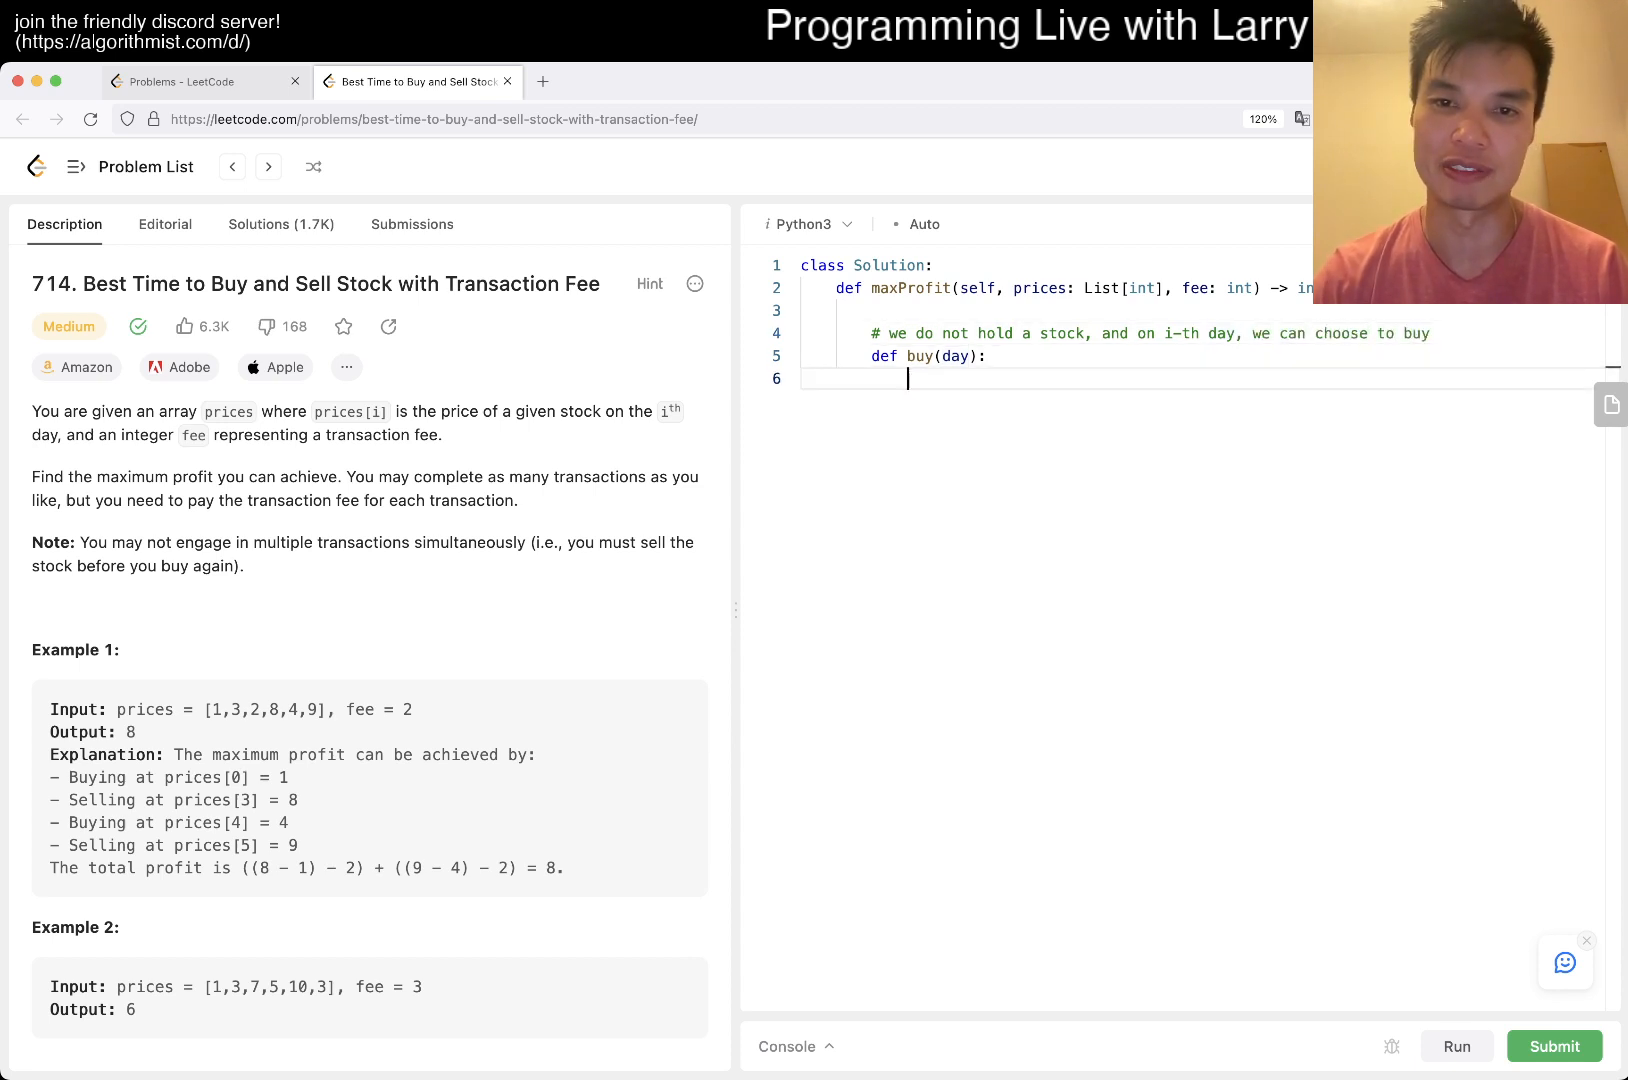
pyautogui.write('if day == N:')
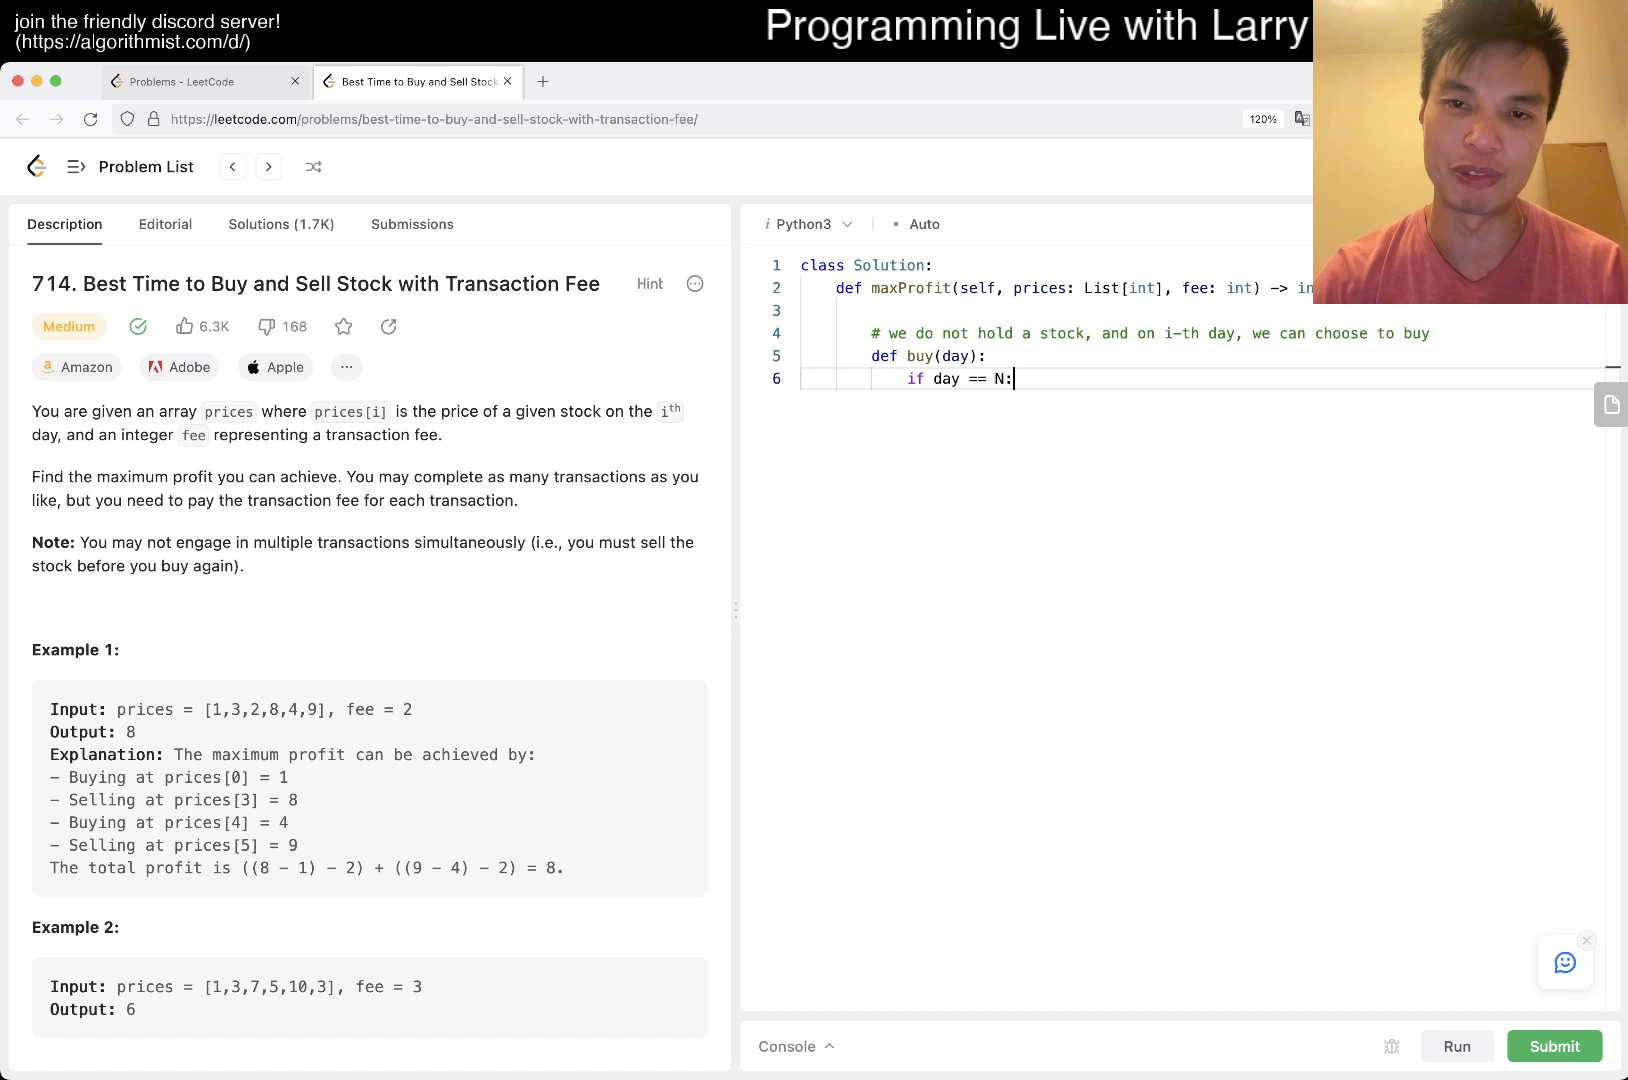
# - Add N = len(prices) so the helpers know the number of days
pyautogui.write('N = pr')
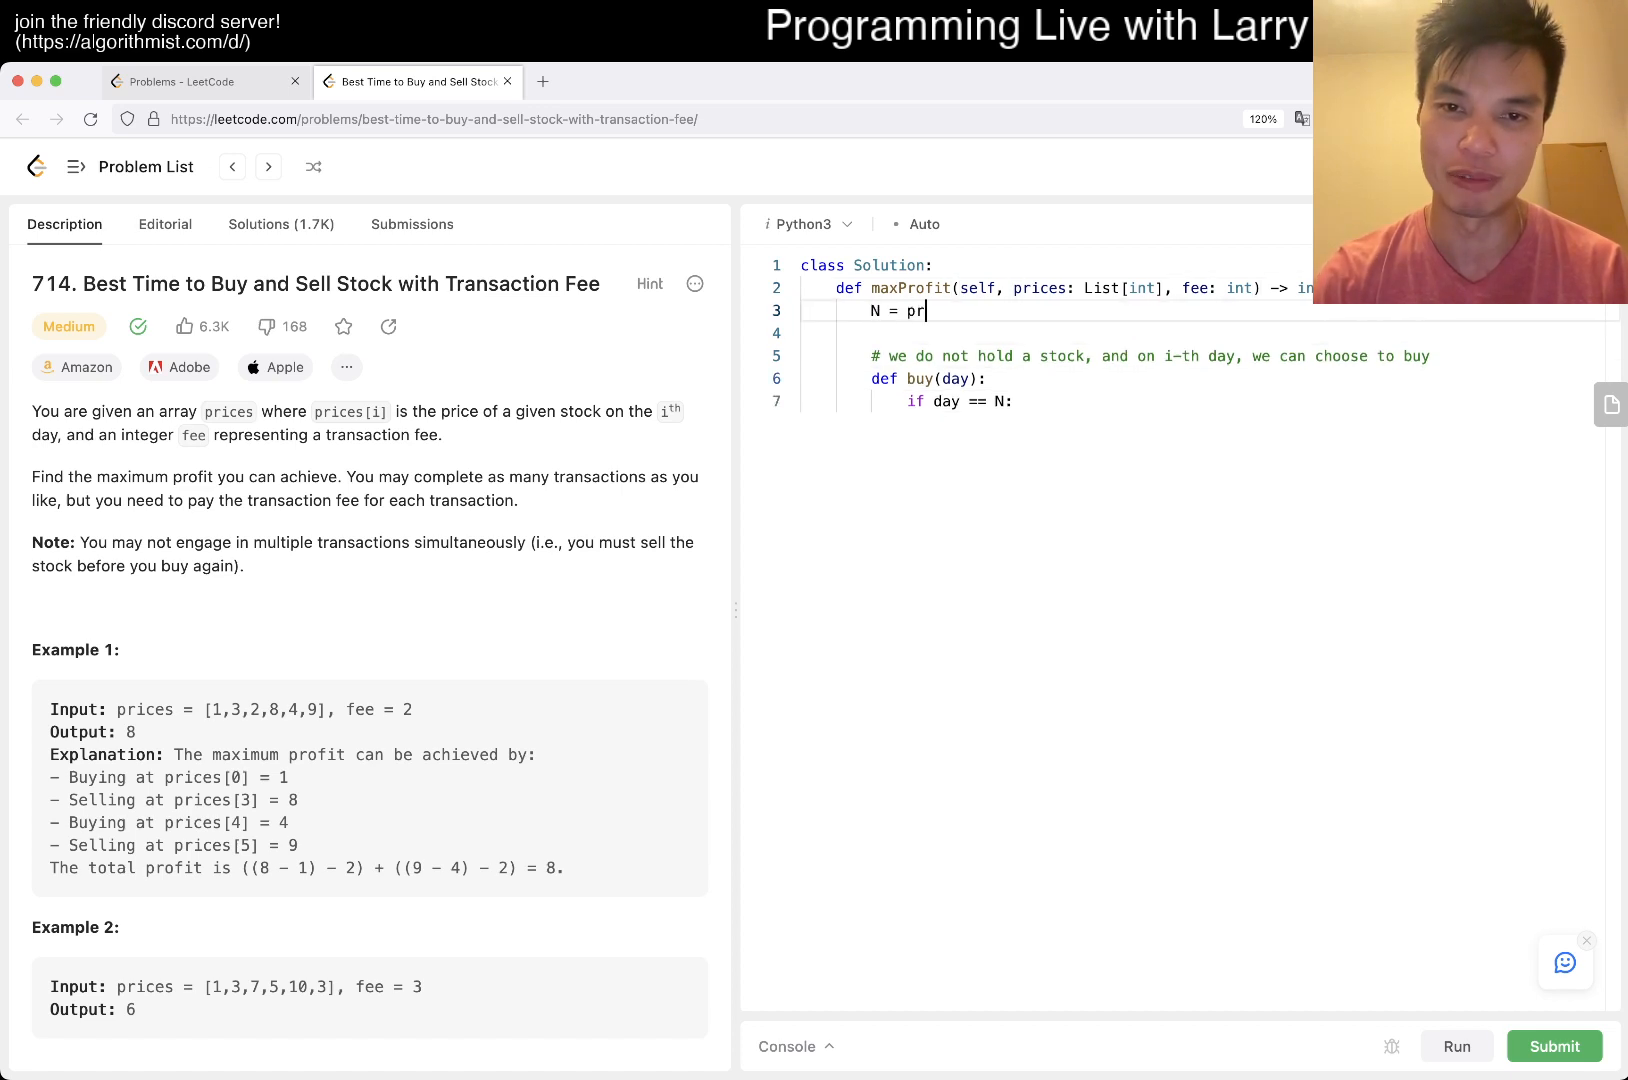
pyautogui.write('le')
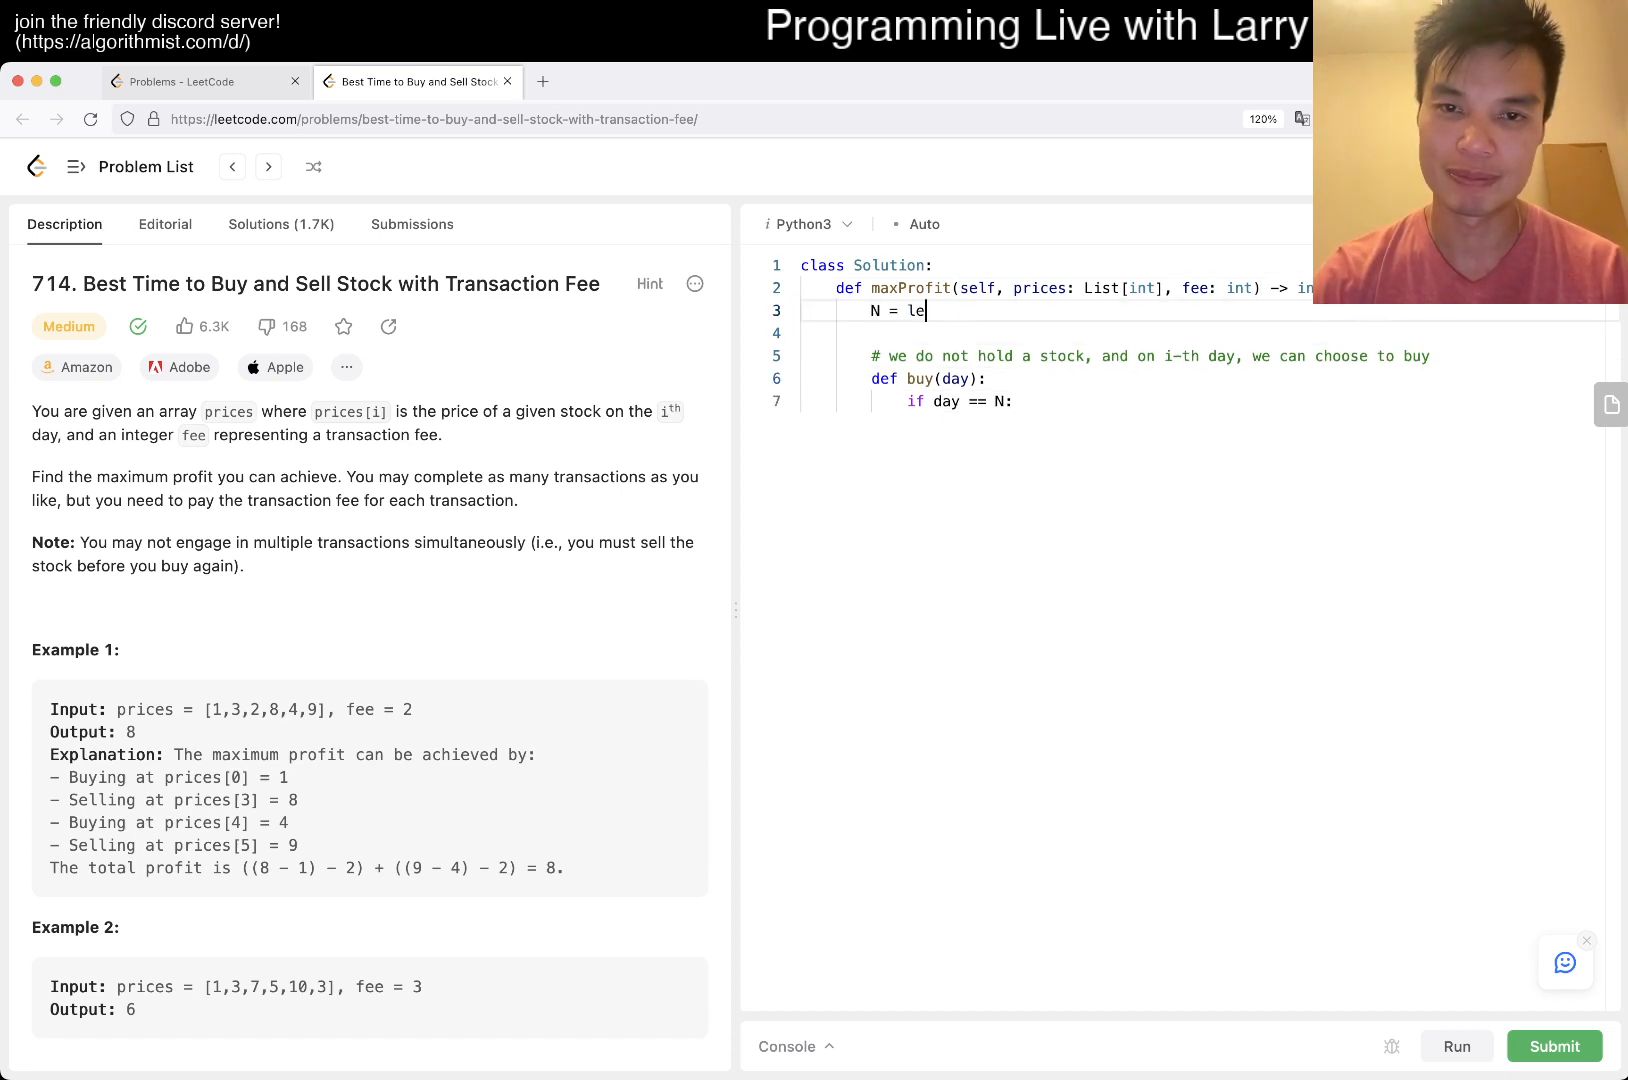
pyautogui.write('n(pric)')
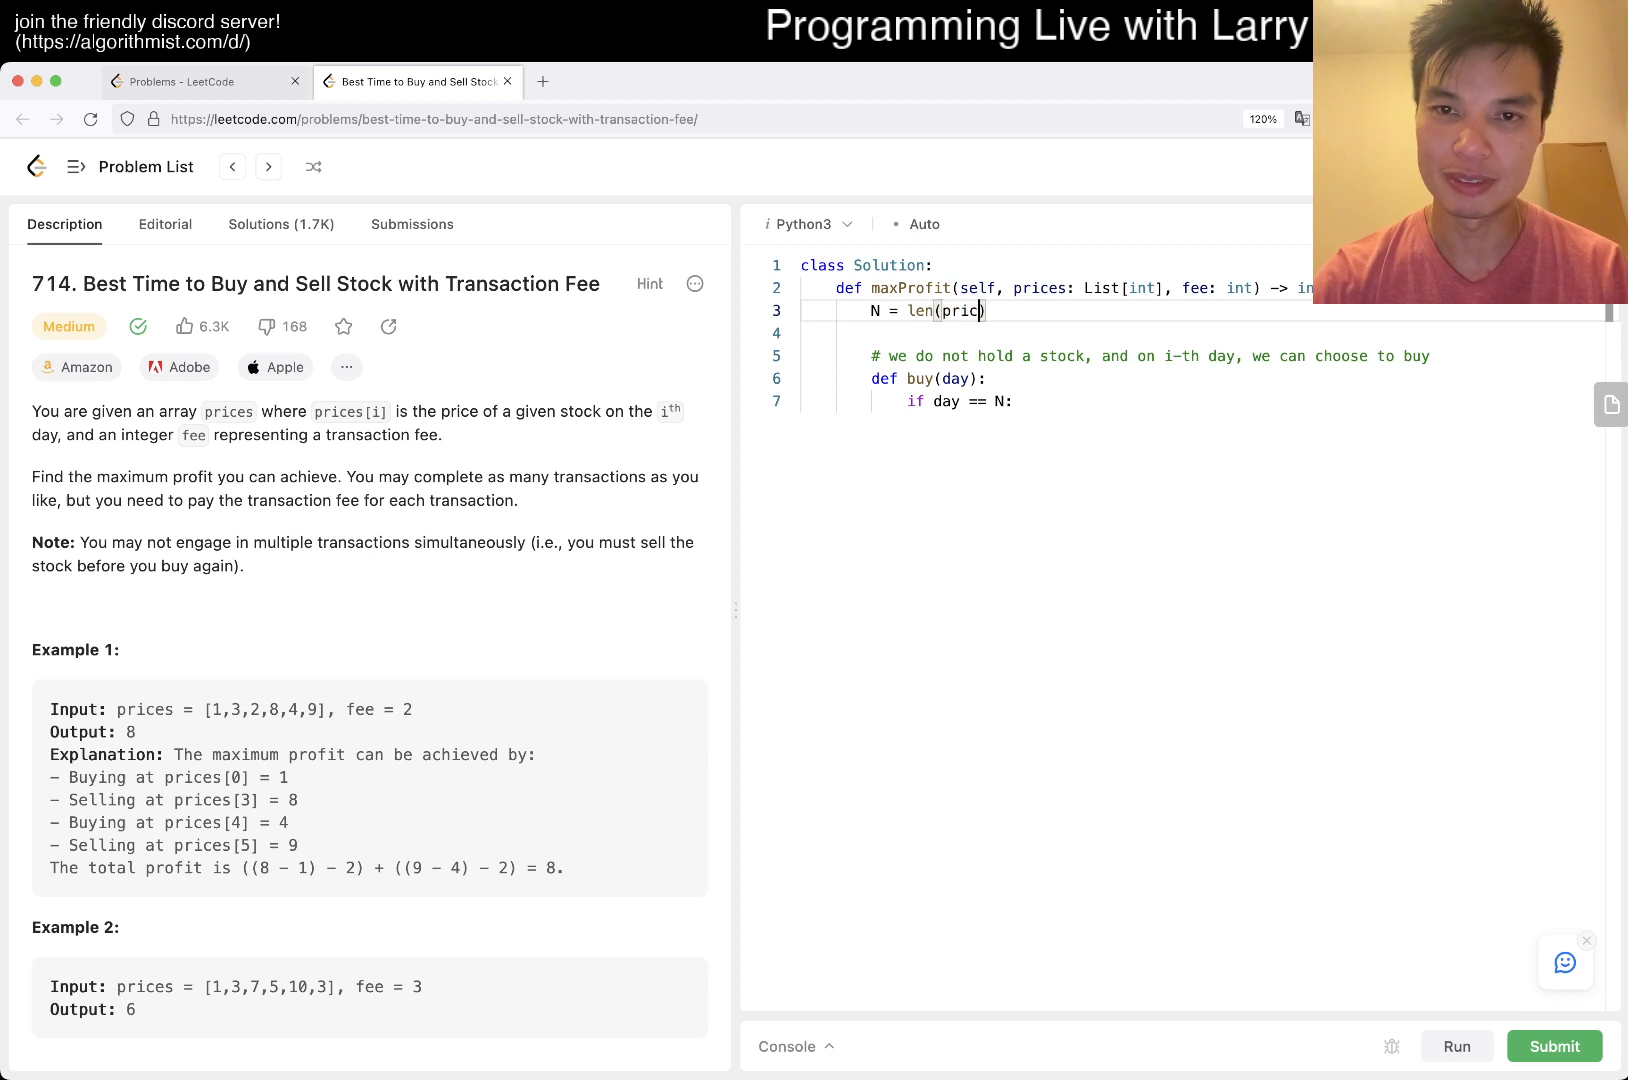
pyautogui.write('es)')
pyautogui.write('return 0')
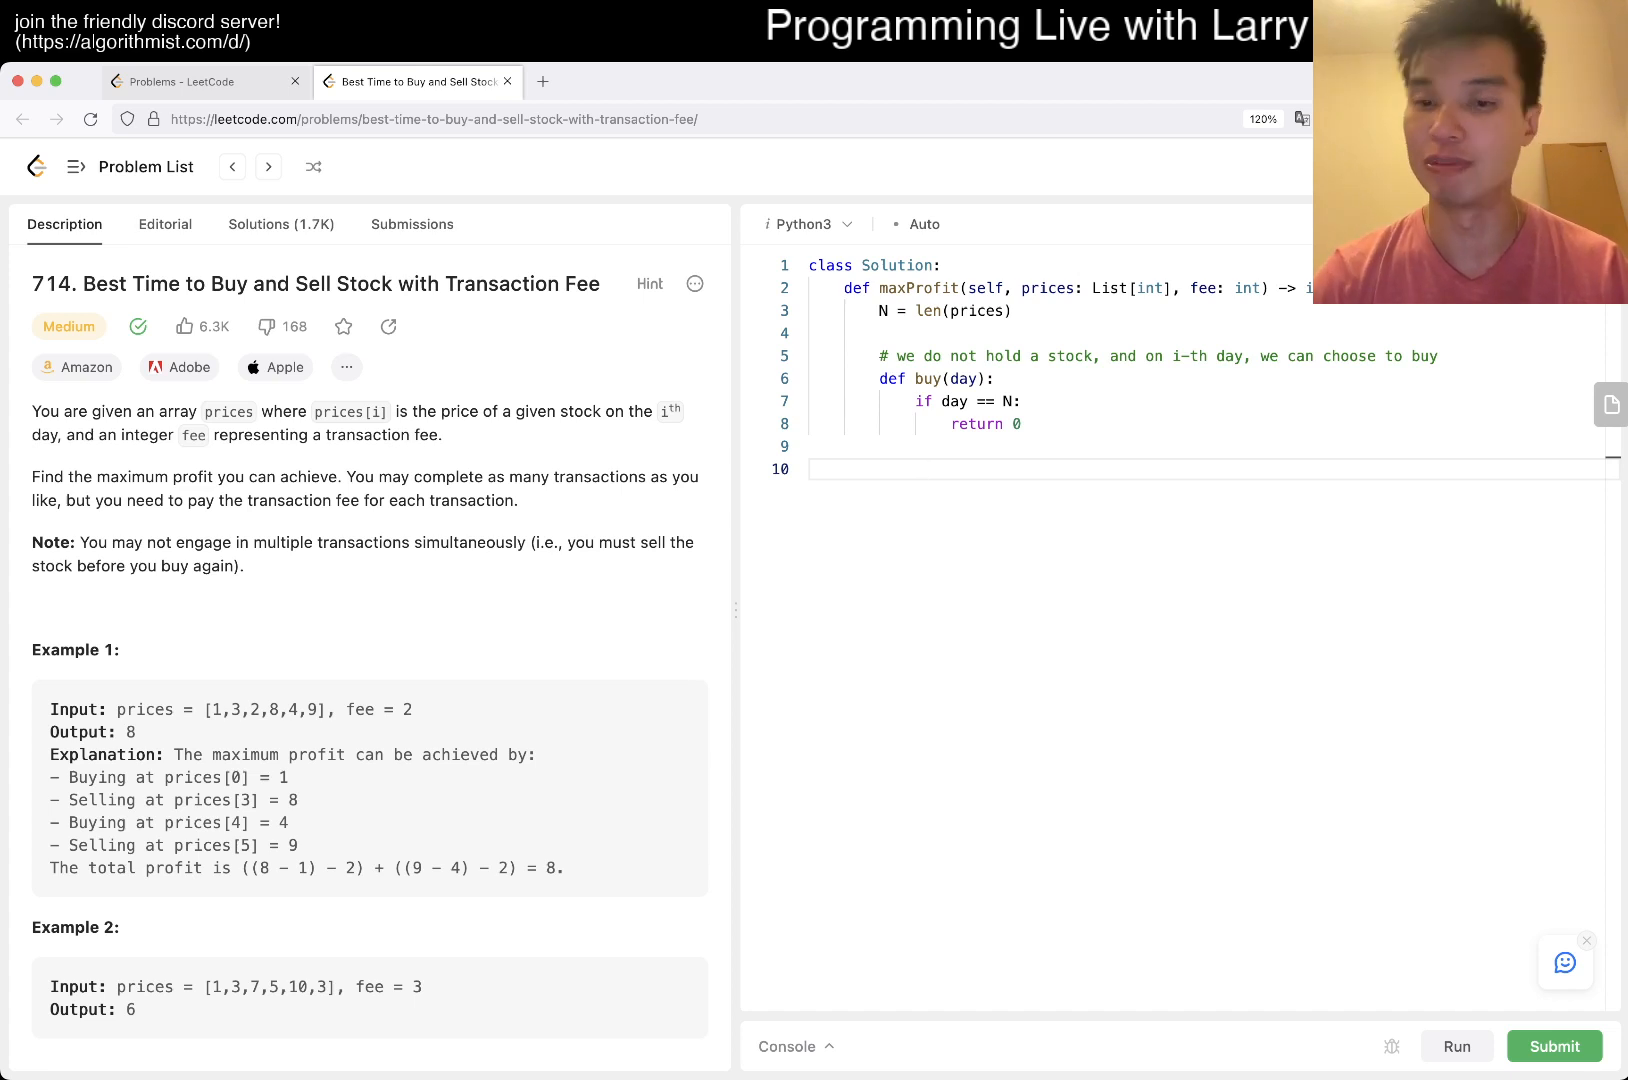
# - Compute buying as sell(day + 1) minus prices[day], with a comment about buying today
pyautogui.write('bu')
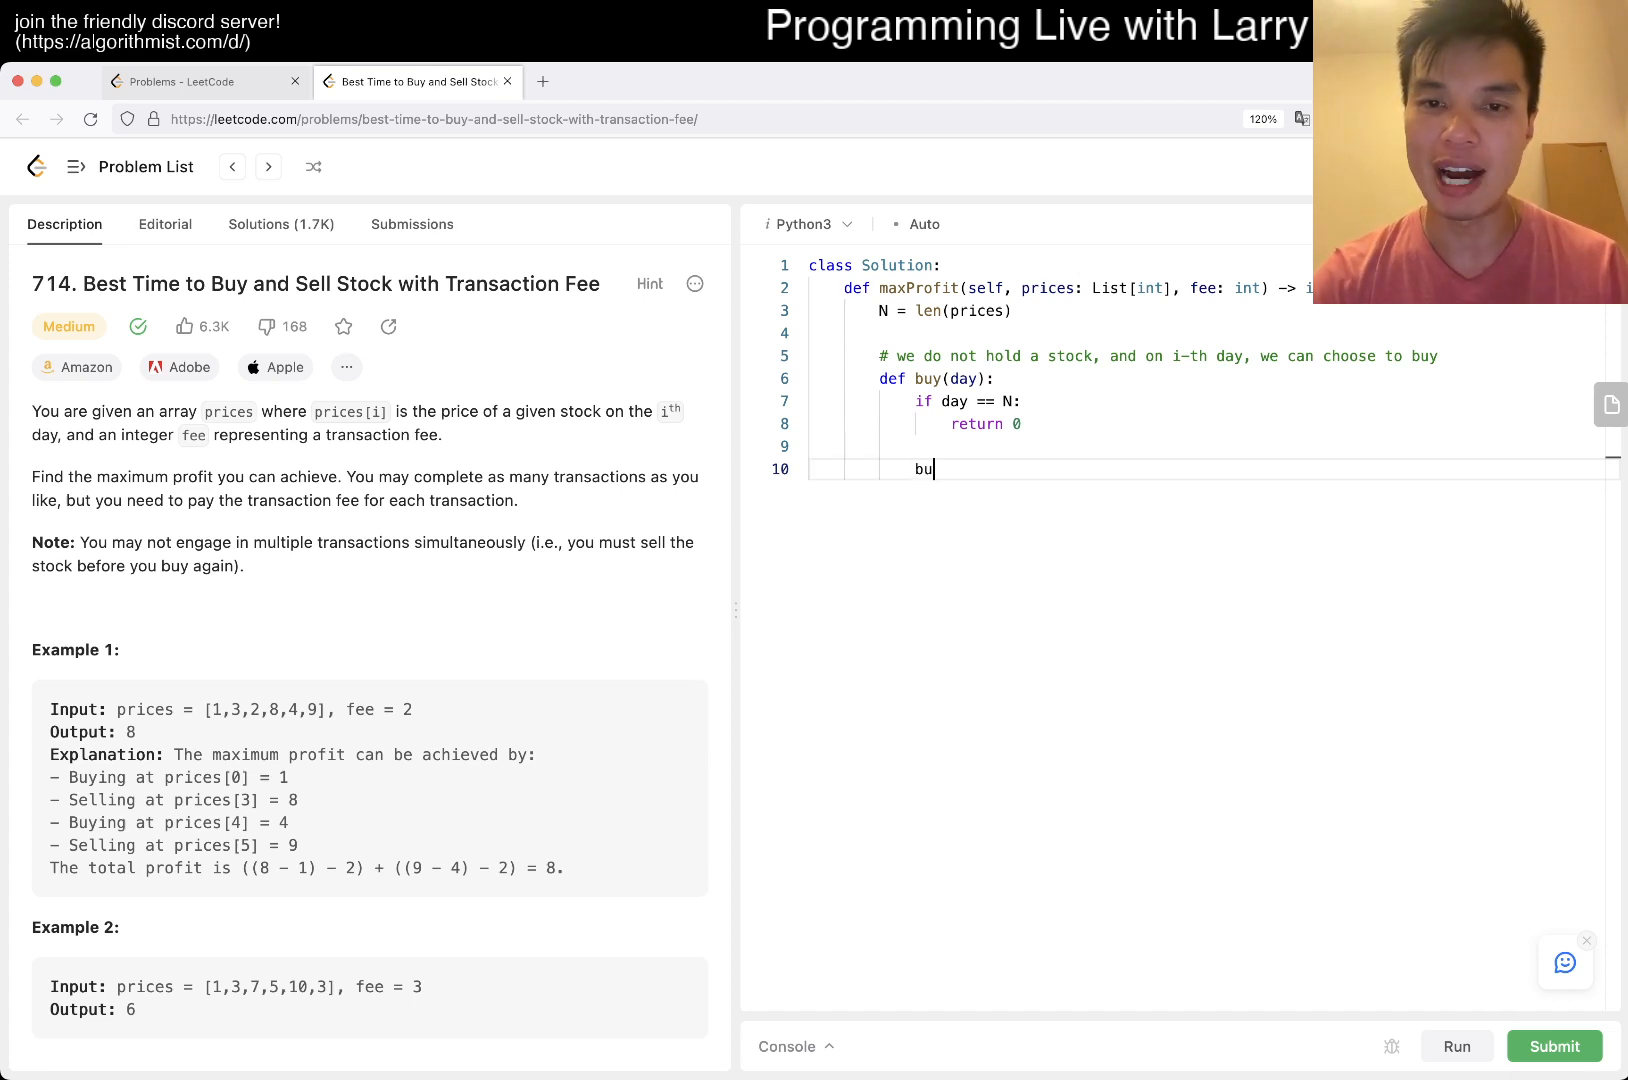
pyautogui.write('y()')
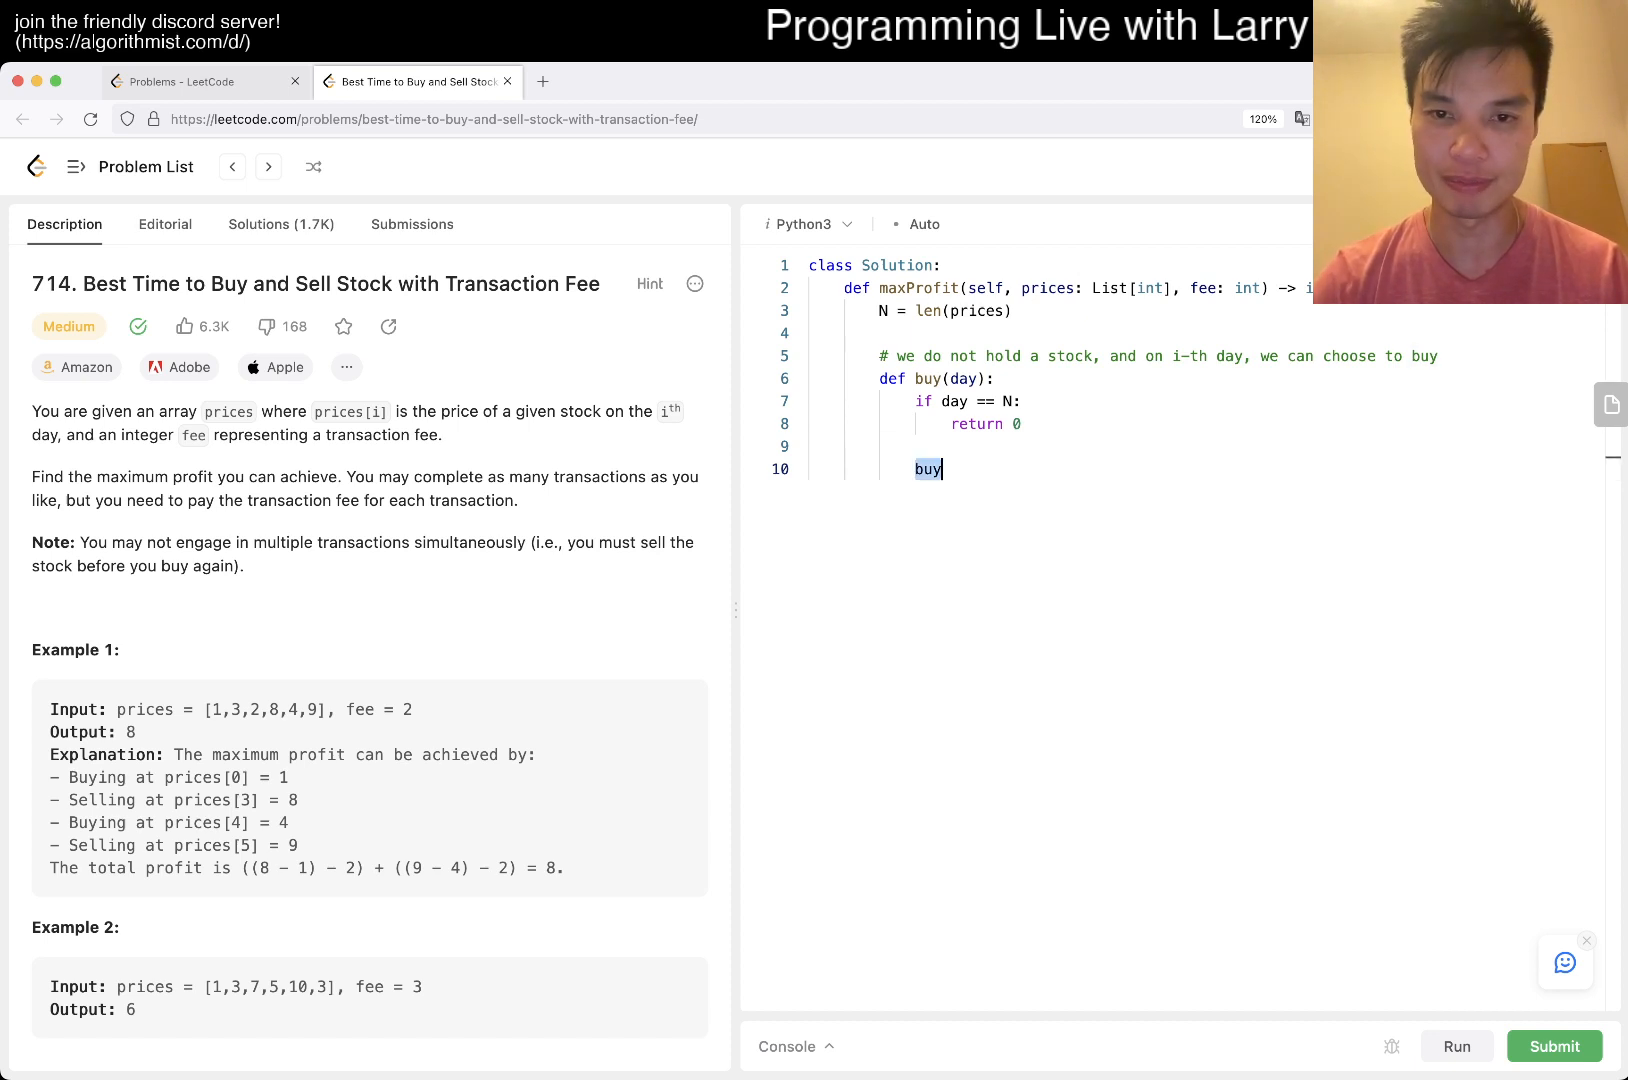
pyautogui.write('# we buy the')
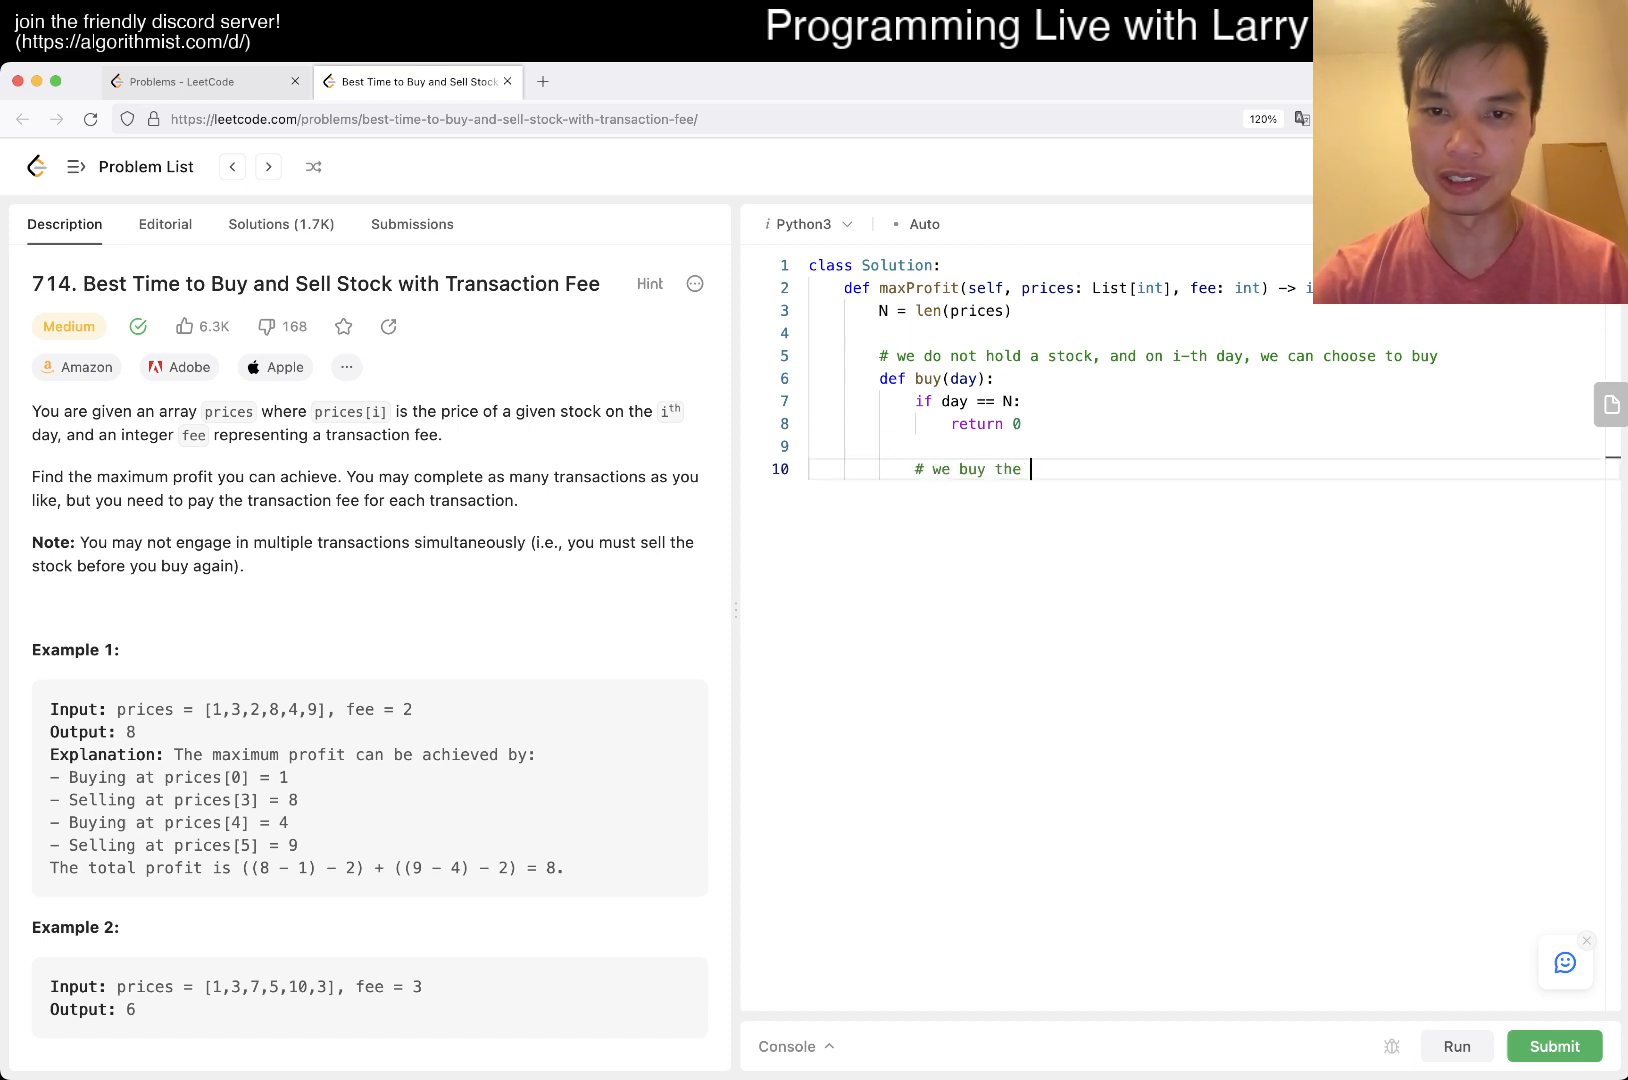
pyautogui.write('stock today')
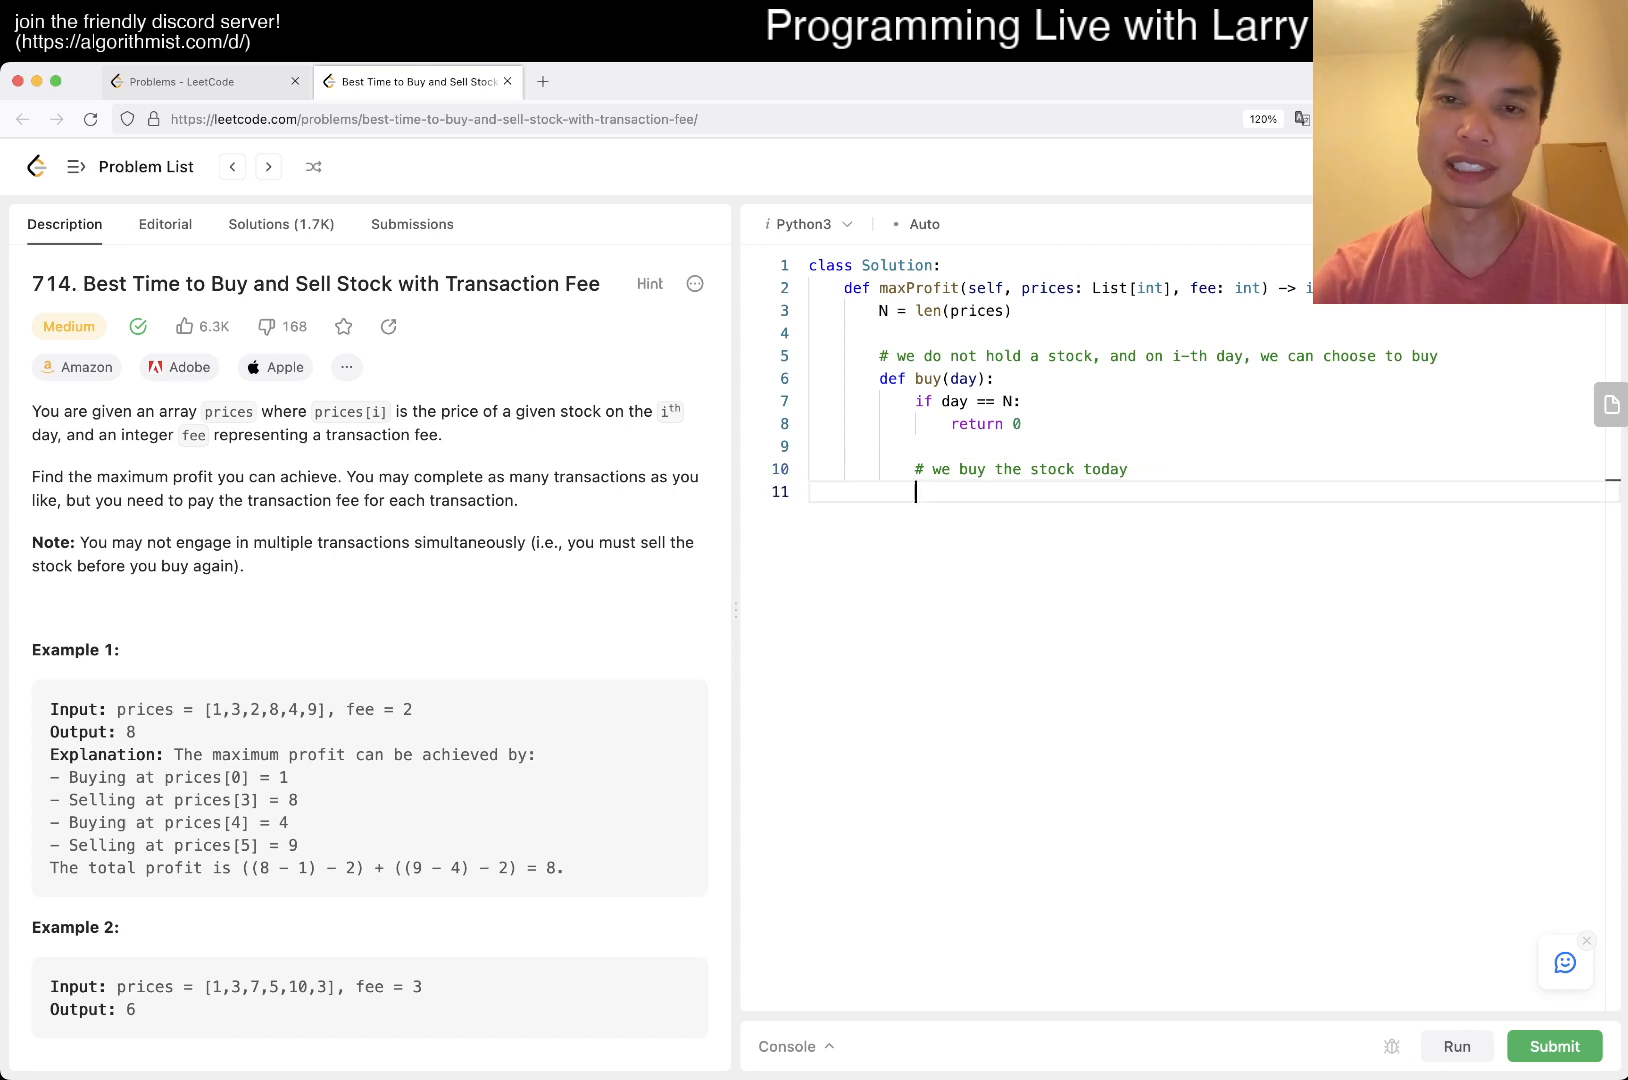
pyautogui.write('prcic')
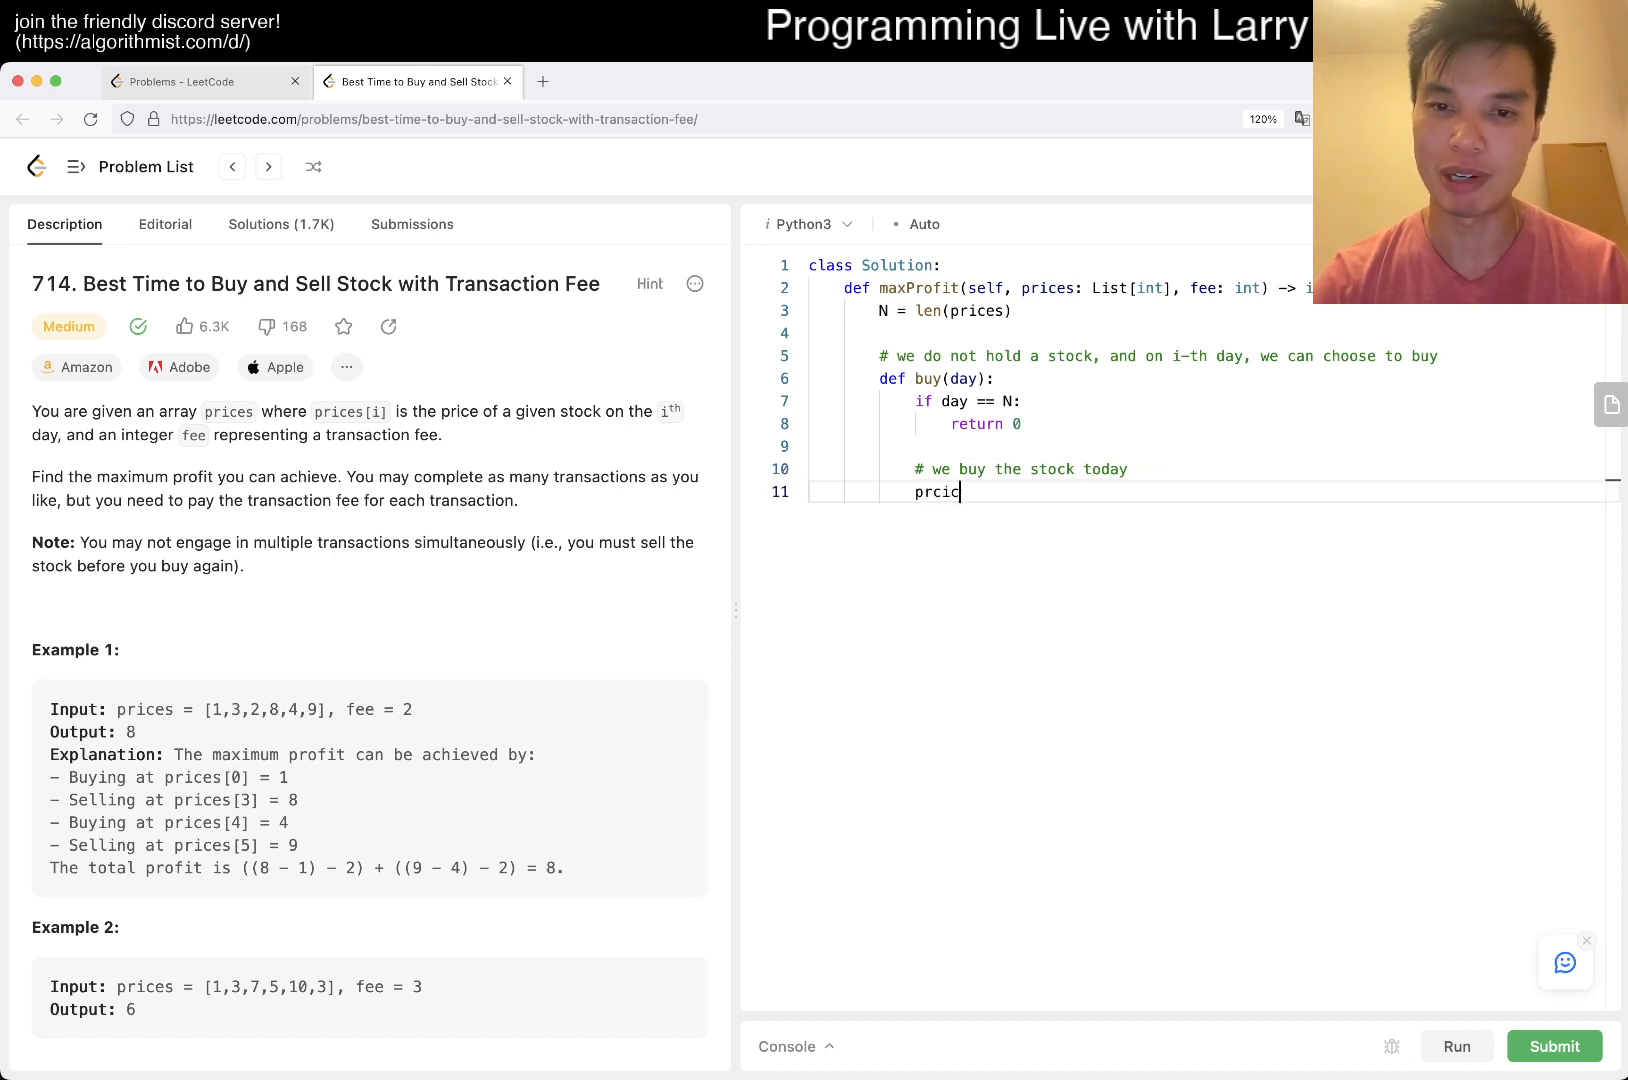
pyautogui.write('prices[day] + fee')
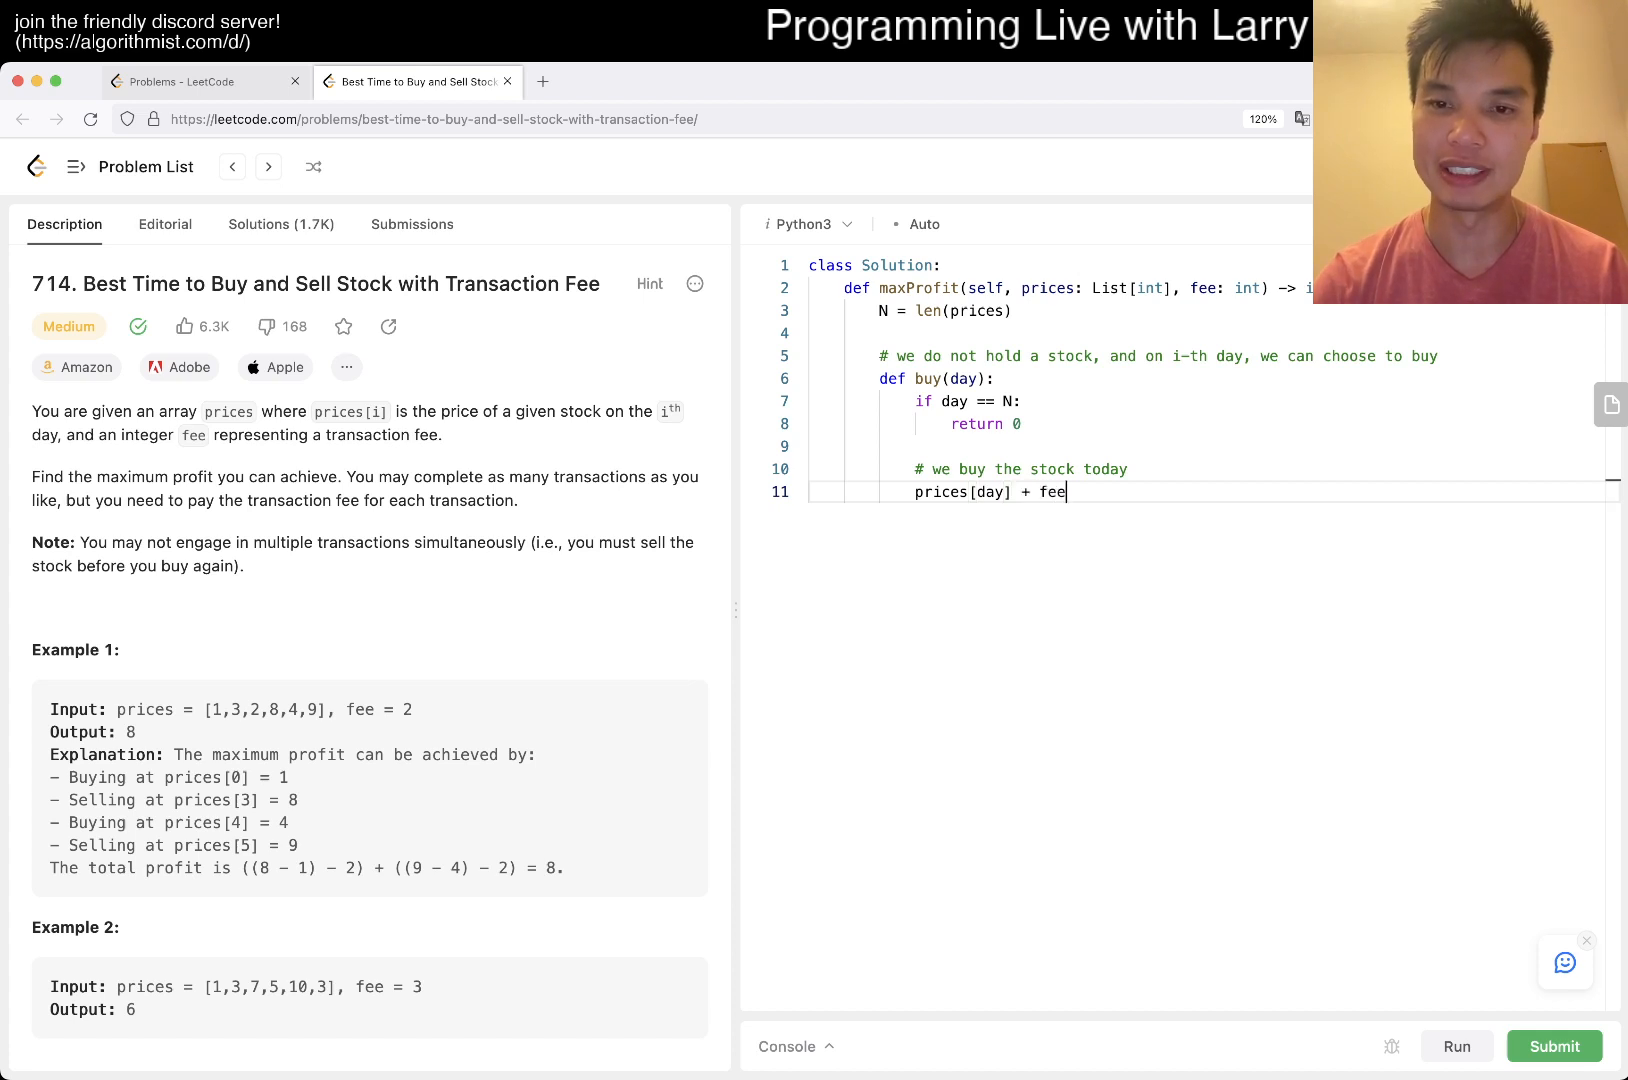
pyautogui.write('(')
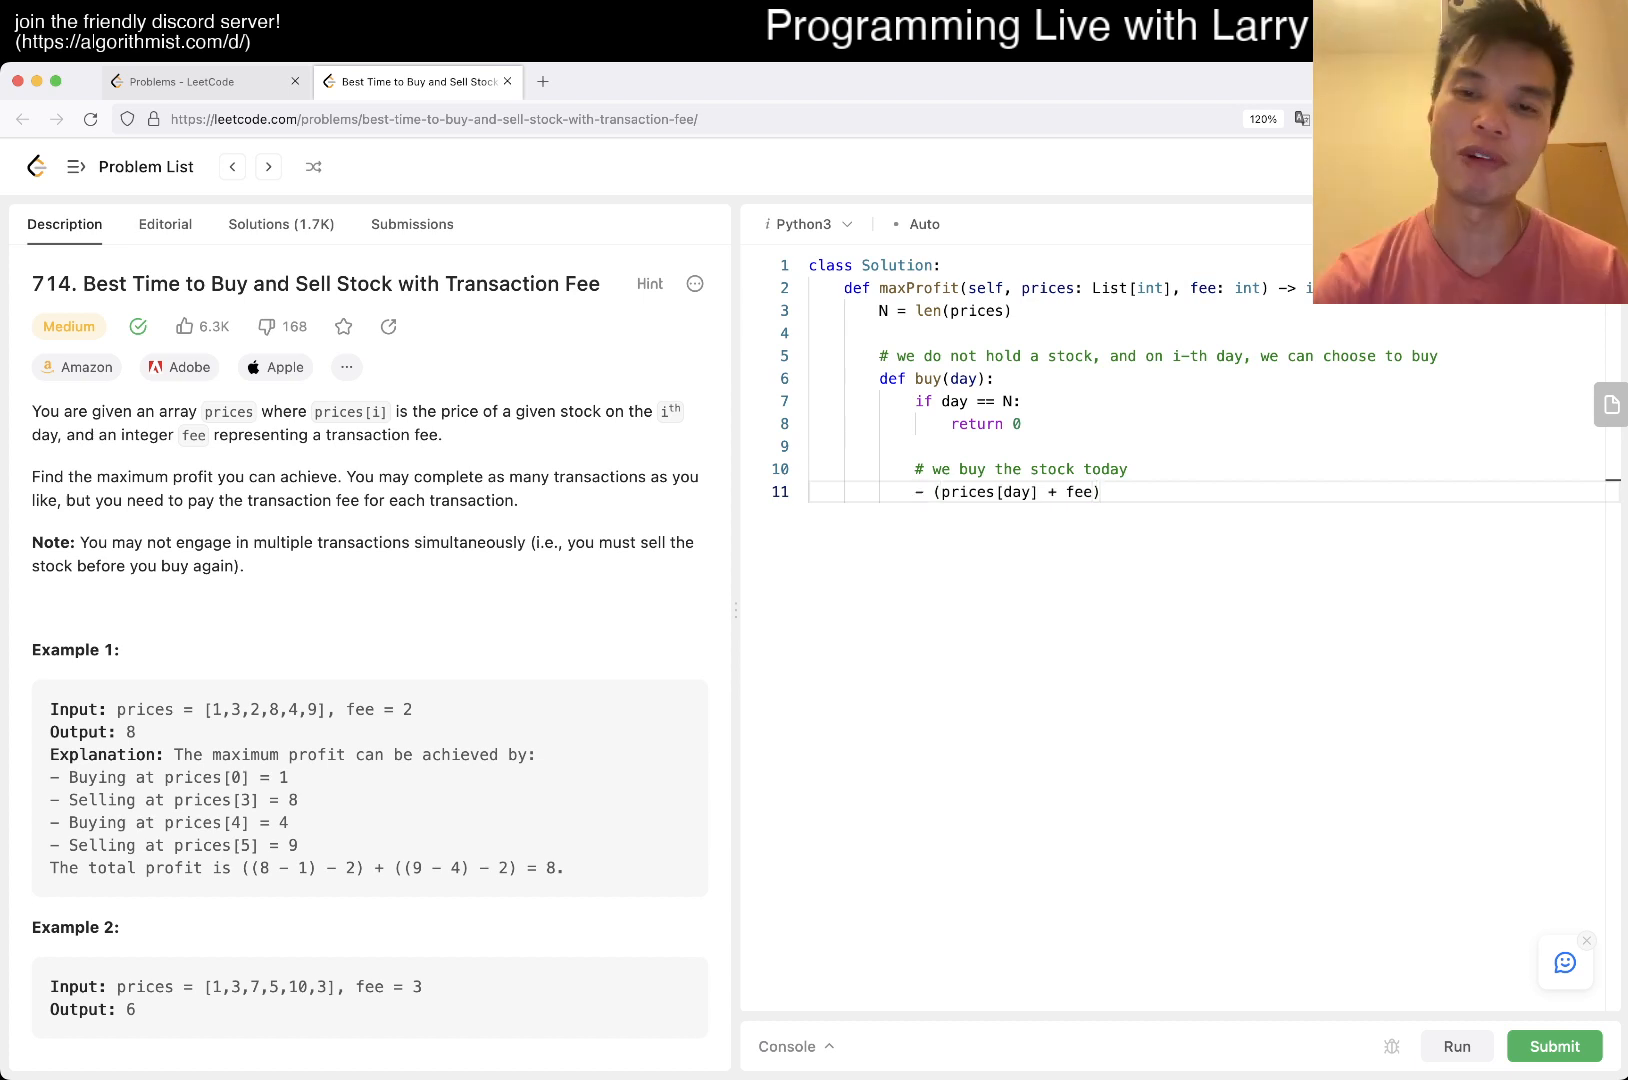
pyautogui.write('sell(day)')
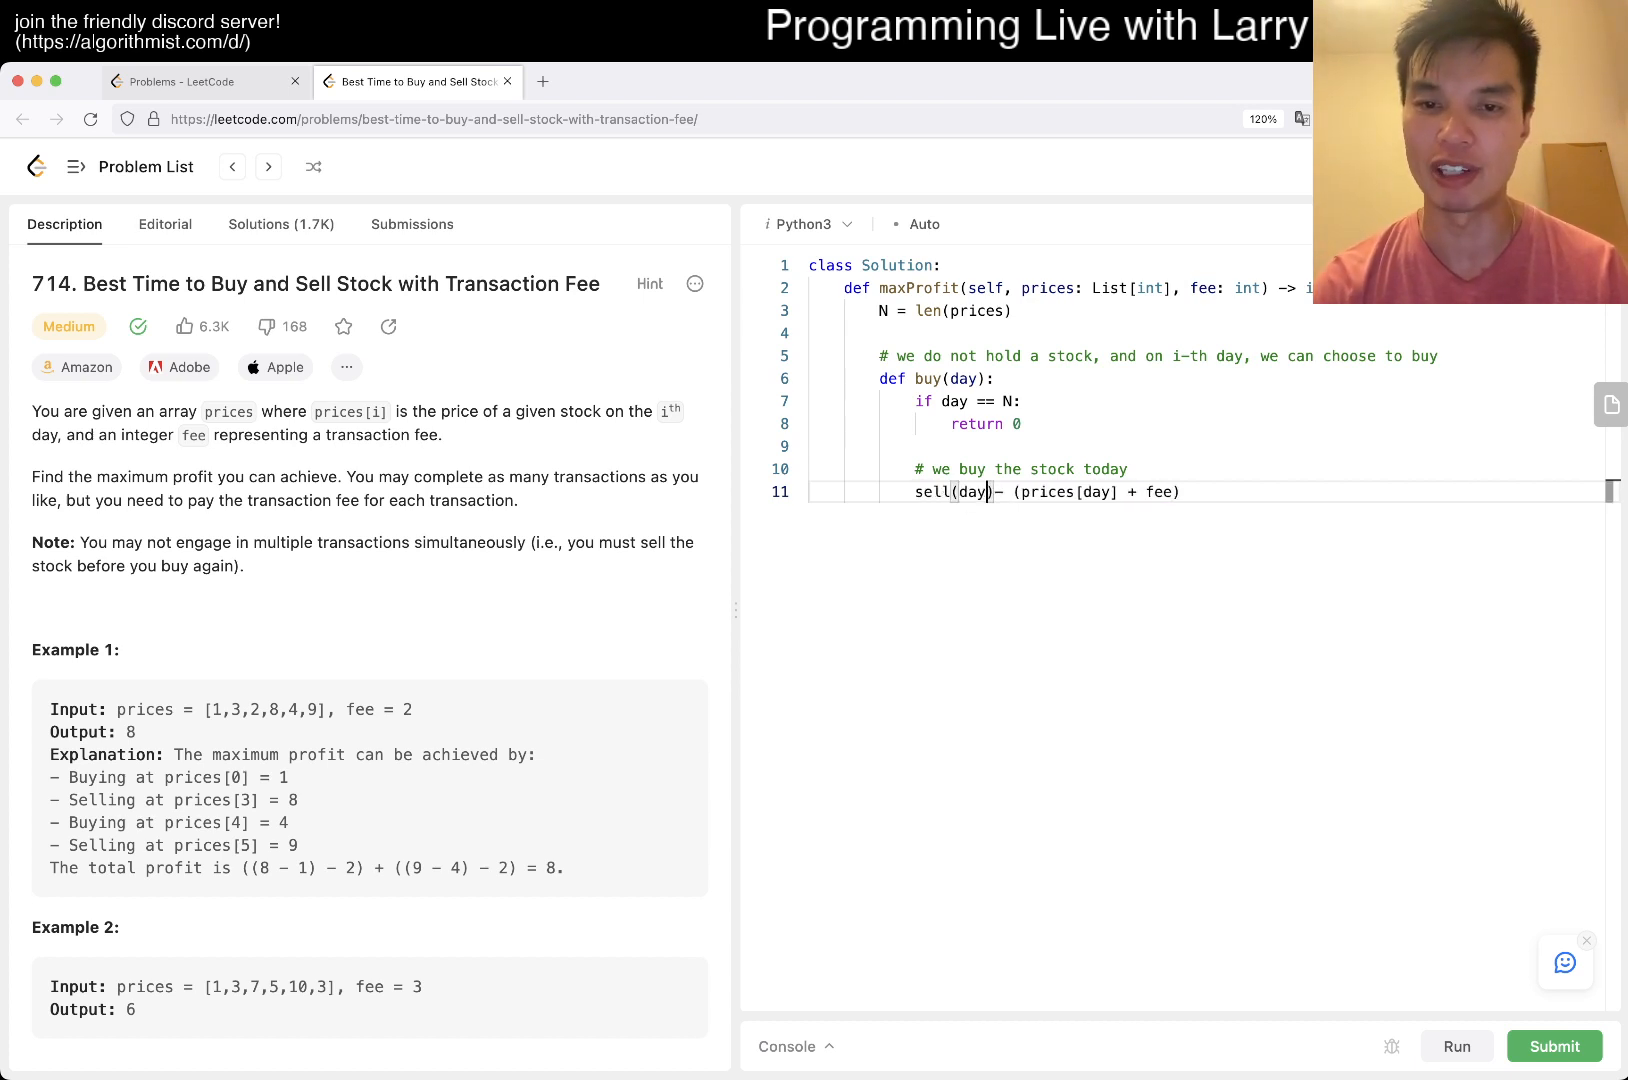
pyautogui.write('+ 1')
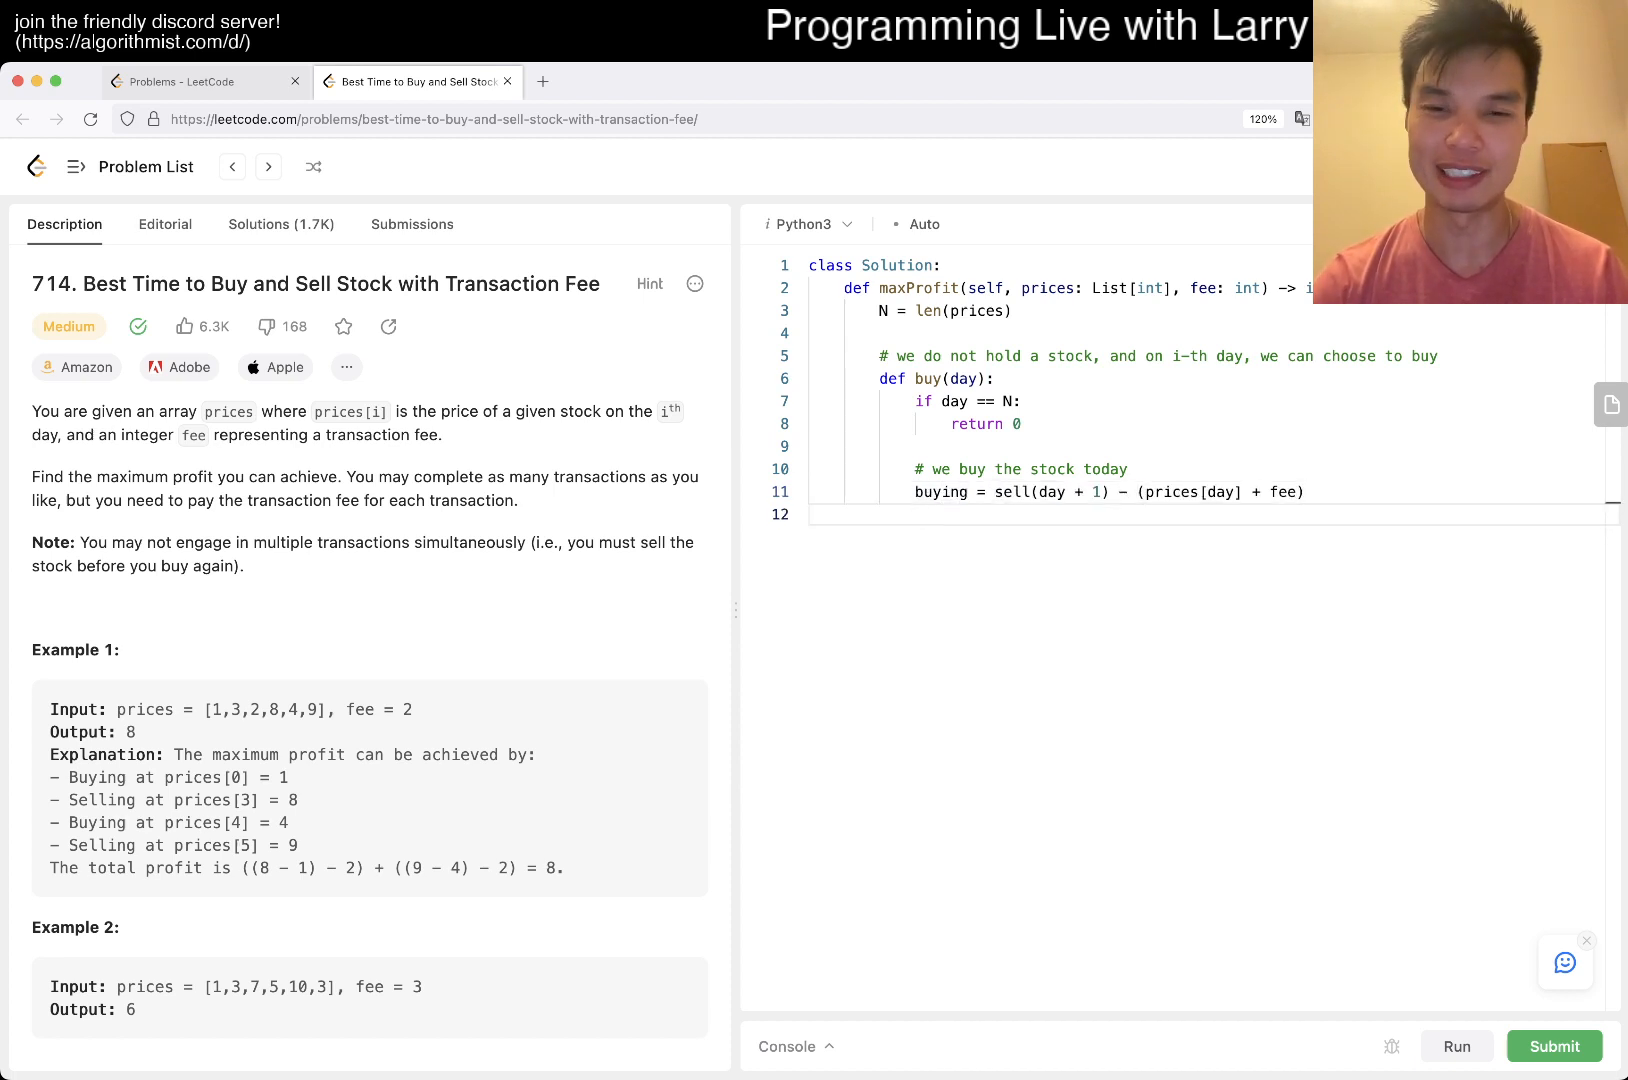
# - Compute not_buying = buy(day + 1) and return max(buying, not_buying)
pyautogui.write('not_buying = b')
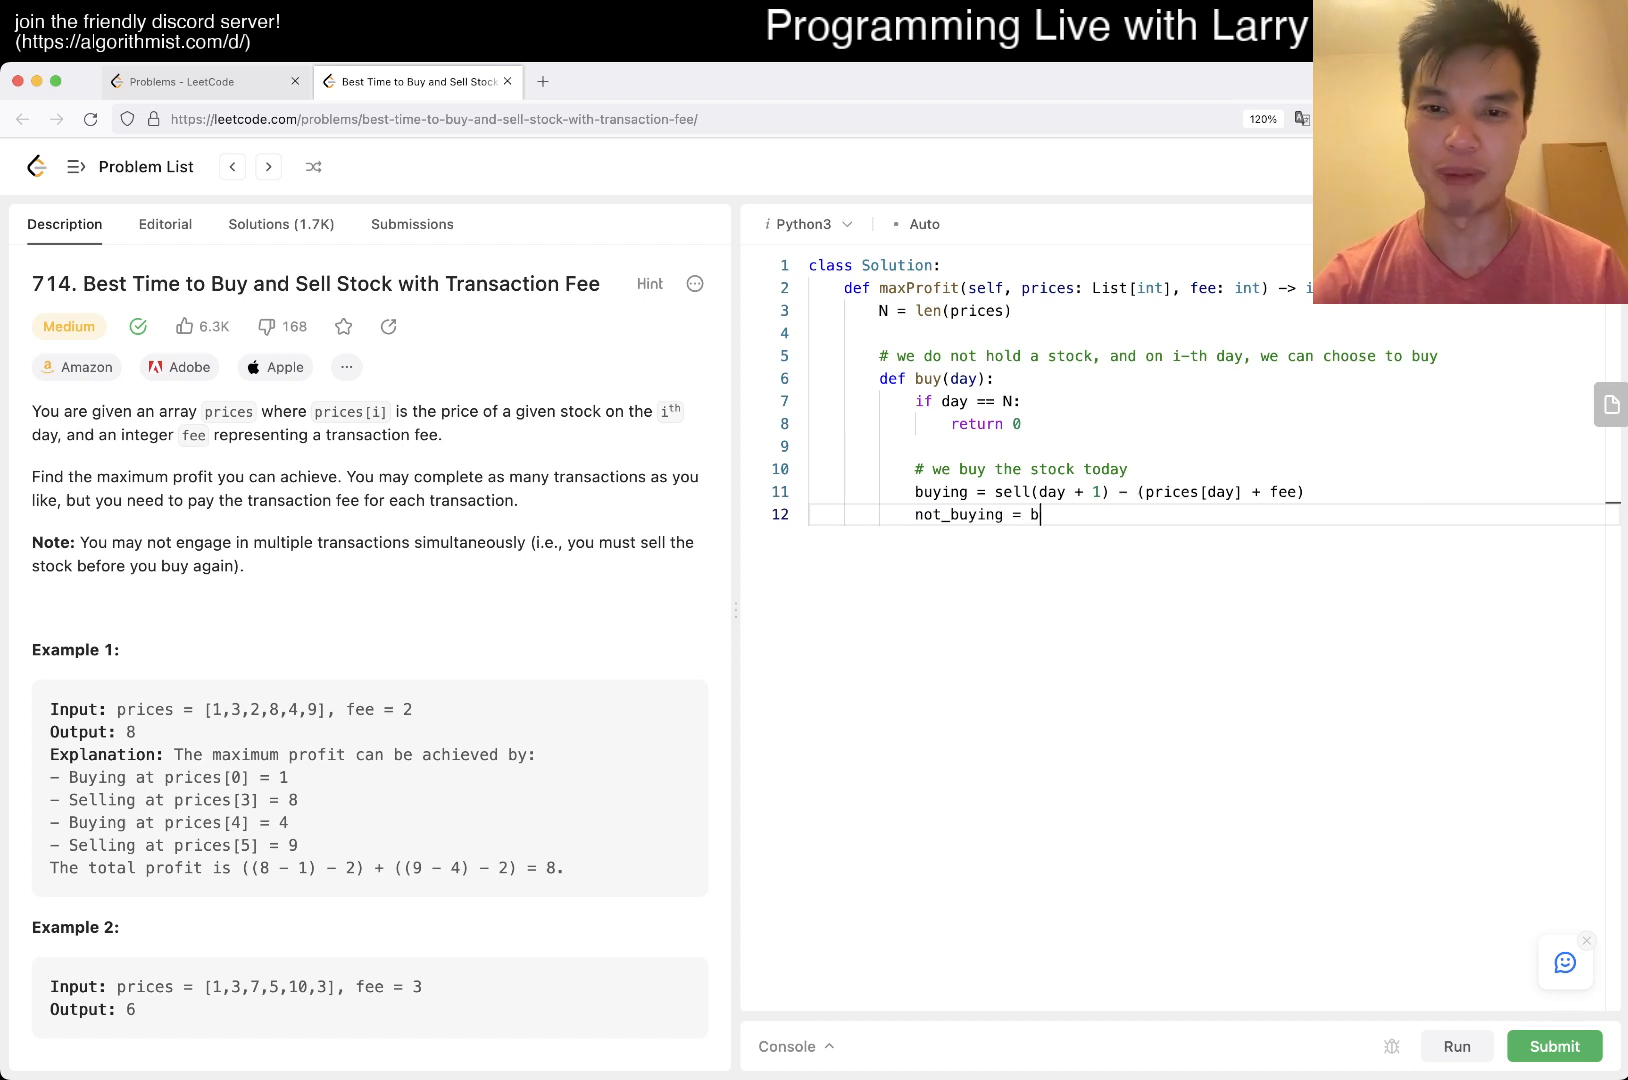
pyautogui.write('uy(day + 1)')
pyautogui.write('return max')
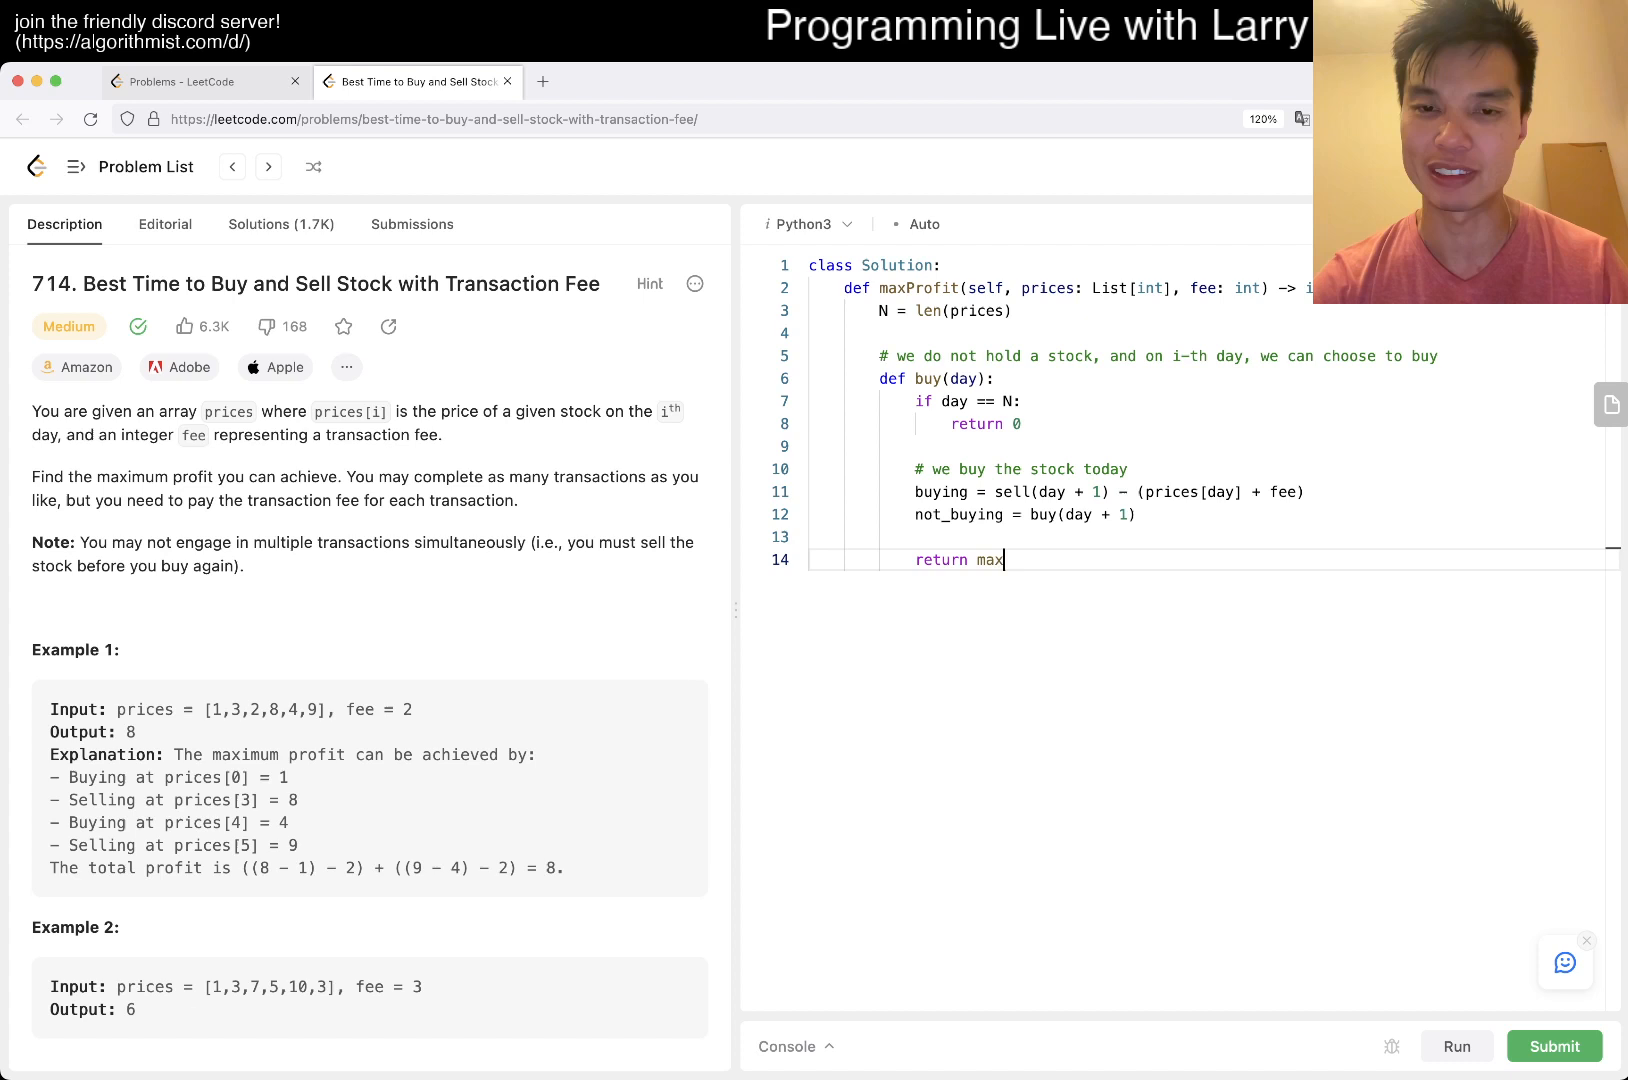
pyautogui.write('(buying, not_')
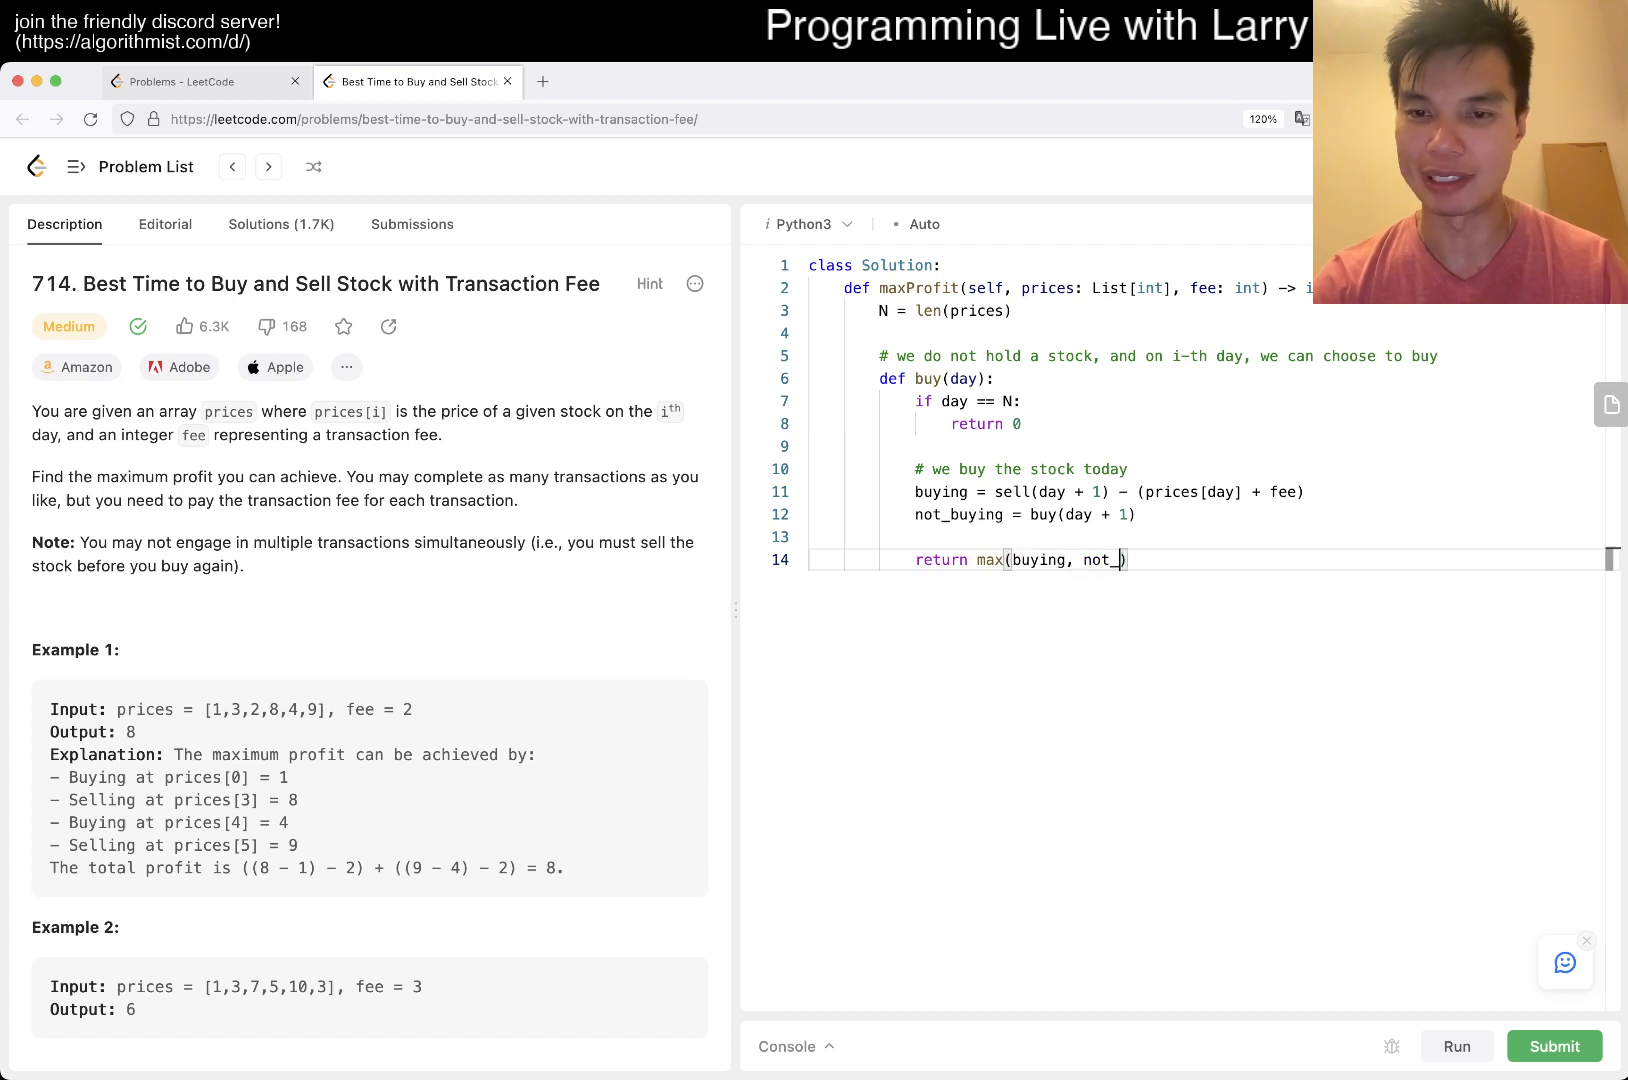
pyautogui.write('buying)')
pyautogui.write('def')
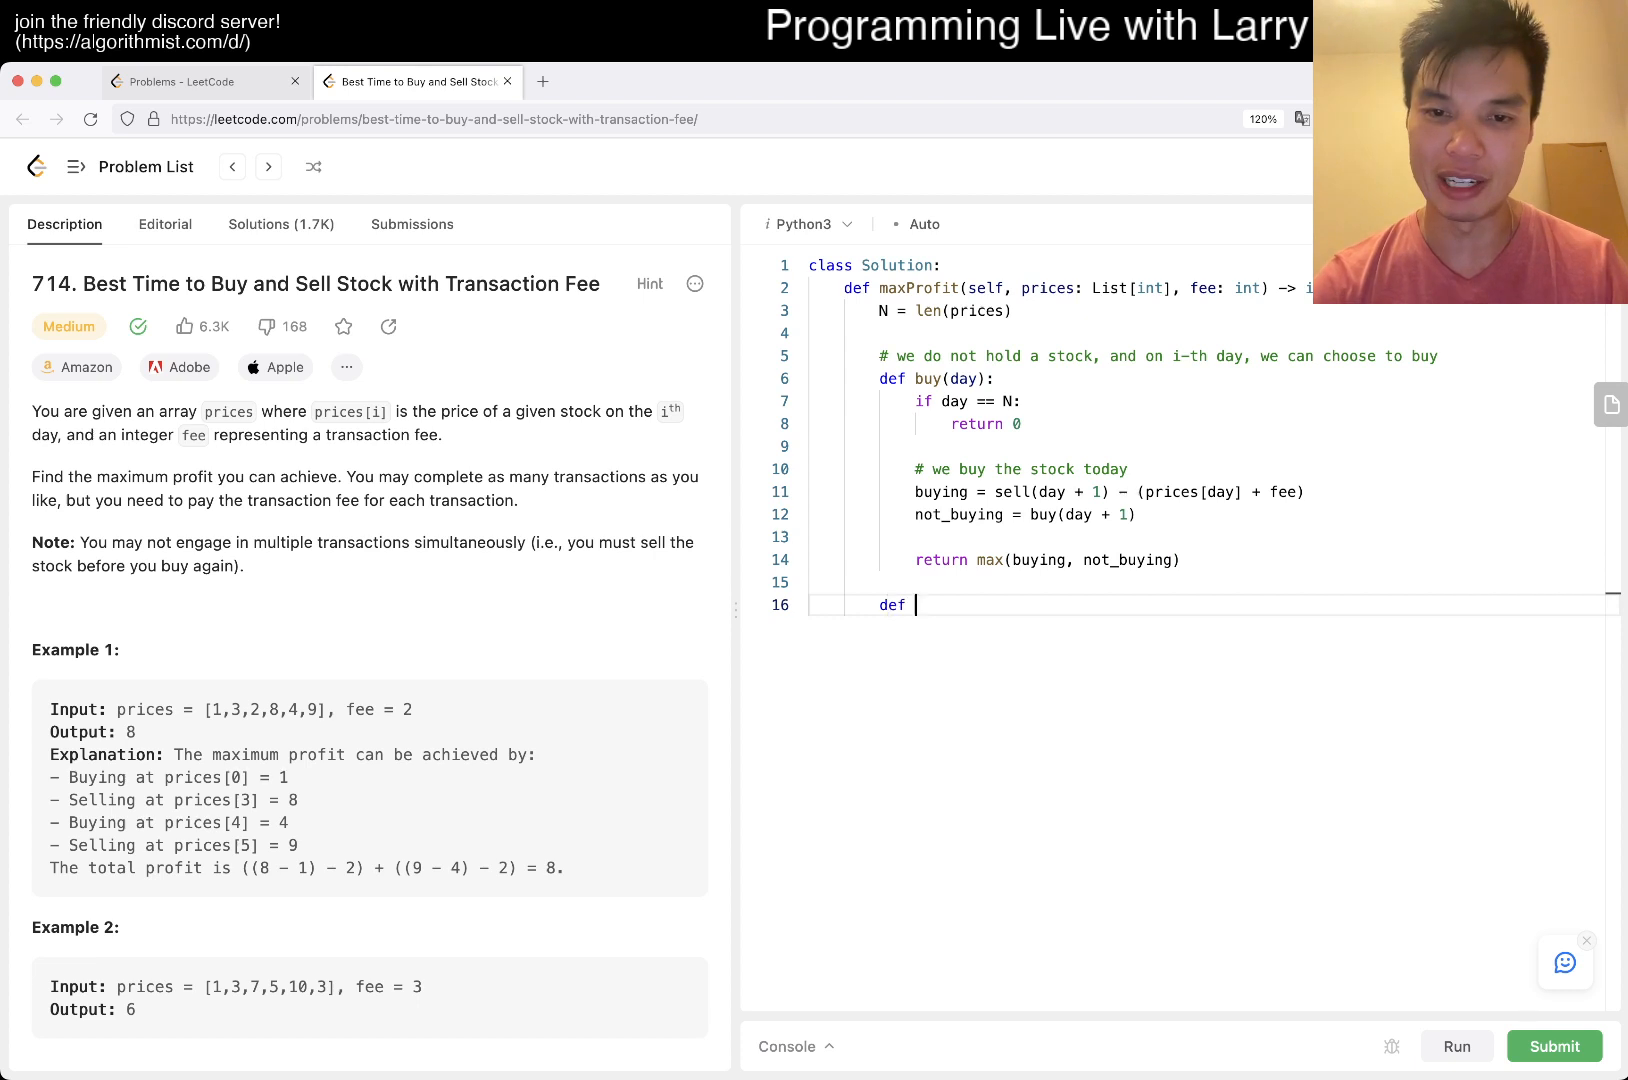
# - Define sell(day) with the day == N base case and selling as buy next day plus prices[day]
pyautogui.write('sell(day):')
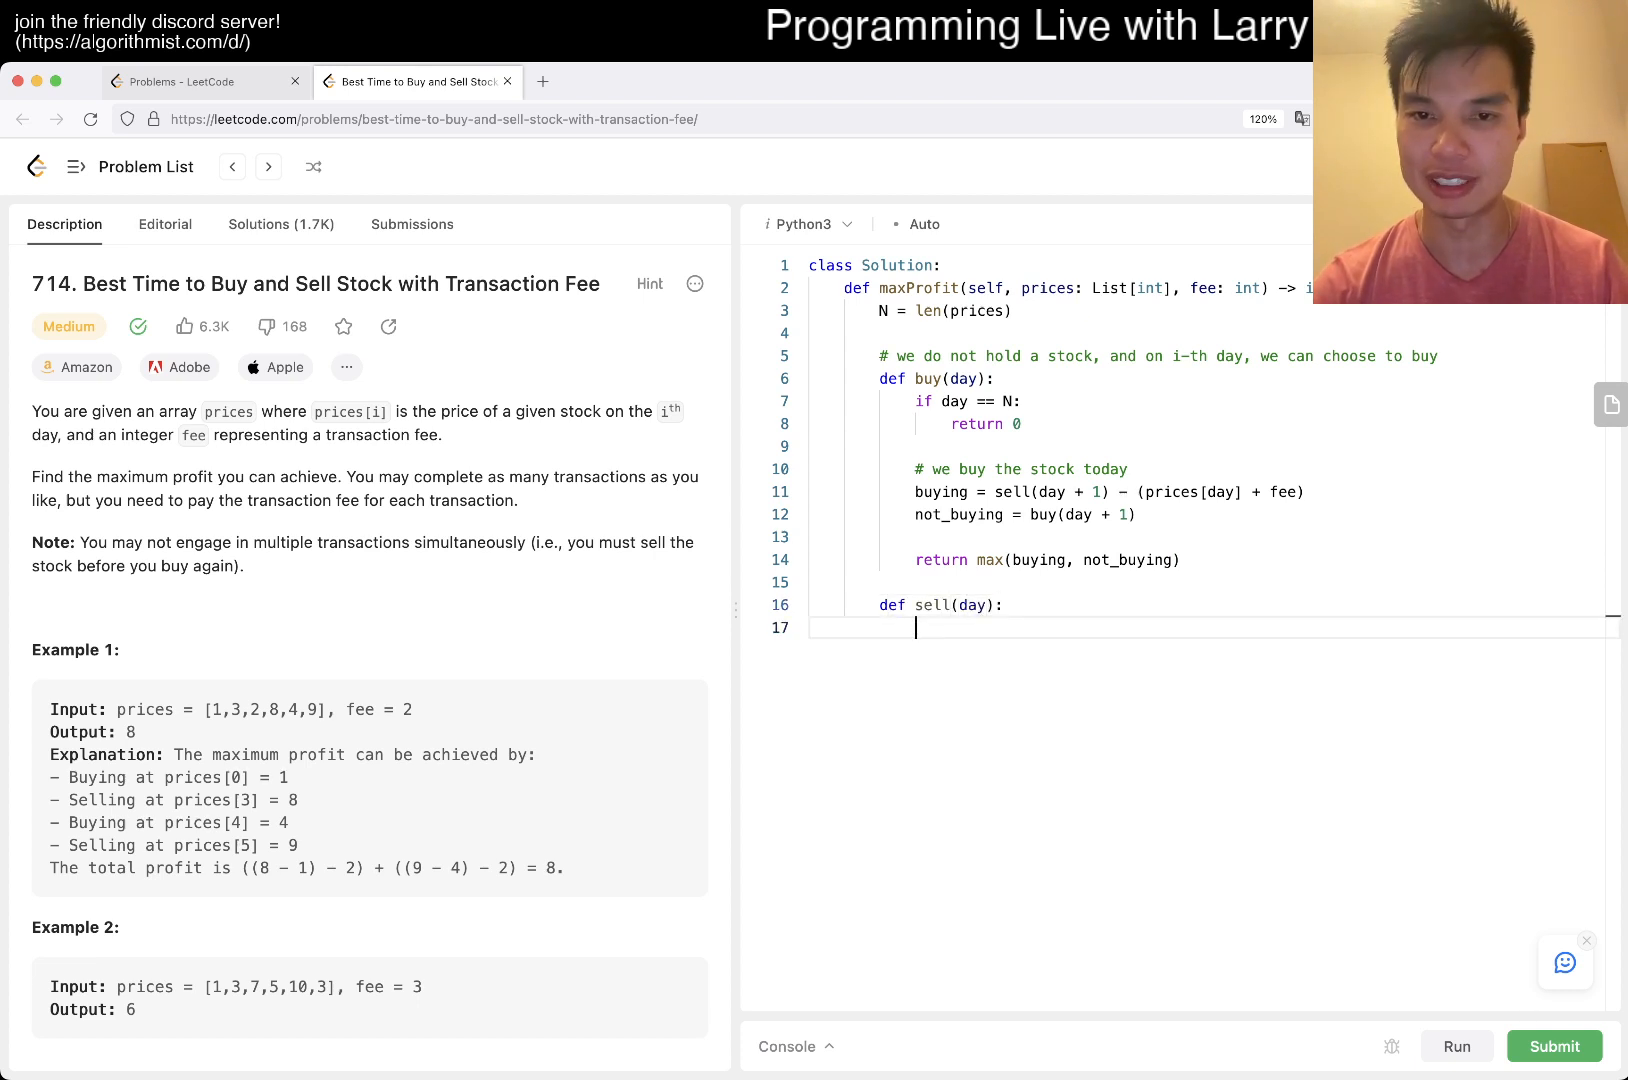
pyautogui.write('if day == N:')
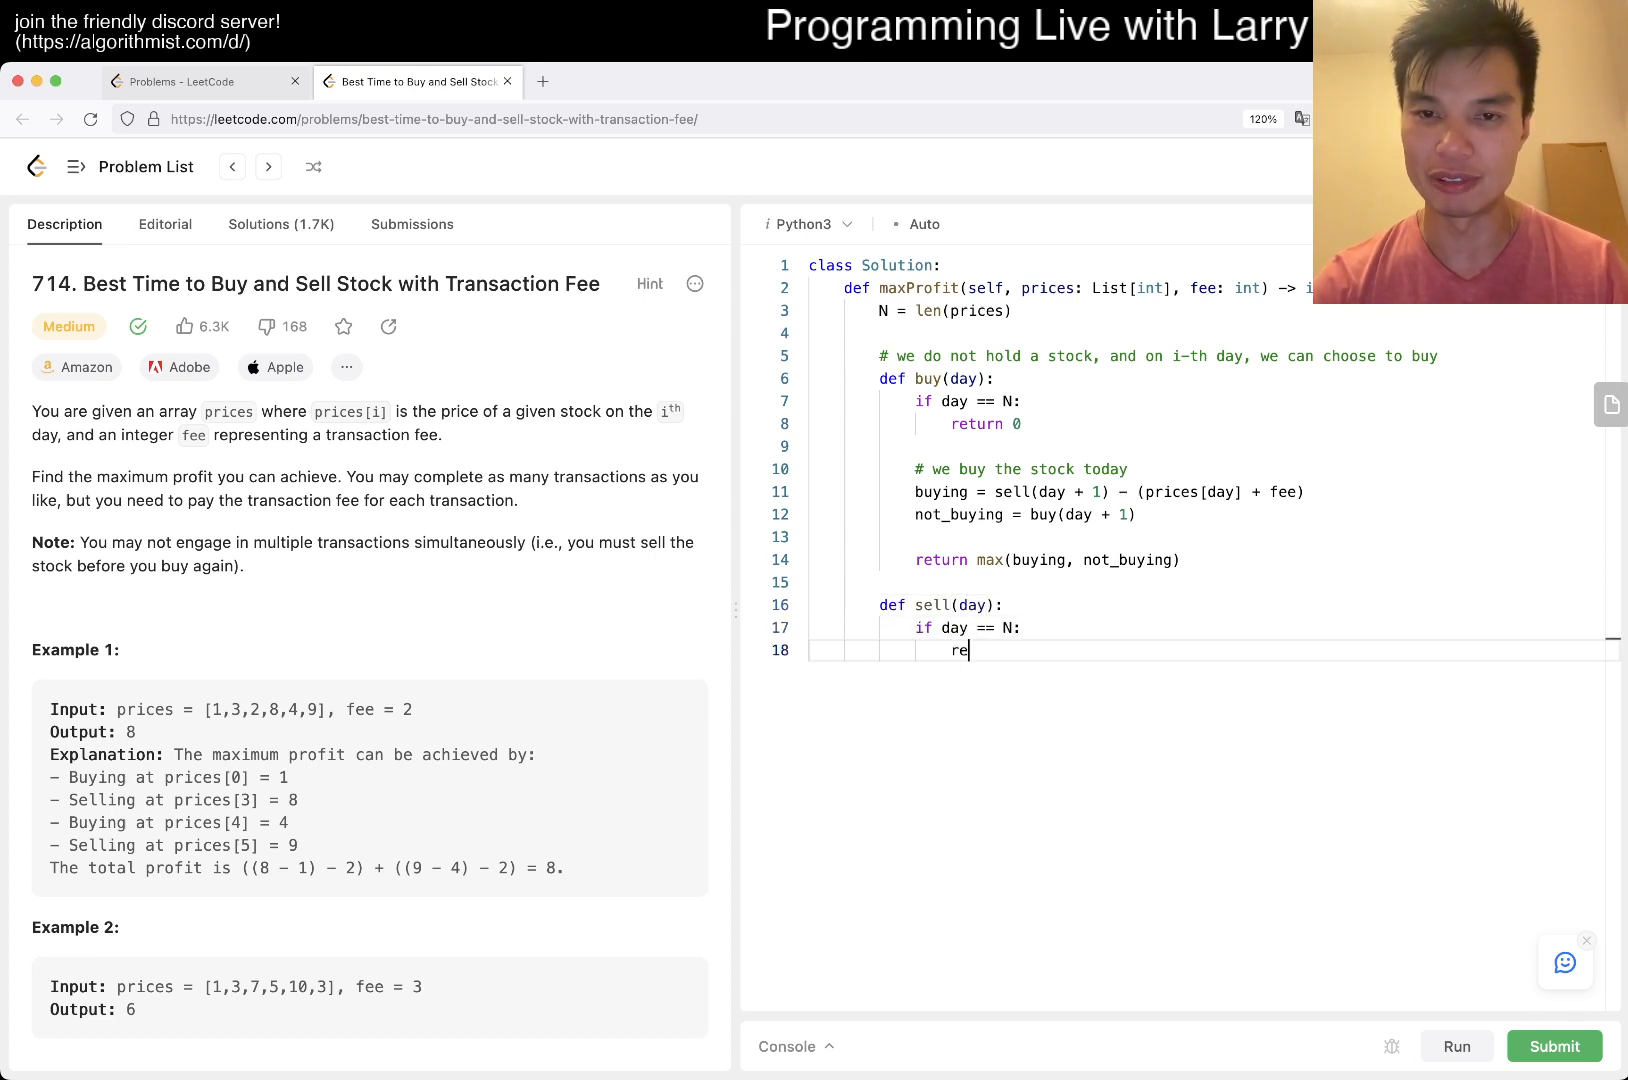
pyautogui.write('turn 0')
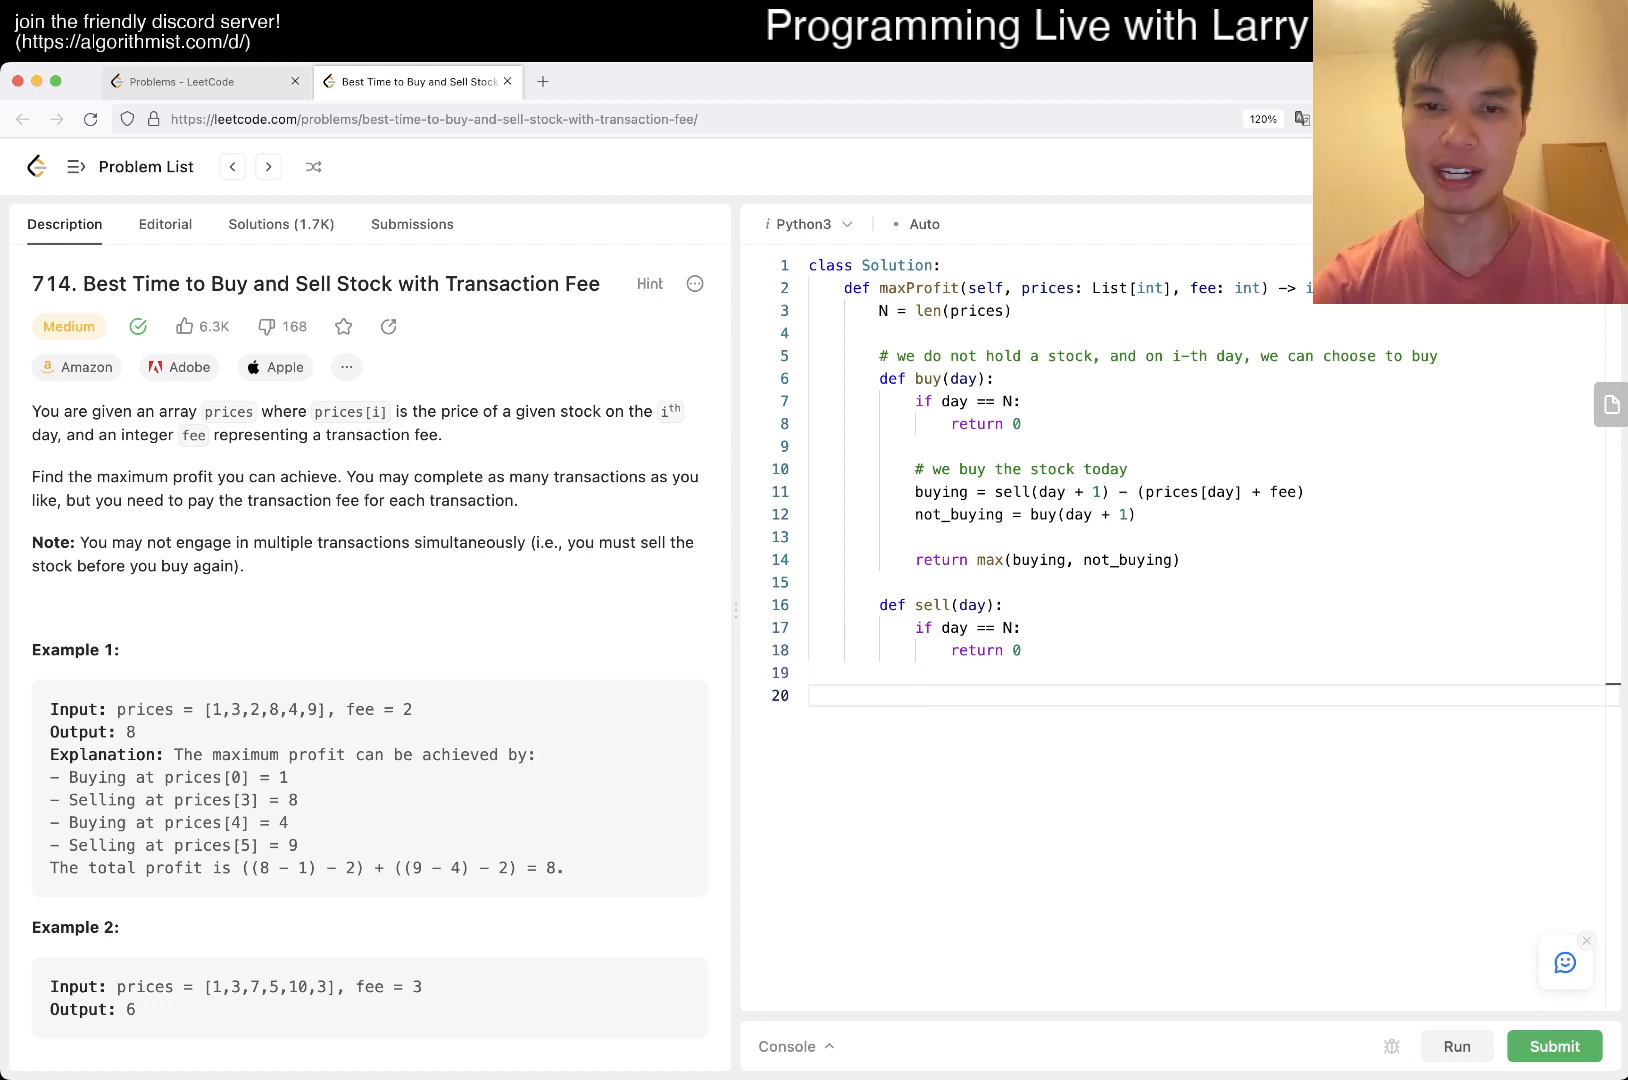
pyautogui.write('selling =')
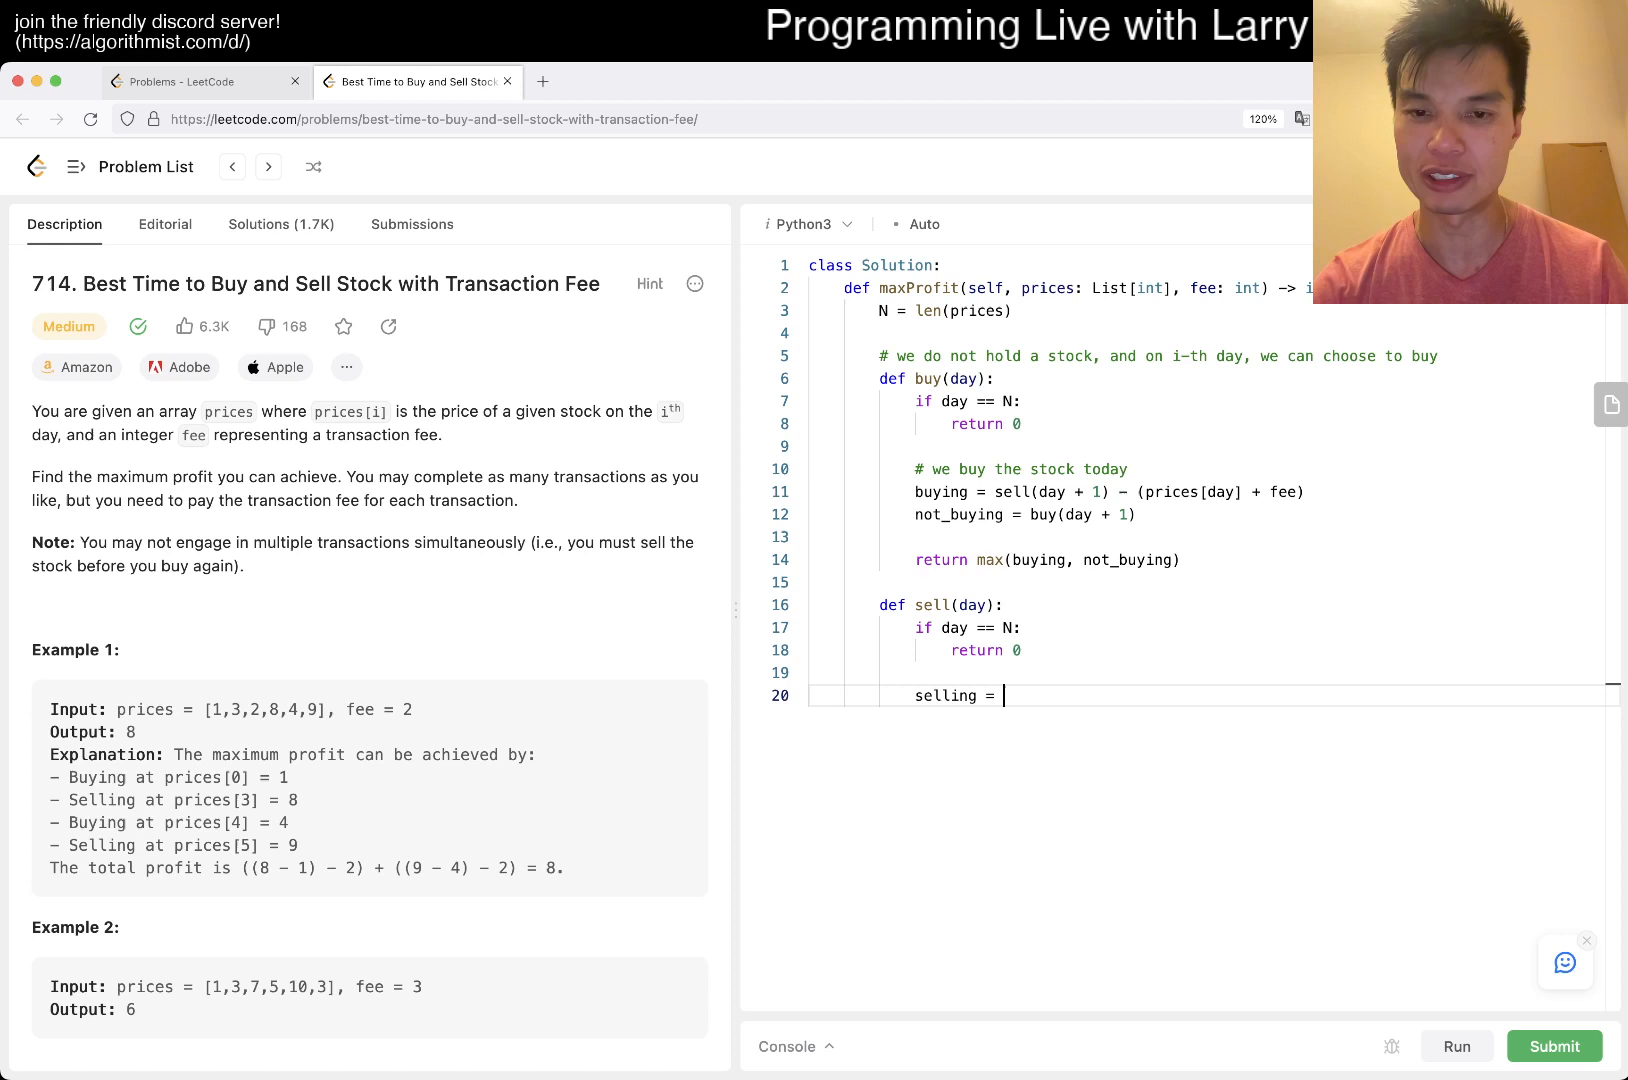
pyautogui.write('buy(day + 1) + p')
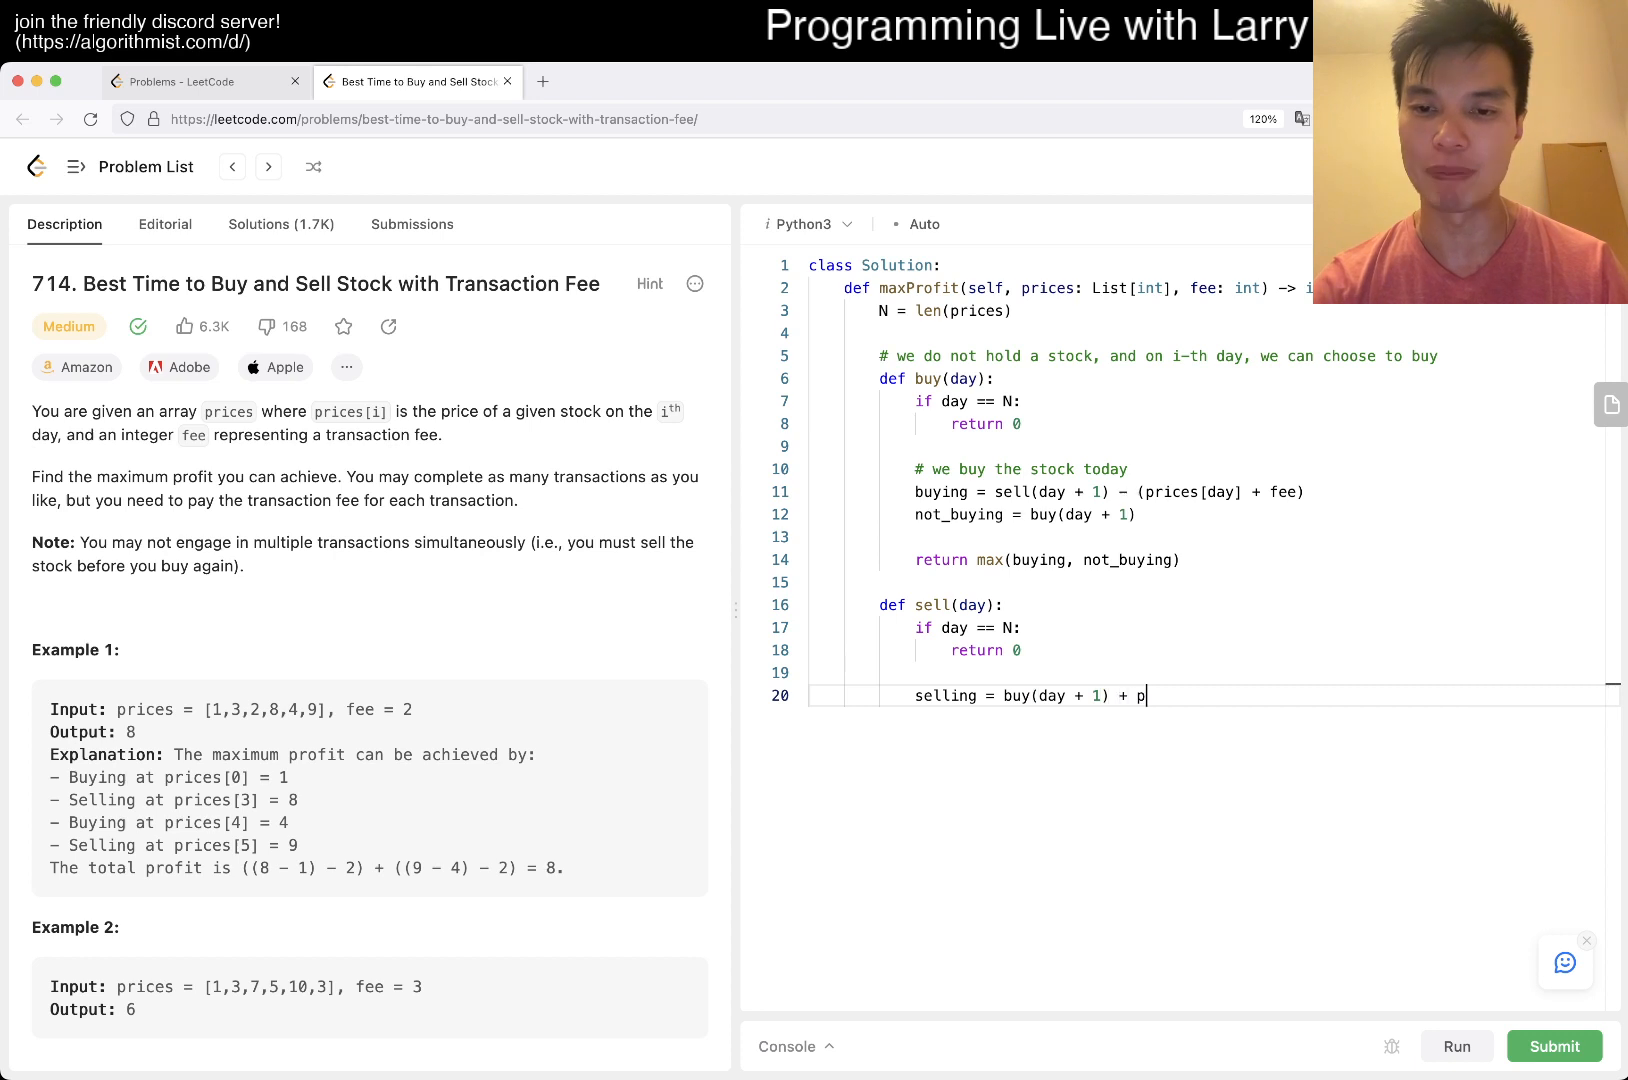
pyautogui.write('rices[day]')
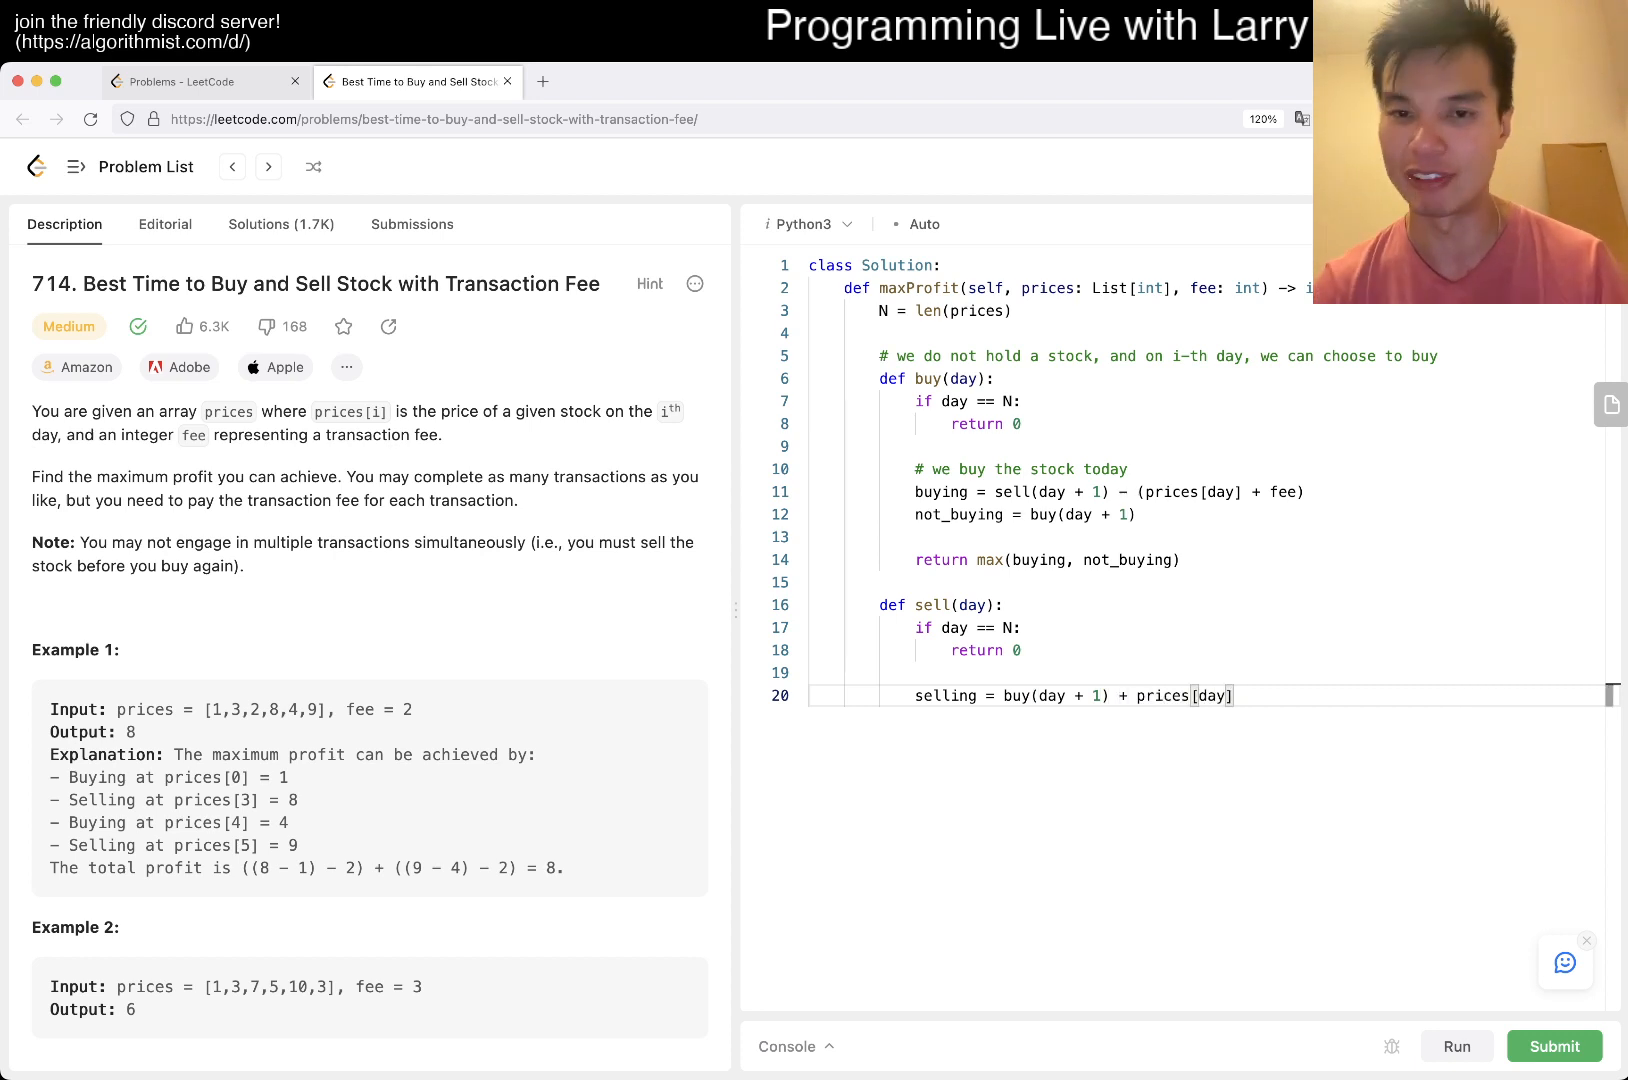
# - Add not_selling = sell(day + 1), return max(selling, not_selling), and return buy(0)
pyautogui.write('not_selling')
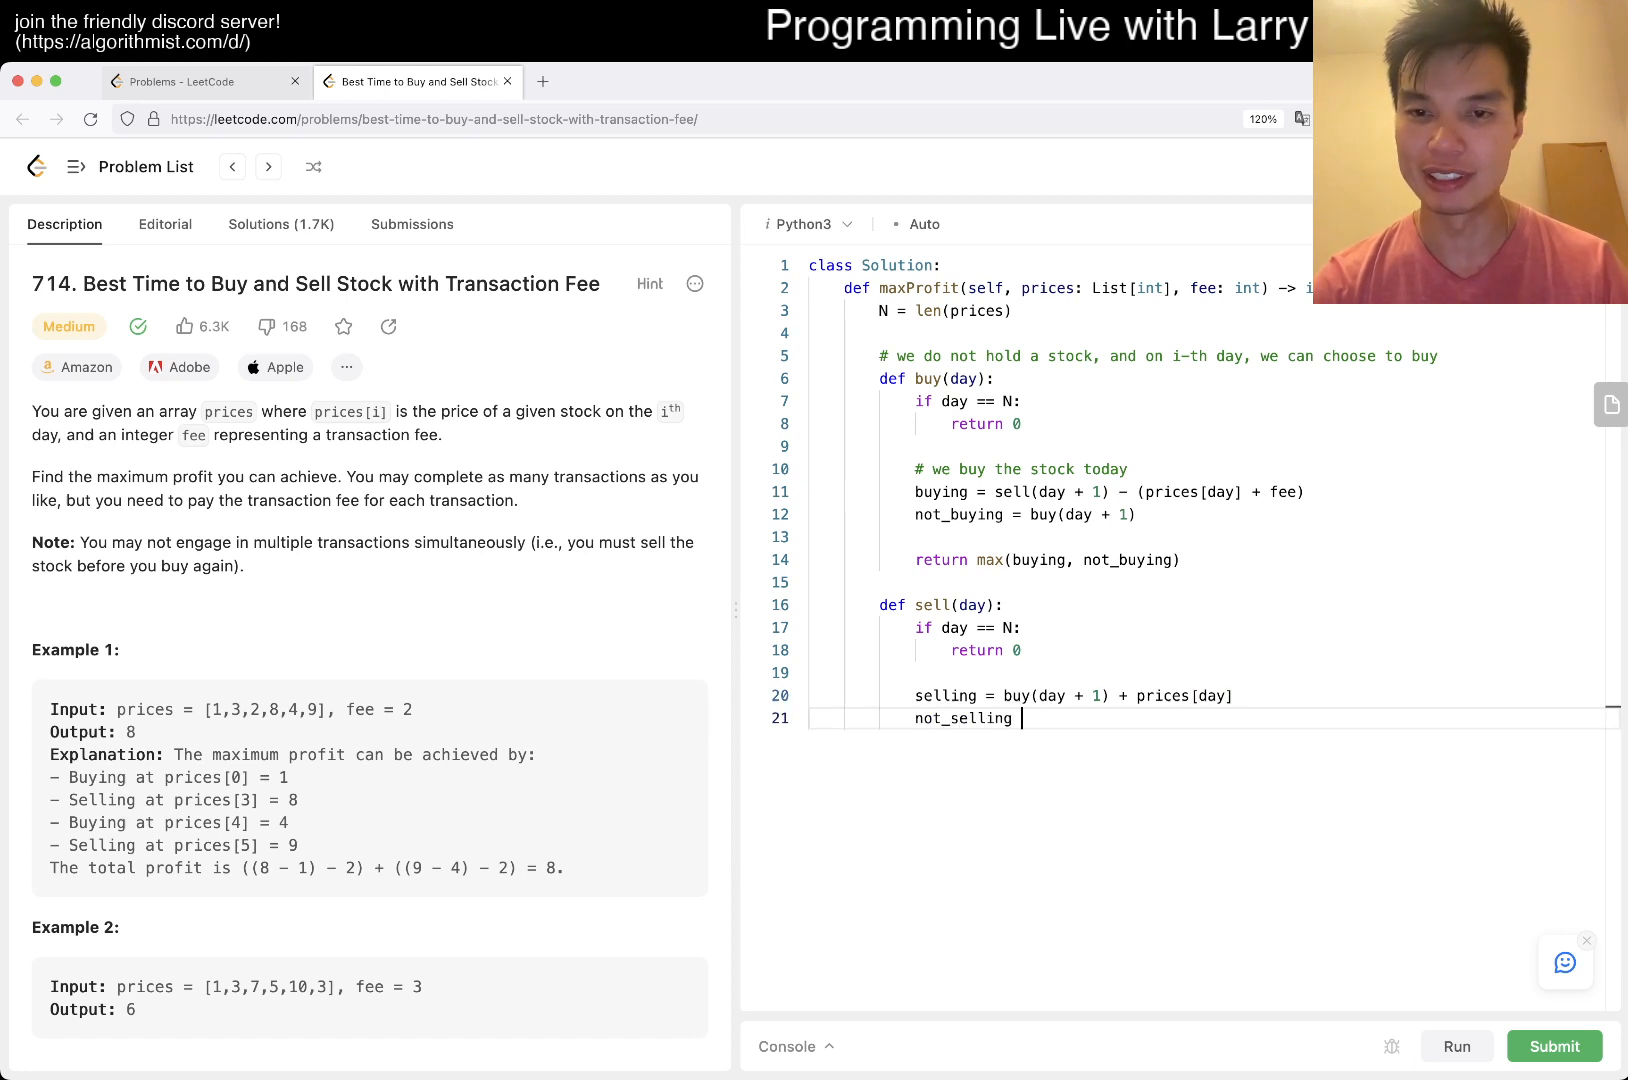
pyautogui.write('= sell(day)')
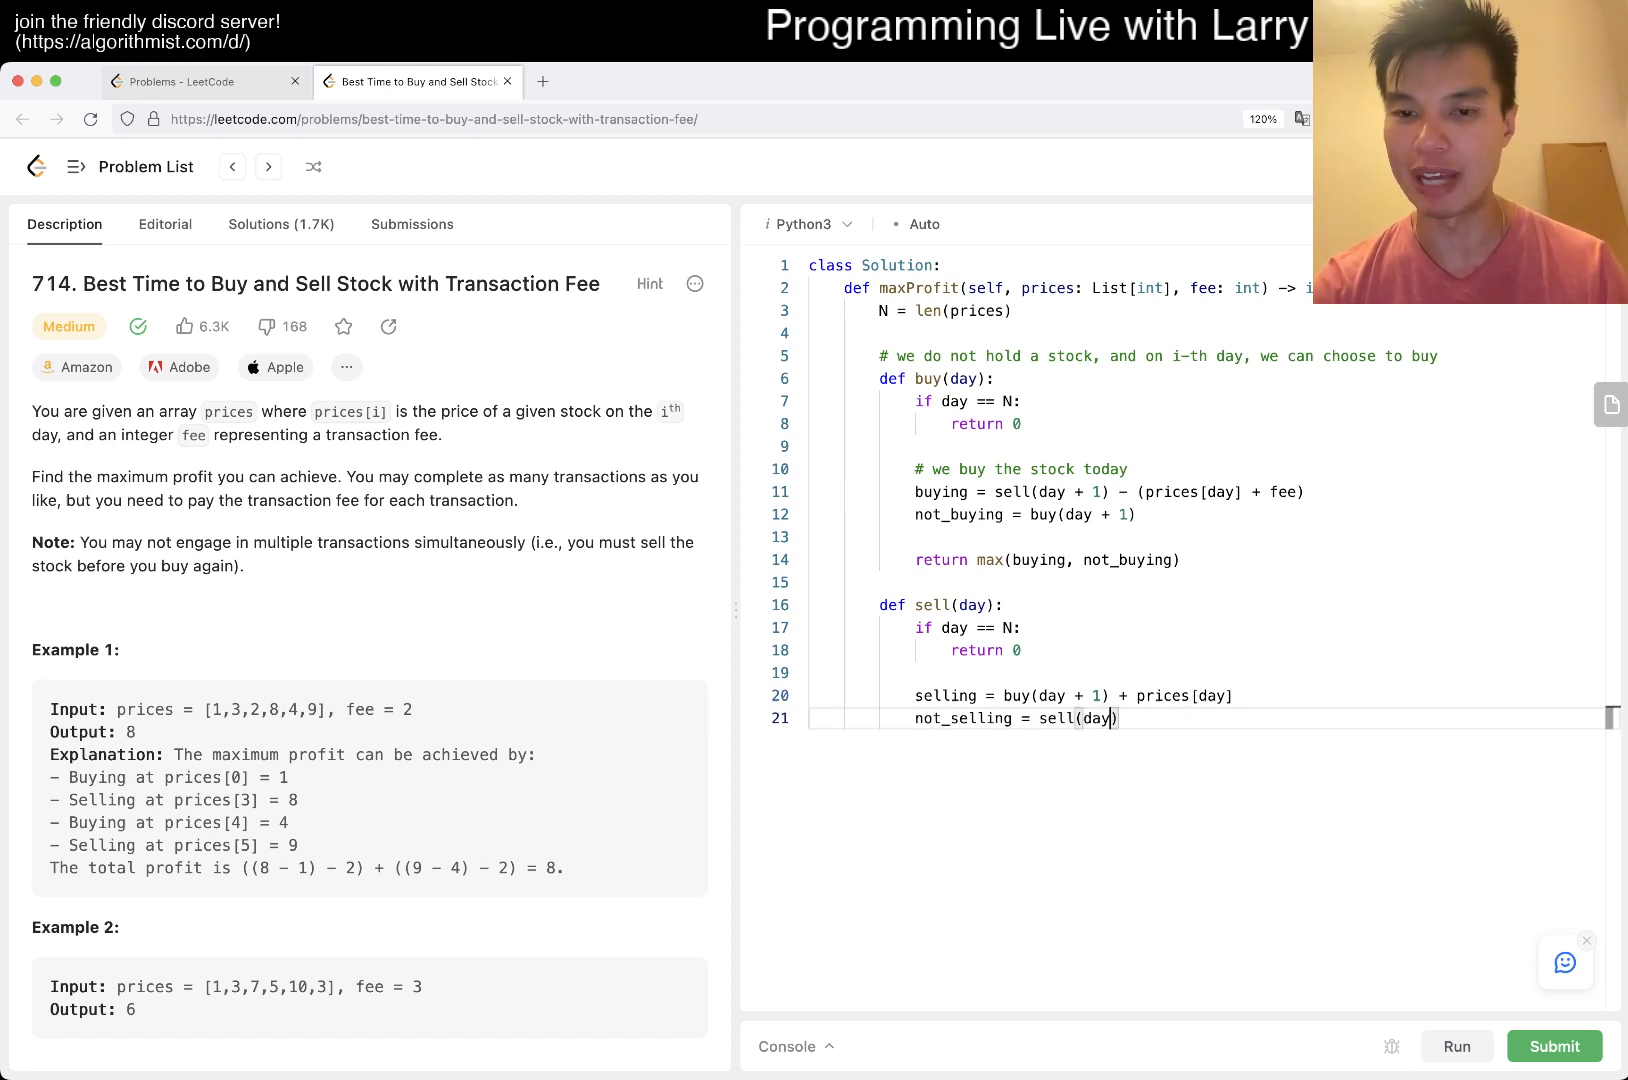
pyautogui.write('+ 1)')
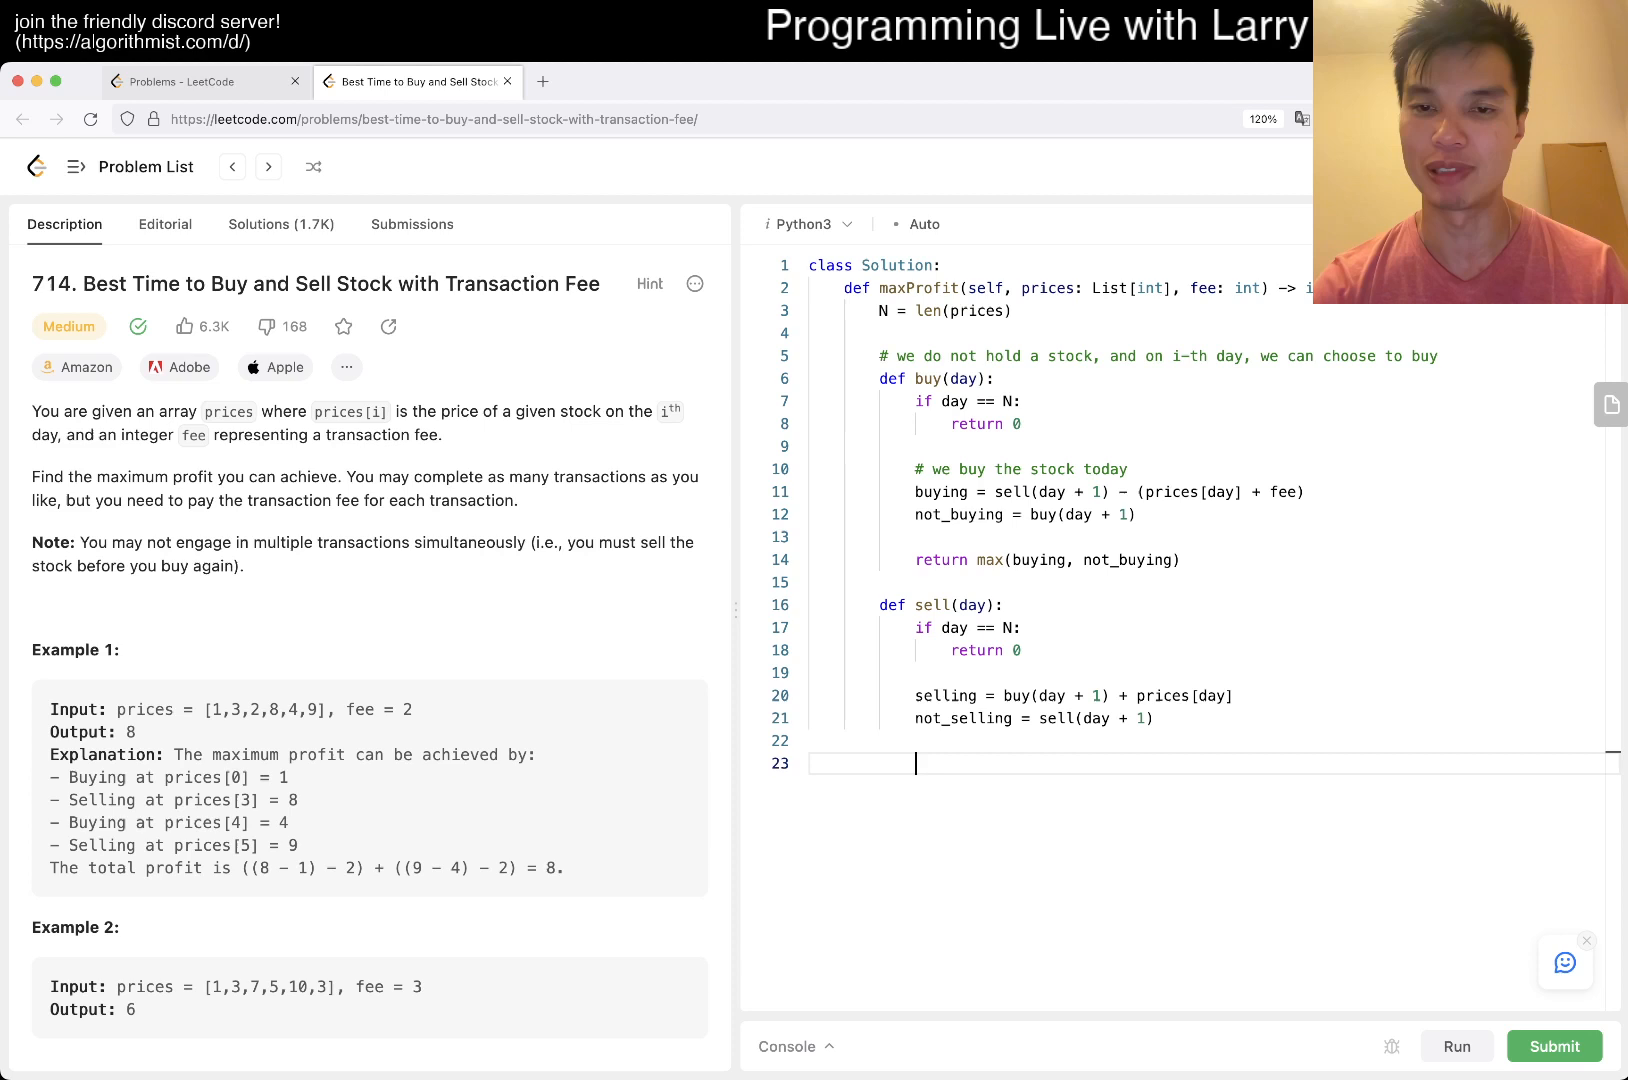
pyautogui.write('return max(selli)')
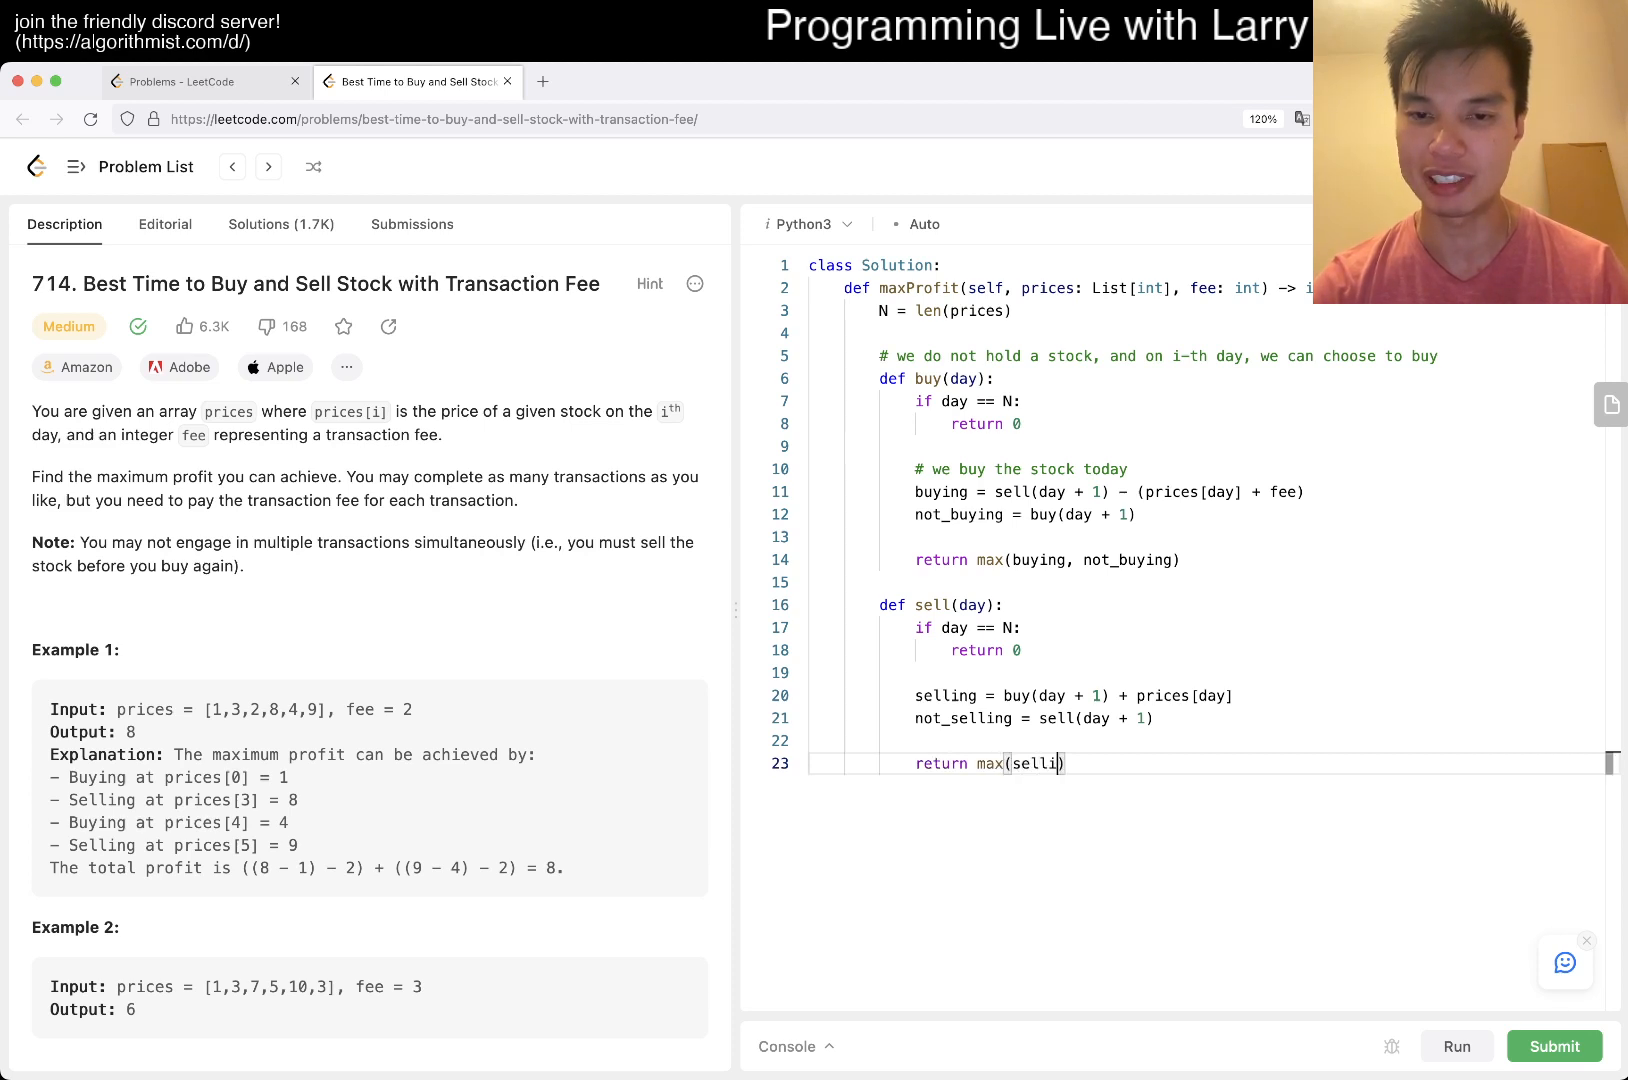
pyautogui.write('ng, not_selling)')
pyautogui.write('return buy(')
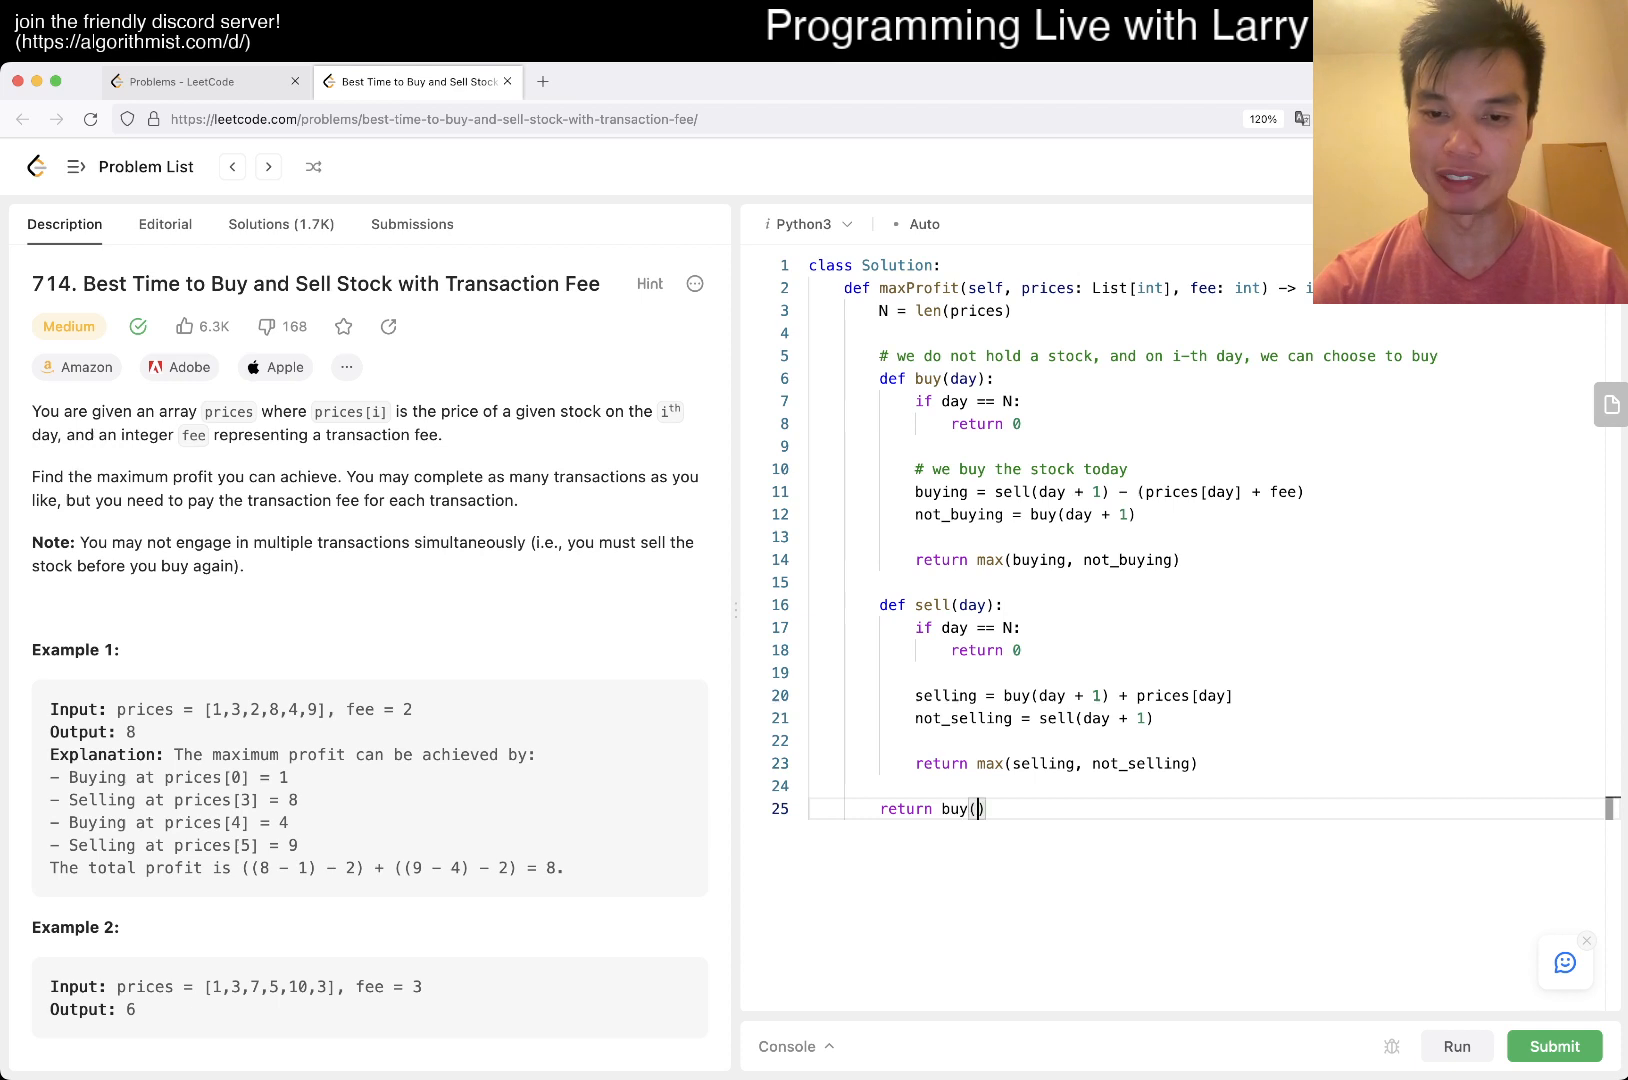
pyautogui.write('0')
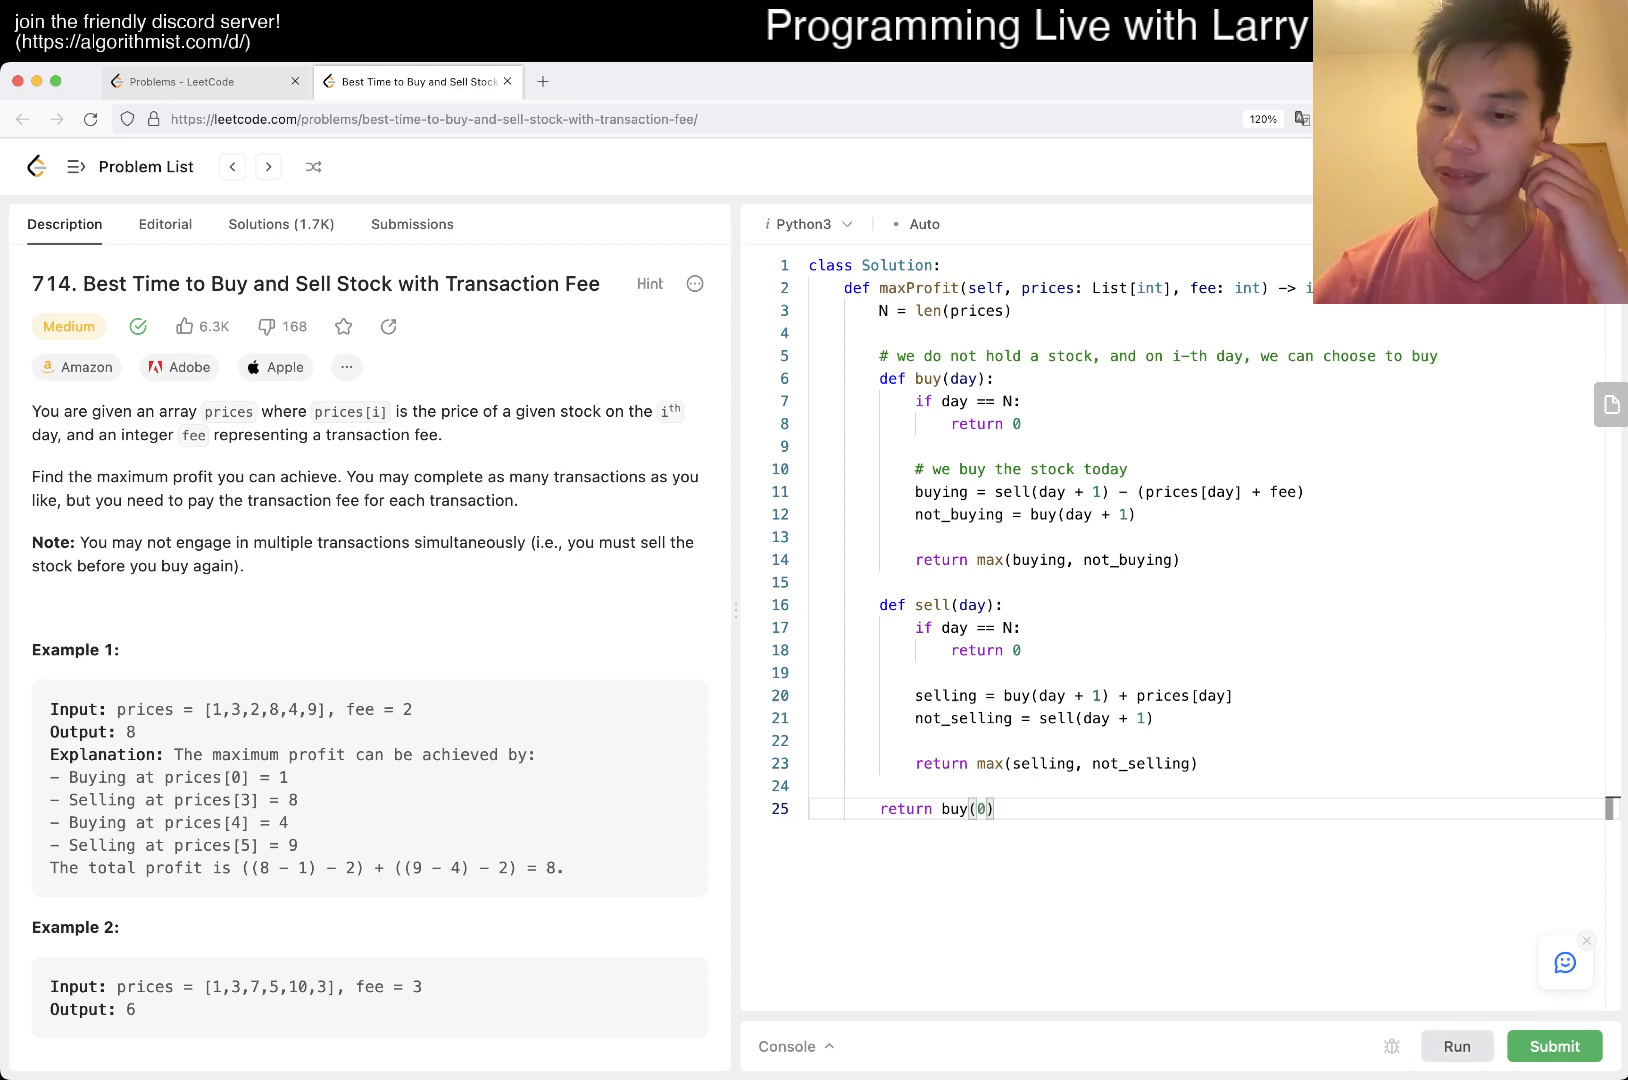
# - Run the solution on the sample cases and check the second case's result
pyautogui.click(1454, 1046)
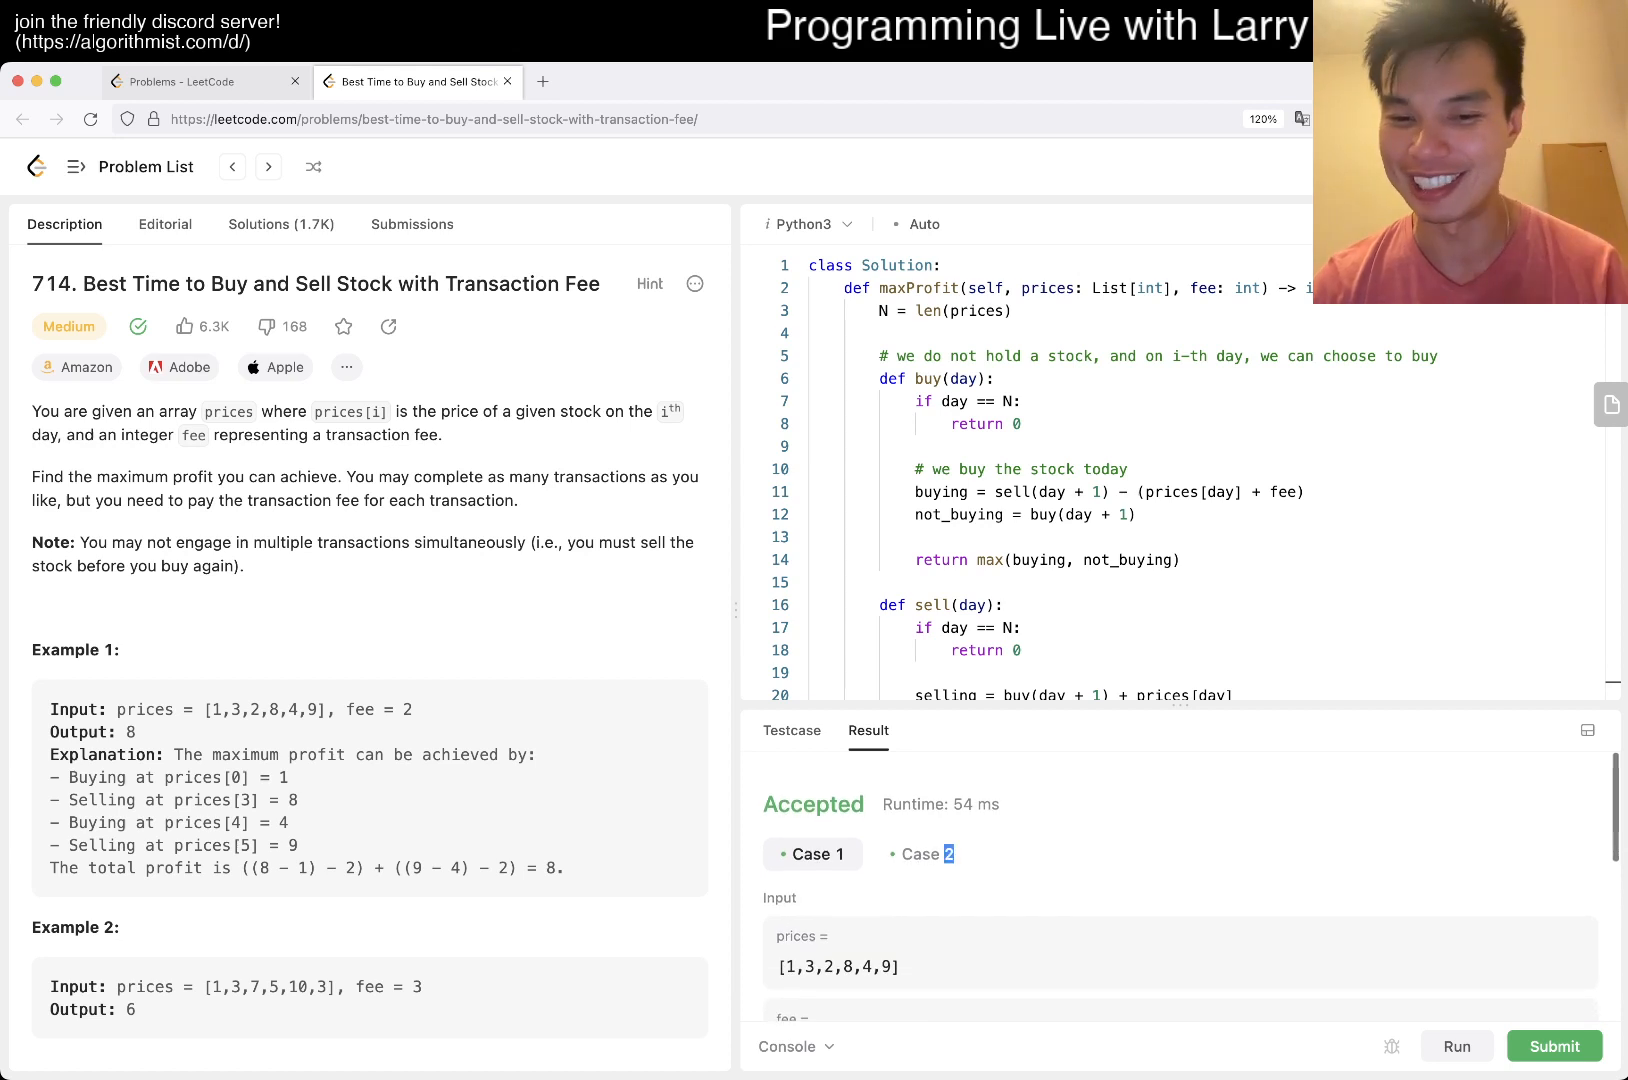
pyautogui.click(922, 854)
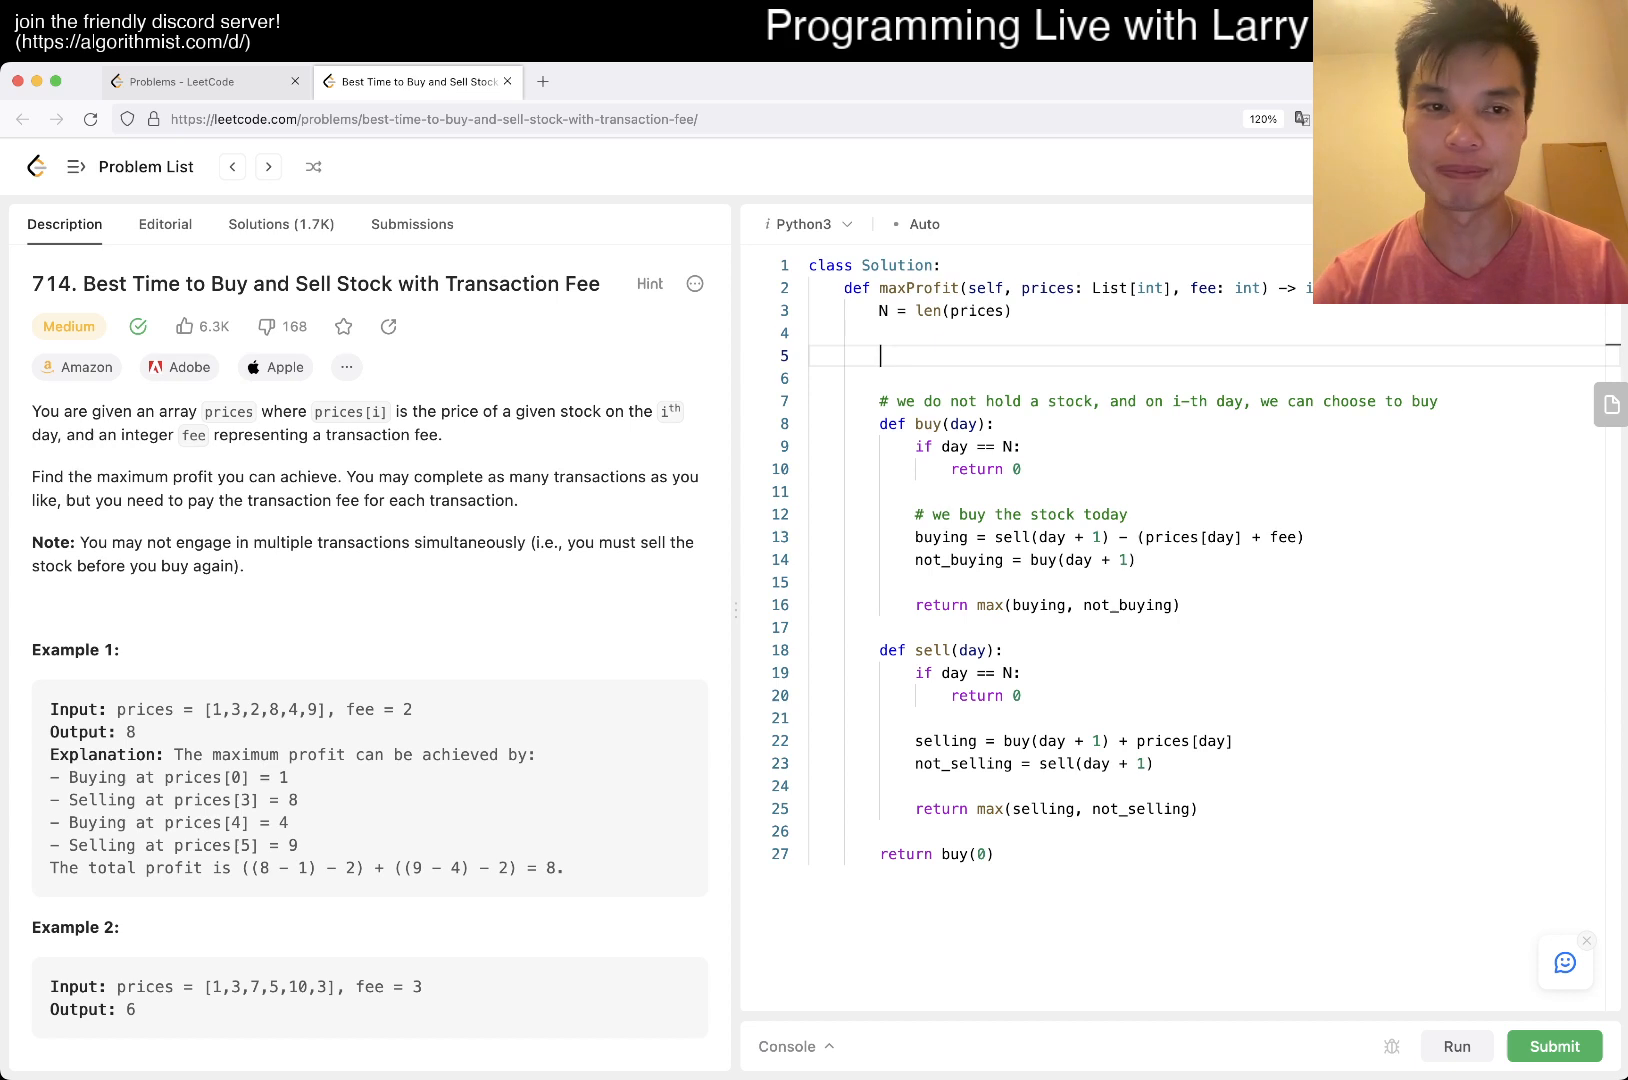
# - Declare buy_has_cache and buy_cache lists of length N and return buy_cache[day] when cached
pyautogui.write('has')
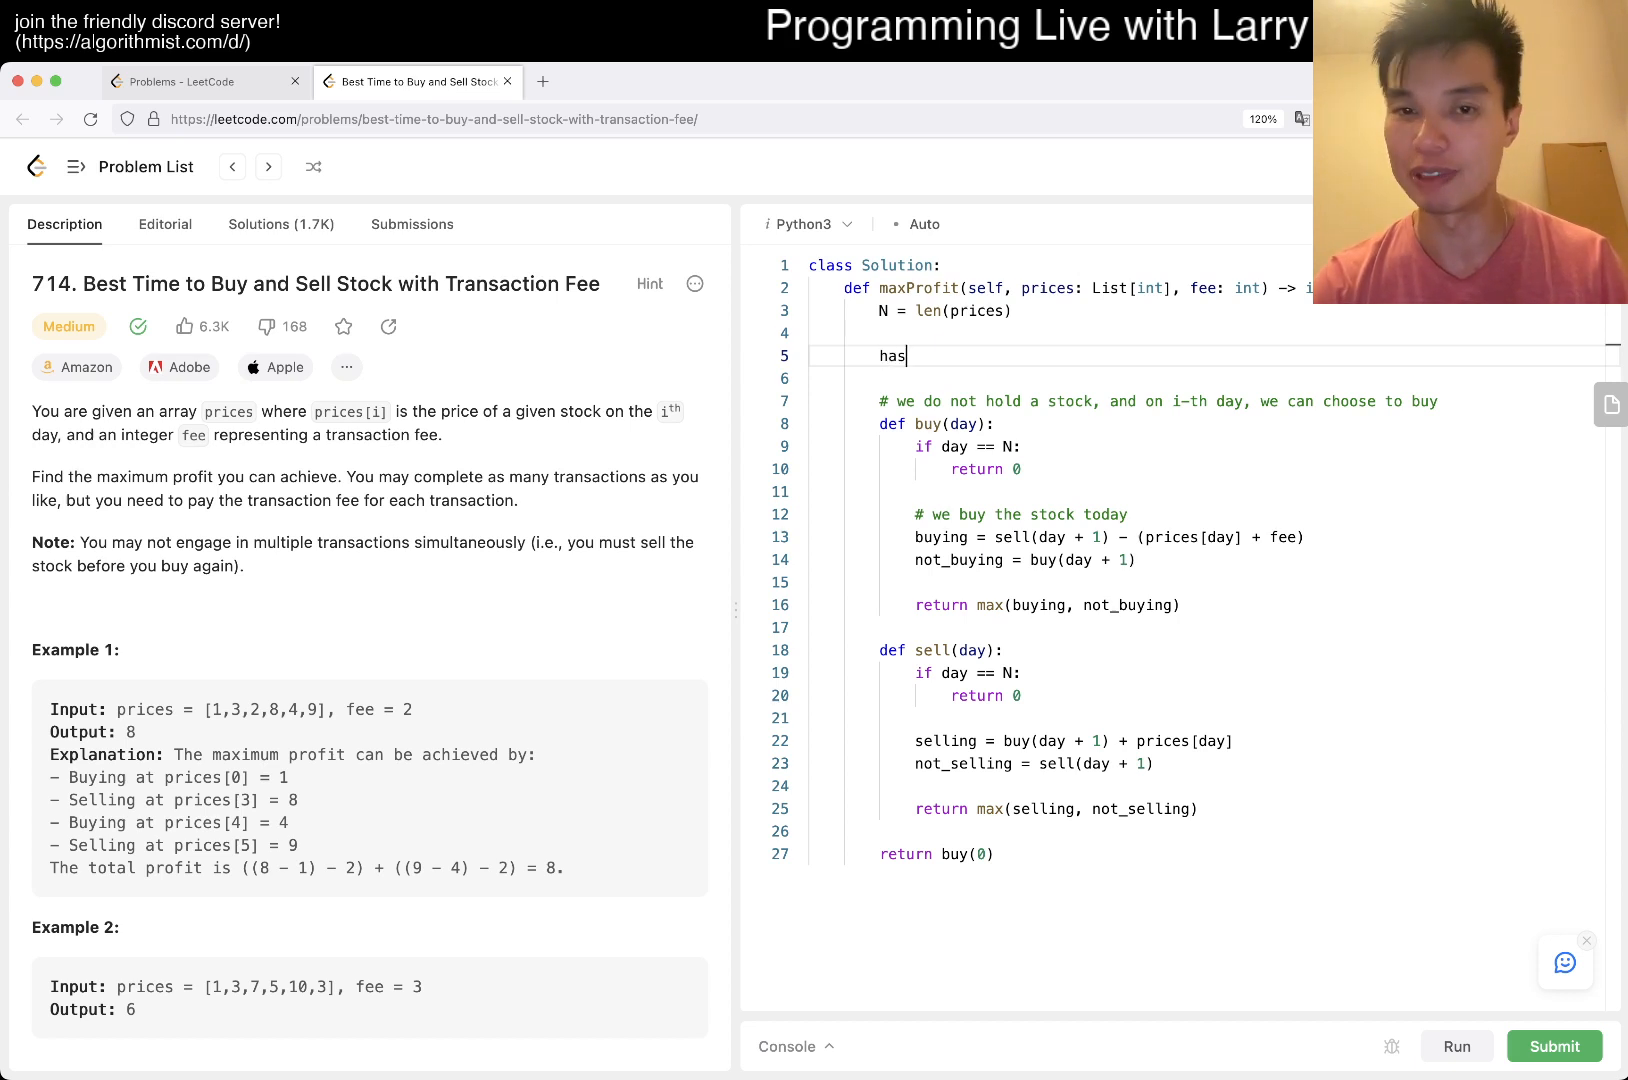
pyautogui.write('buy_has_cache')
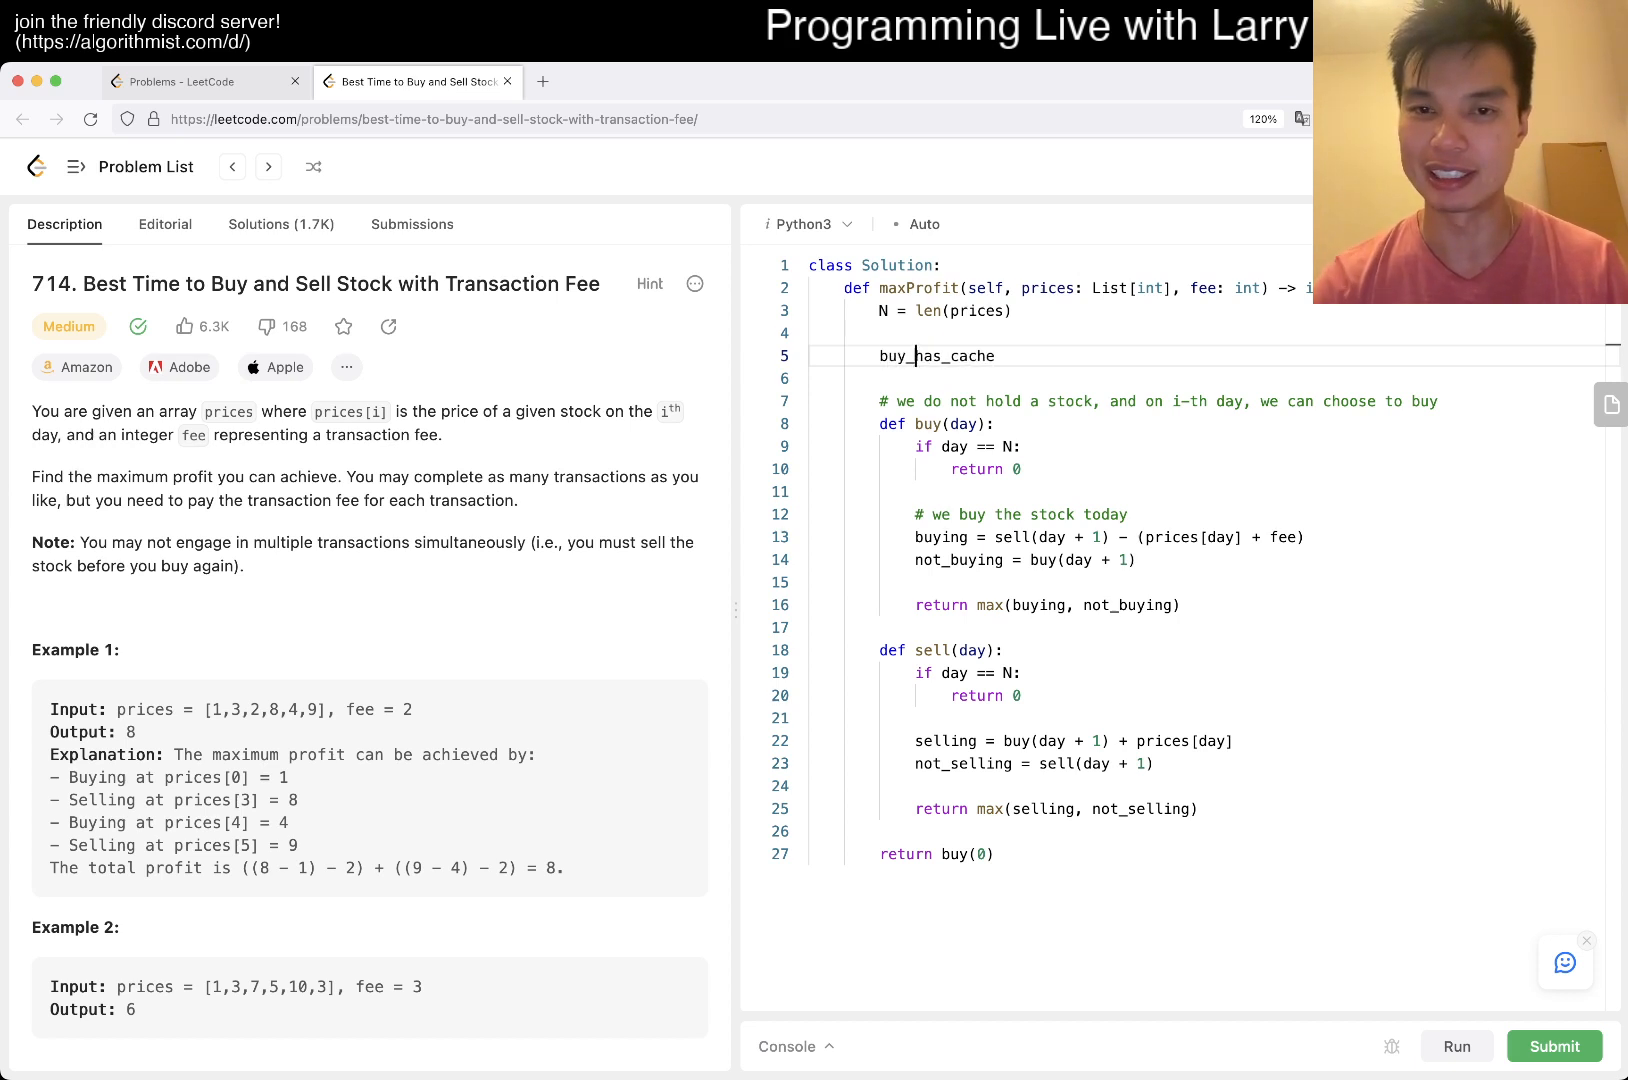
pyautogui.write('= [[F]]')
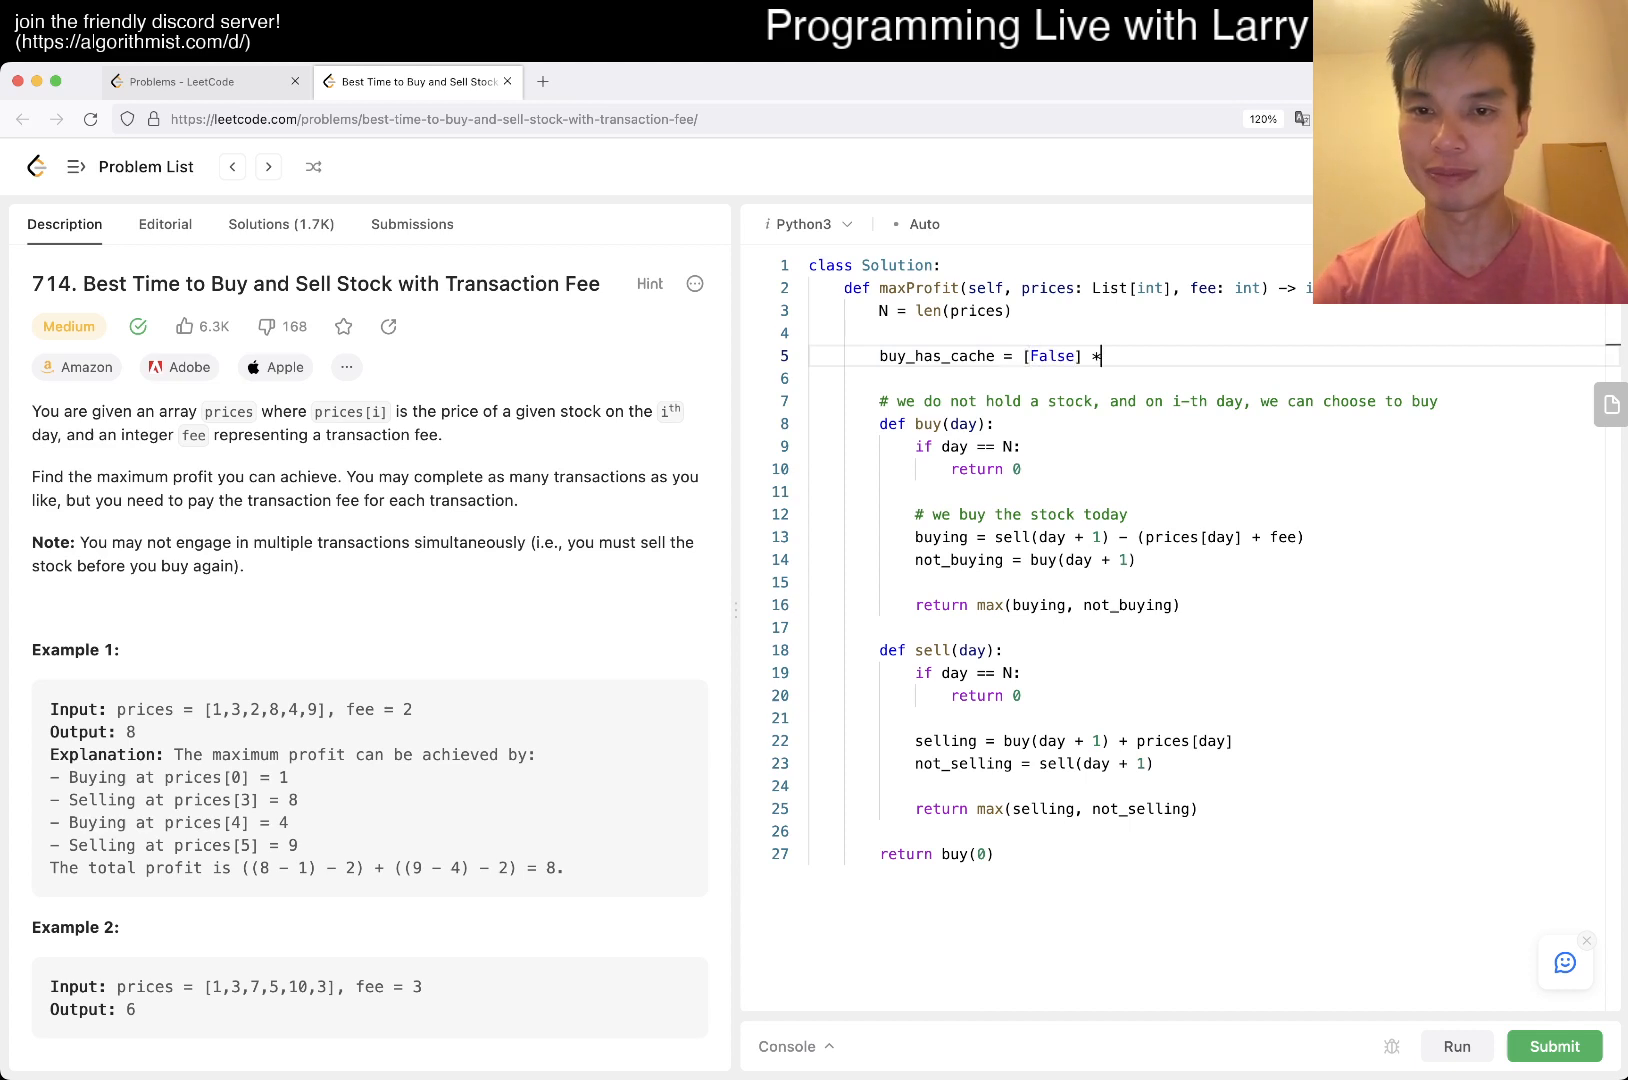
pyautogui.write('N')
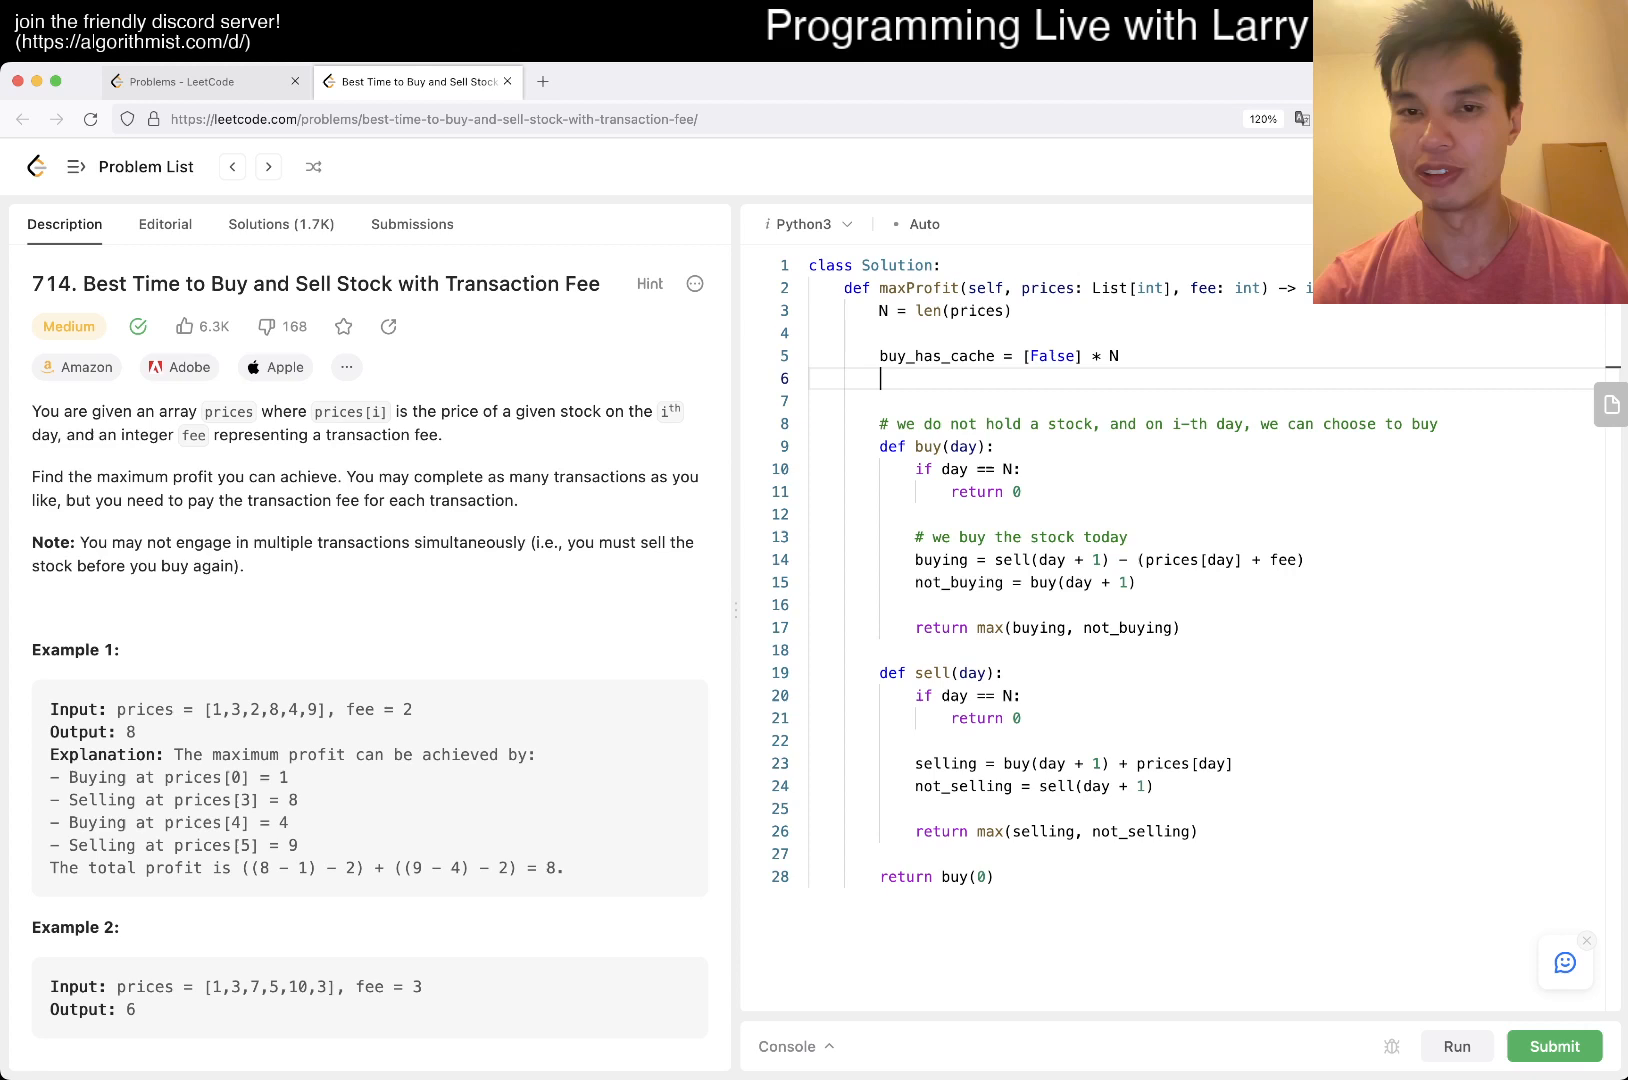
pyautogui.write('buy_')
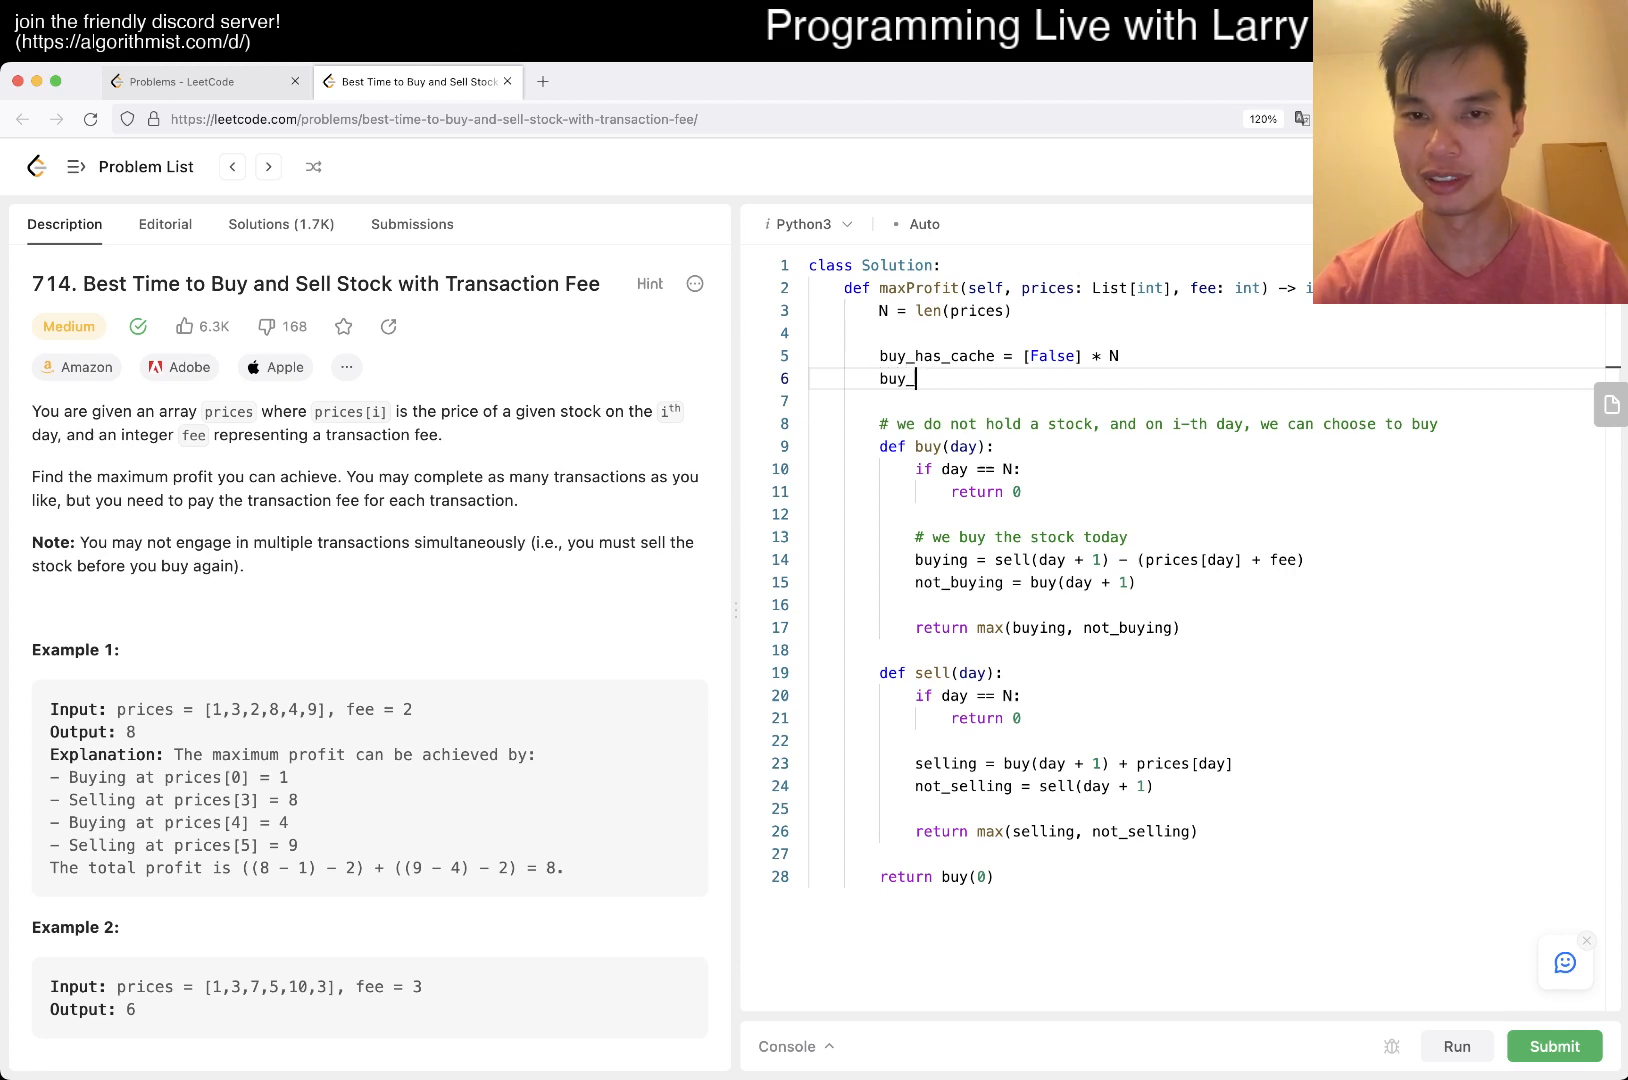
pyautogui.write('cache = []')
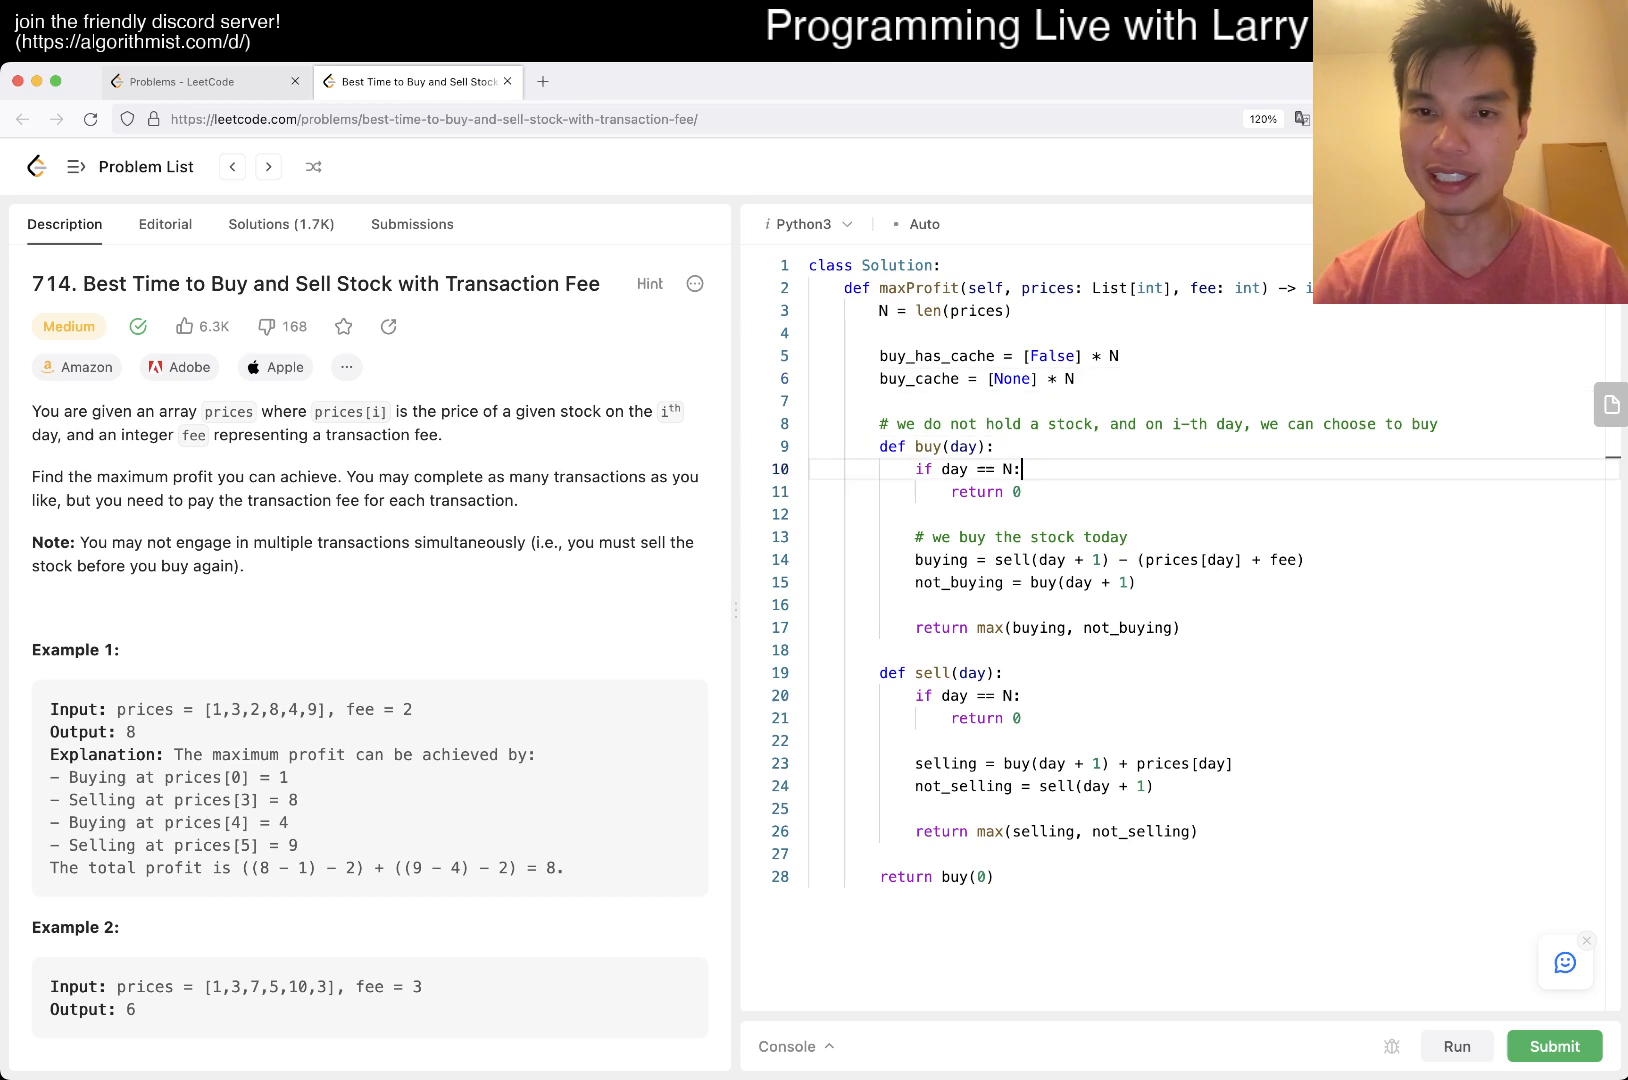
pyautogui.write('if buy_ha')
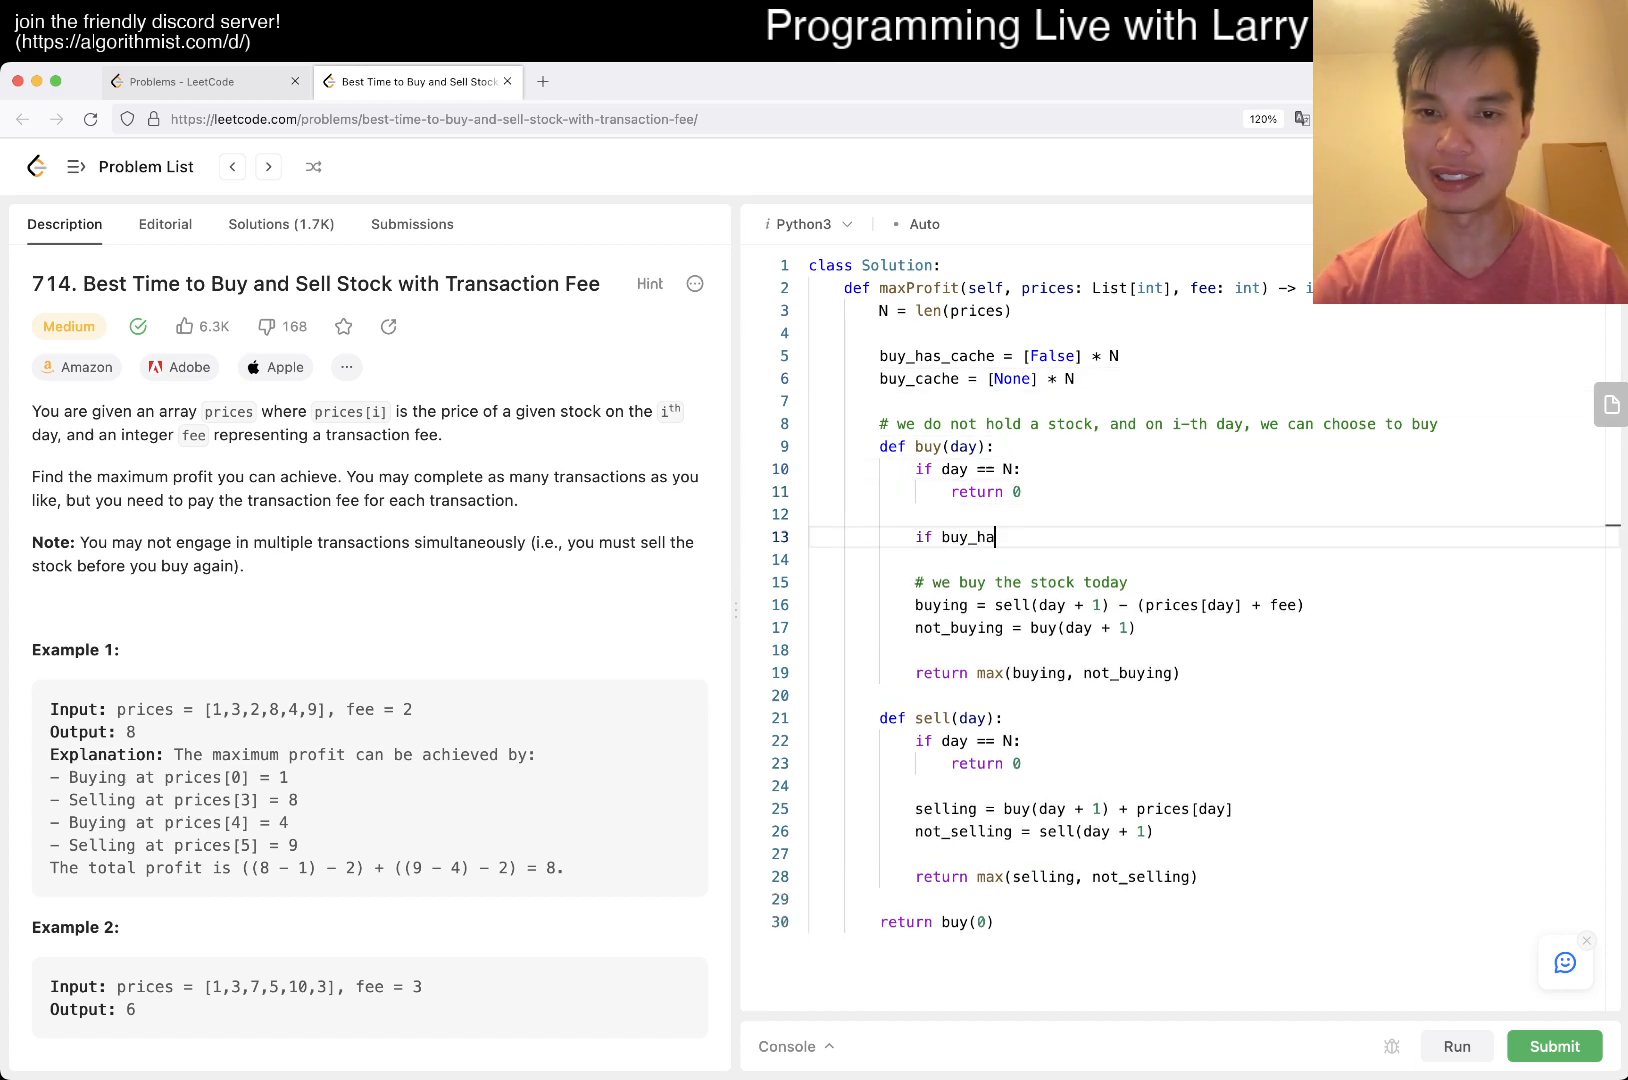
pyautogui.write('s_cache[day]:')
pyautogui.write('return')
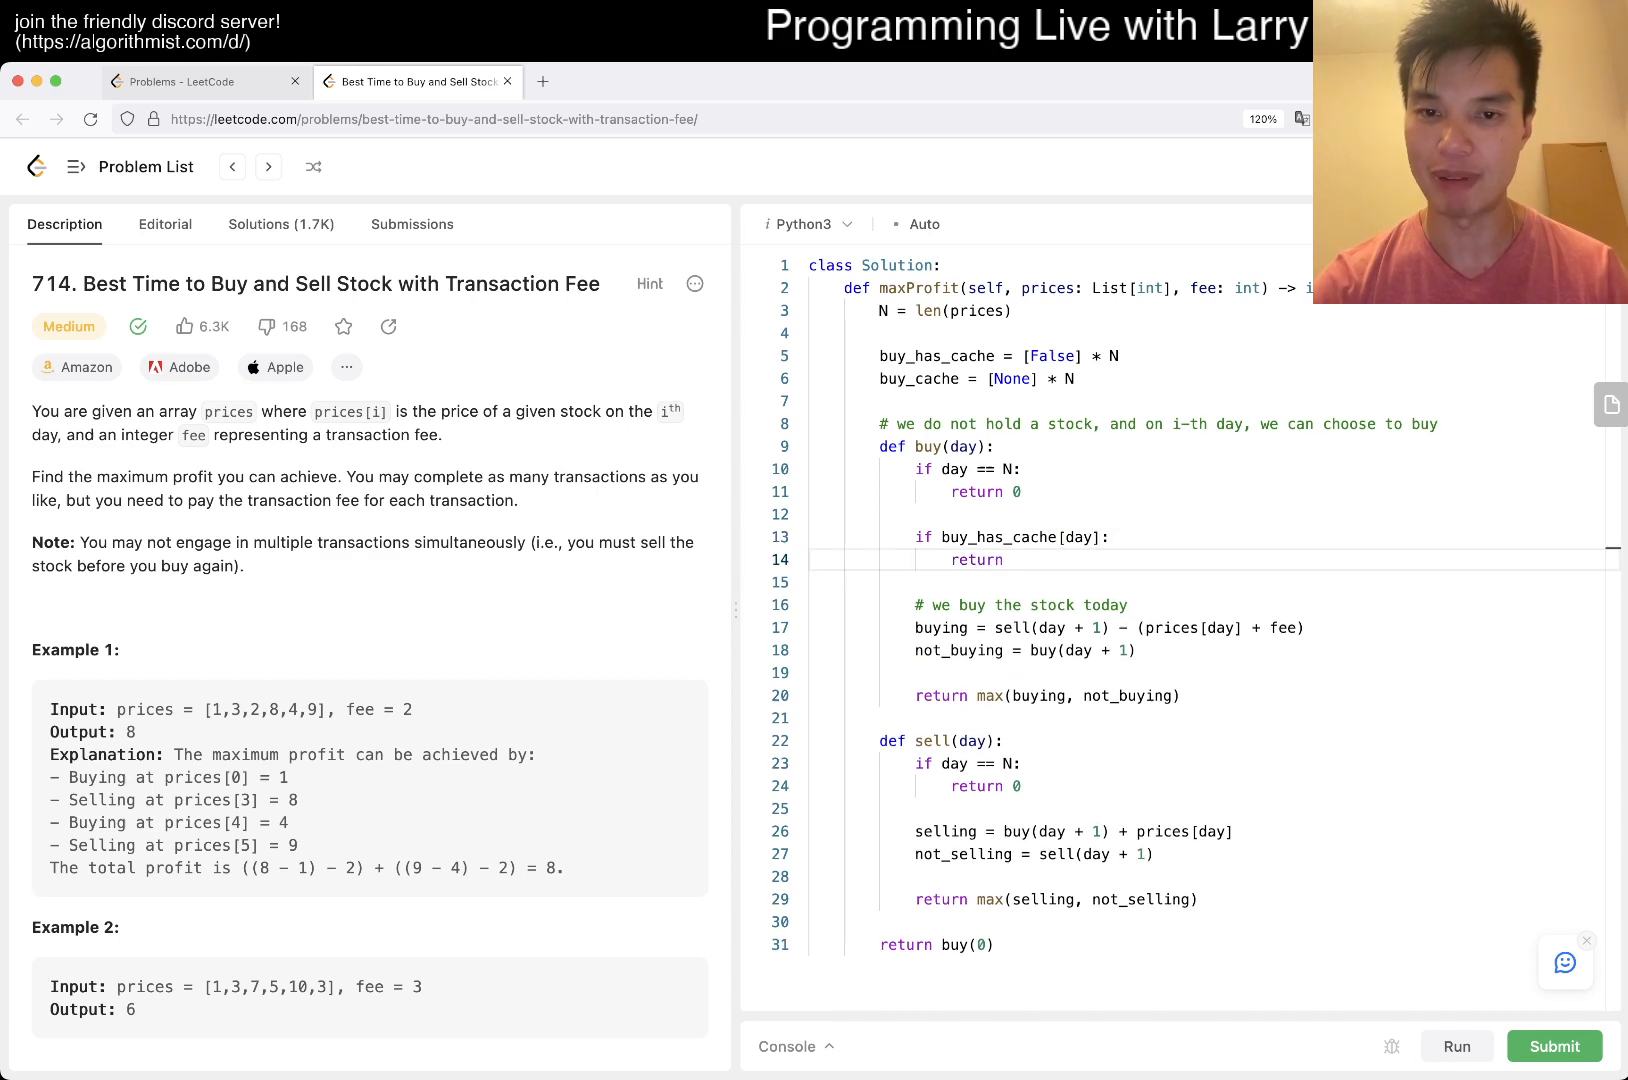
pyautogui.write('buy_cache[day]')
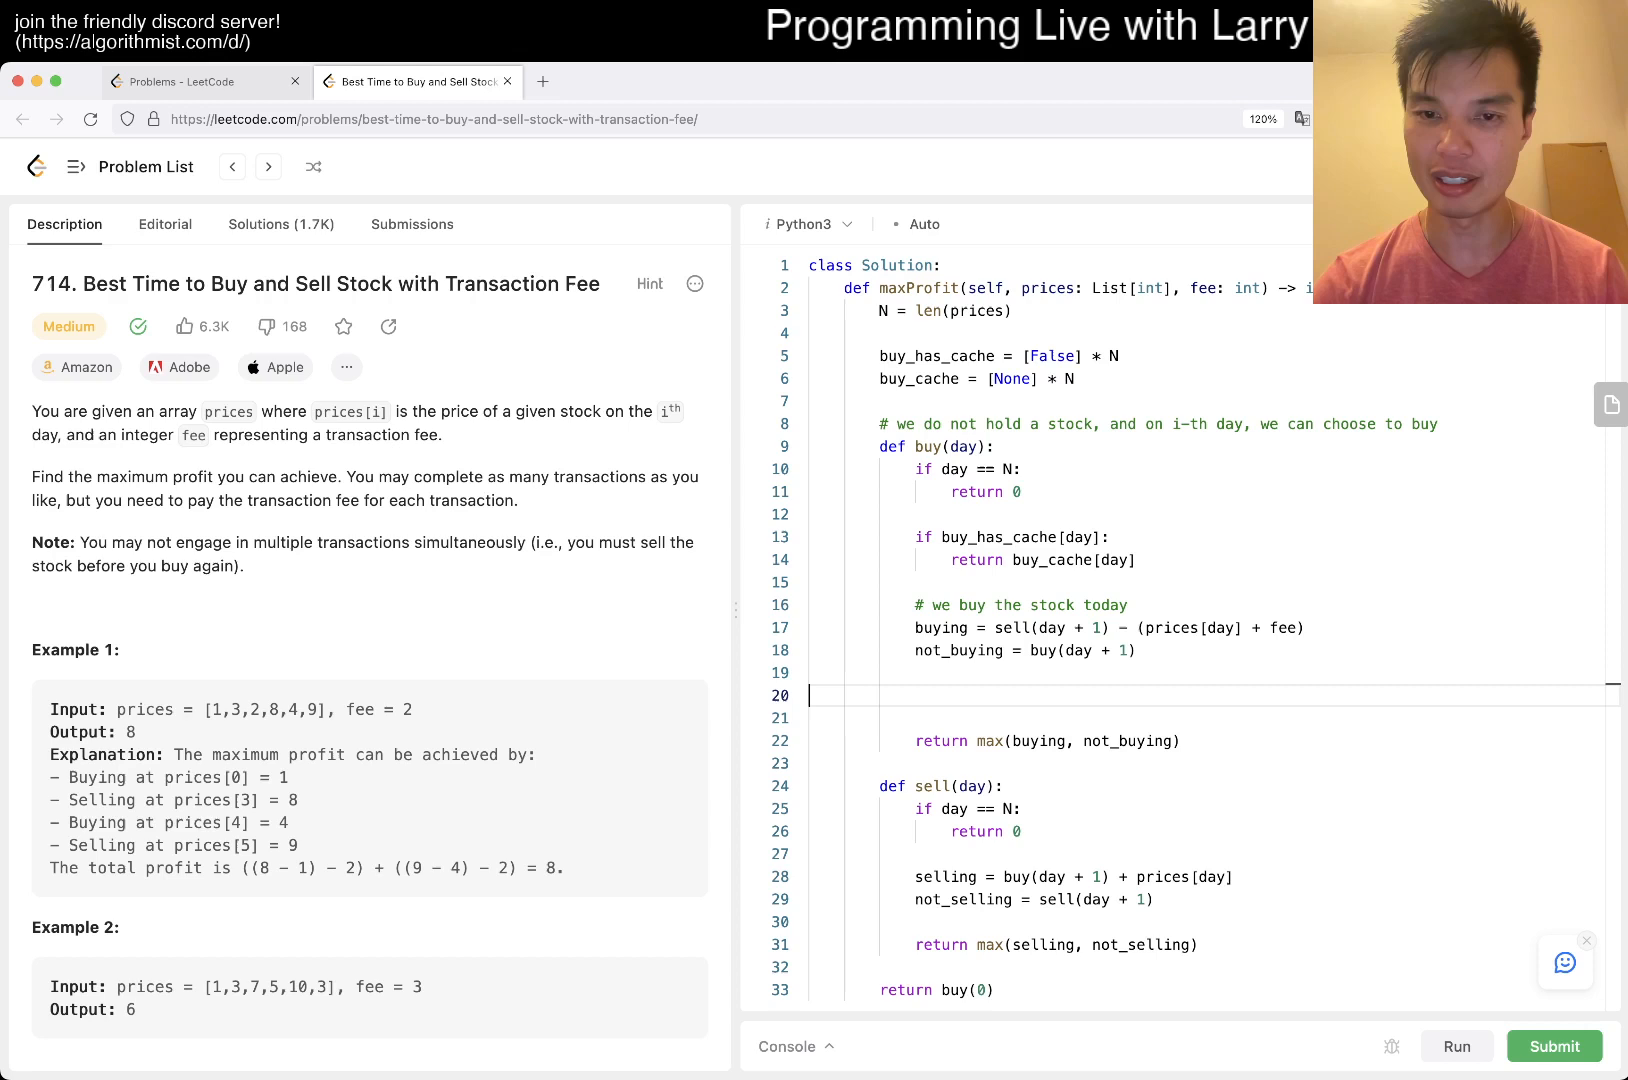
# - Store buy_has_cache[day] = True and buy_cache[day] = max(buying, not_buying), starting the sell equivalent
pyautogui.write('buy')
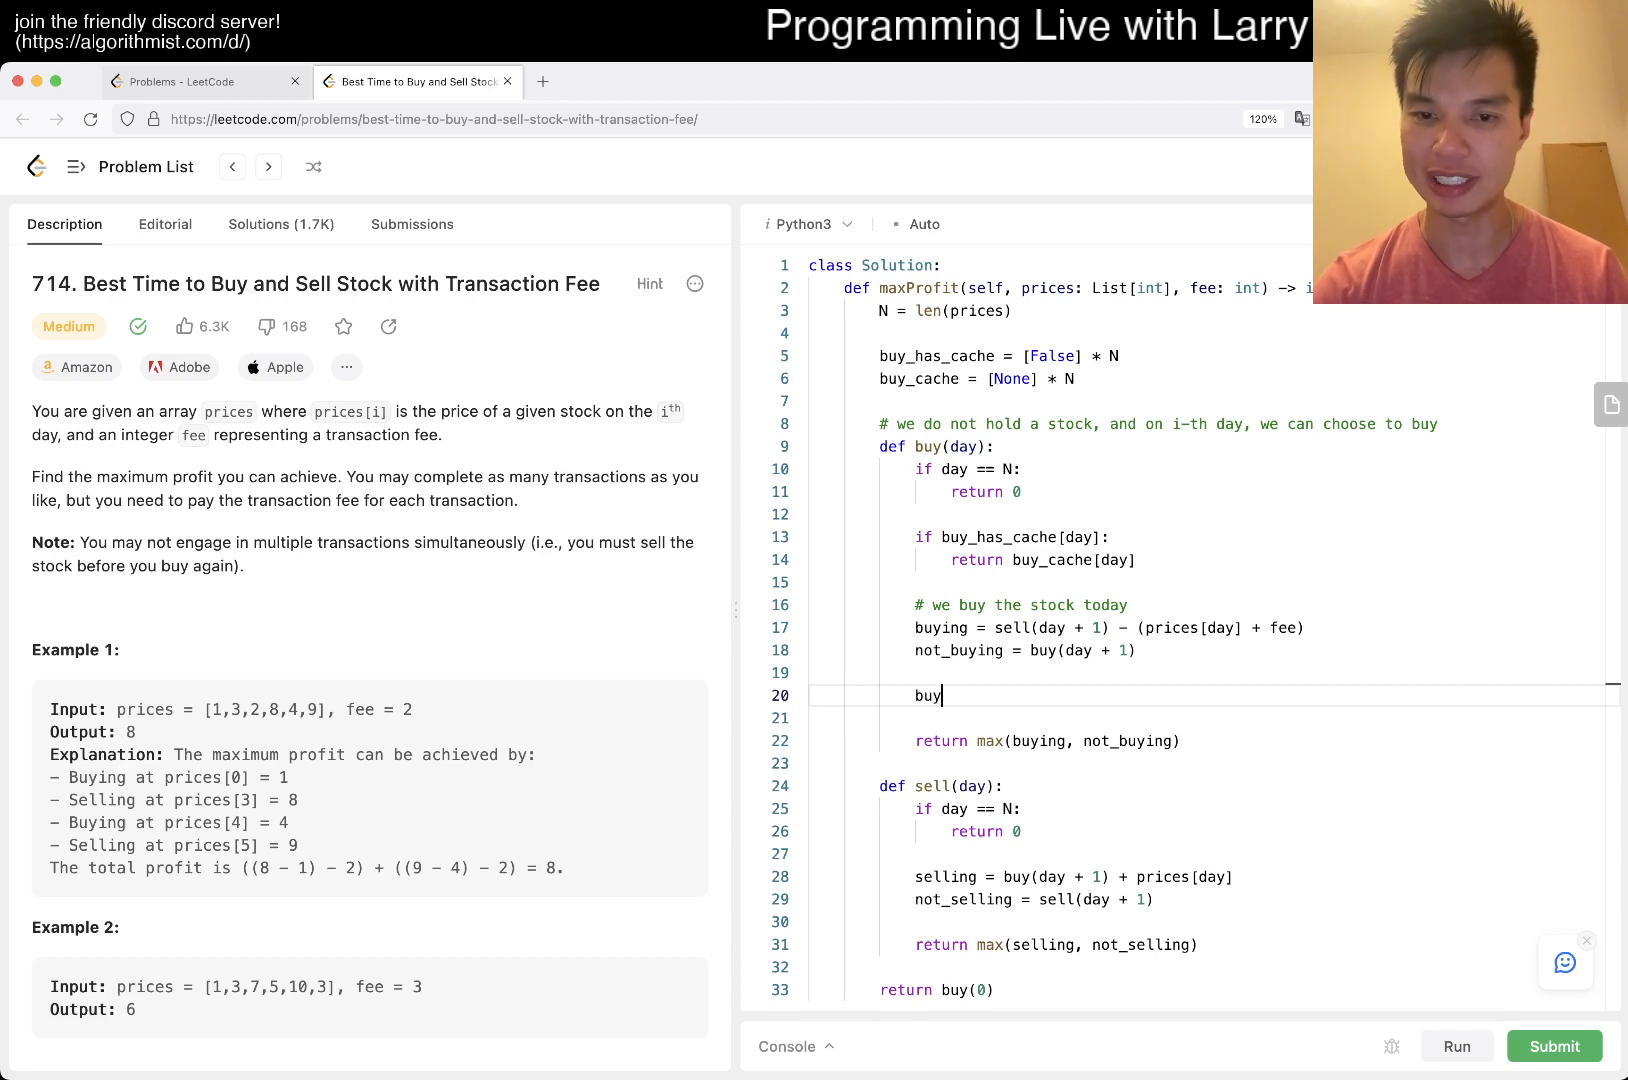
pyautogui.write('_has_cache[]')
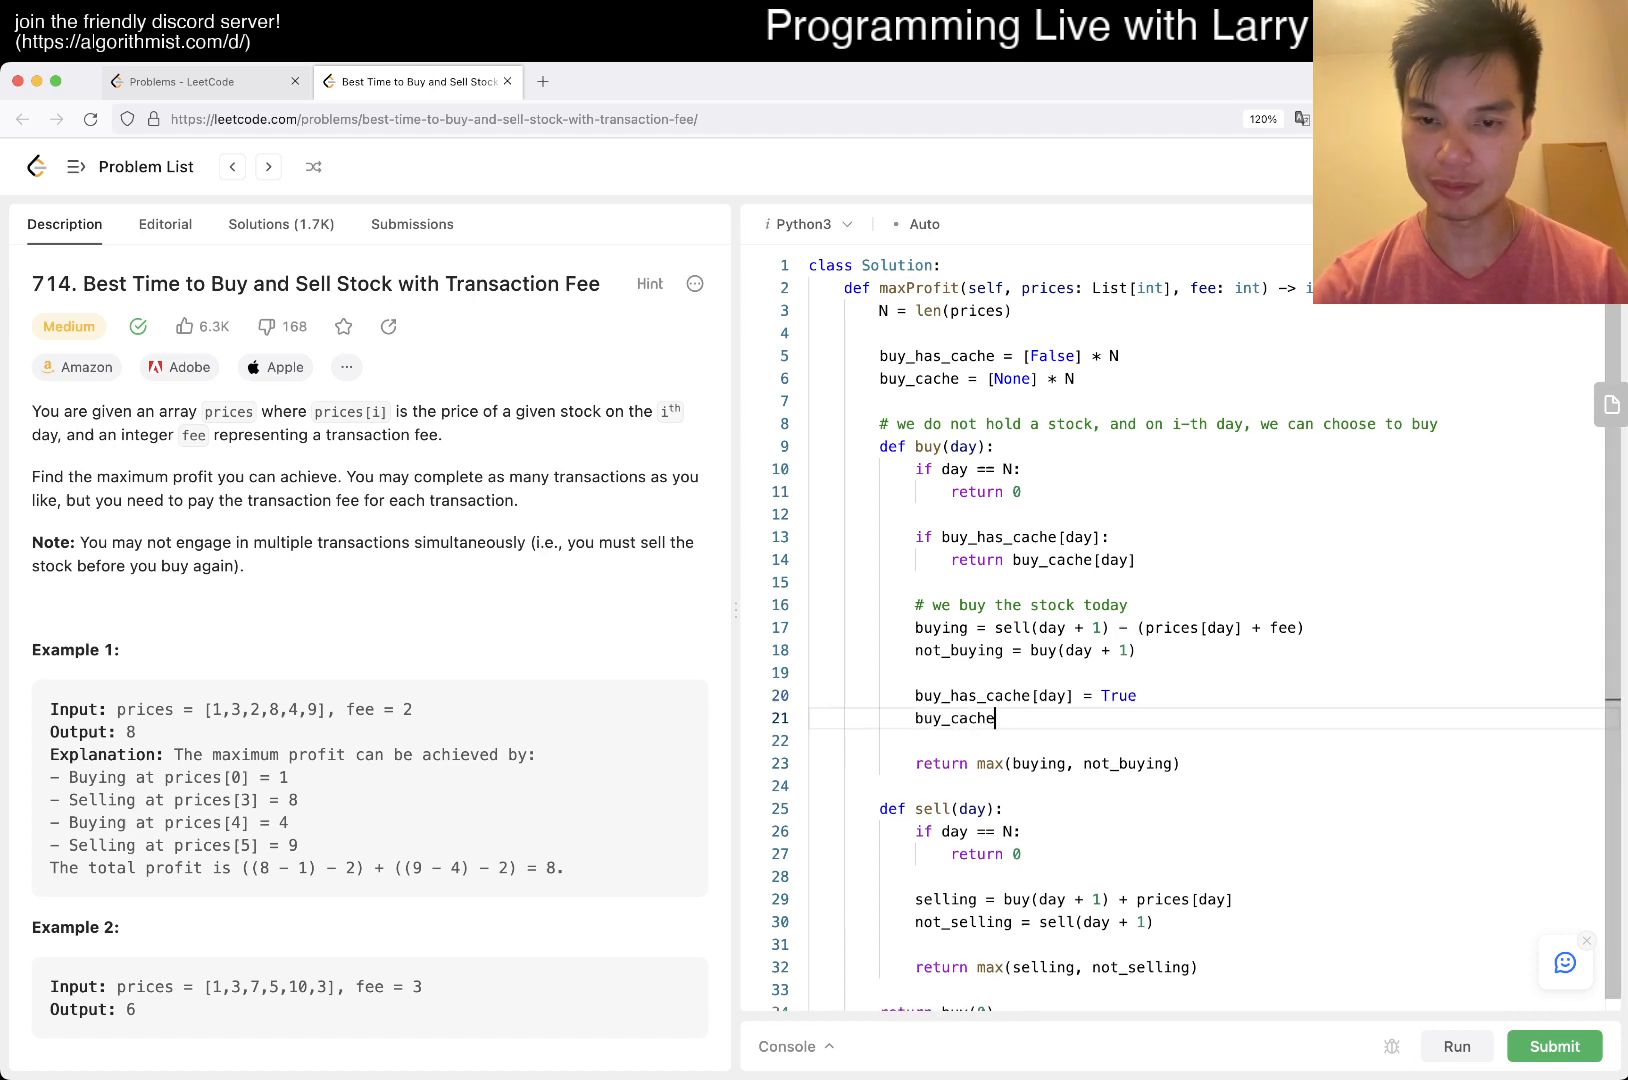
pyautogui.write('[day] =')
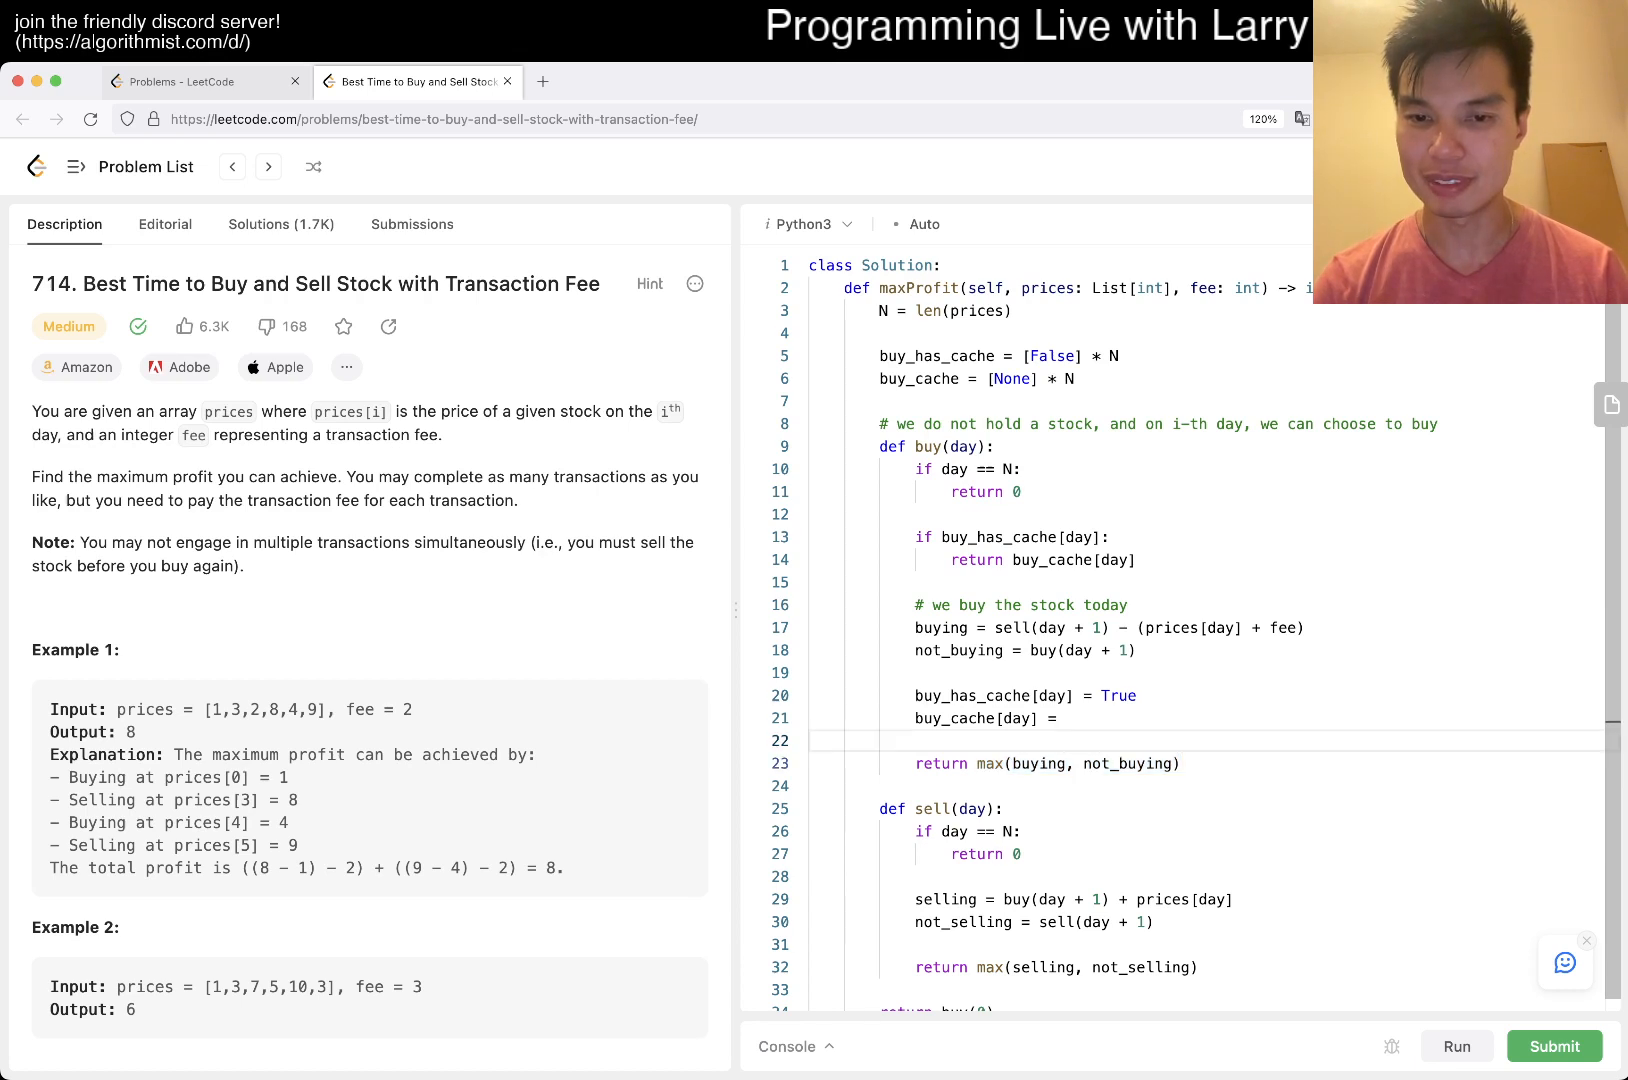
pyautogui.write('max(buying, not_buying)')
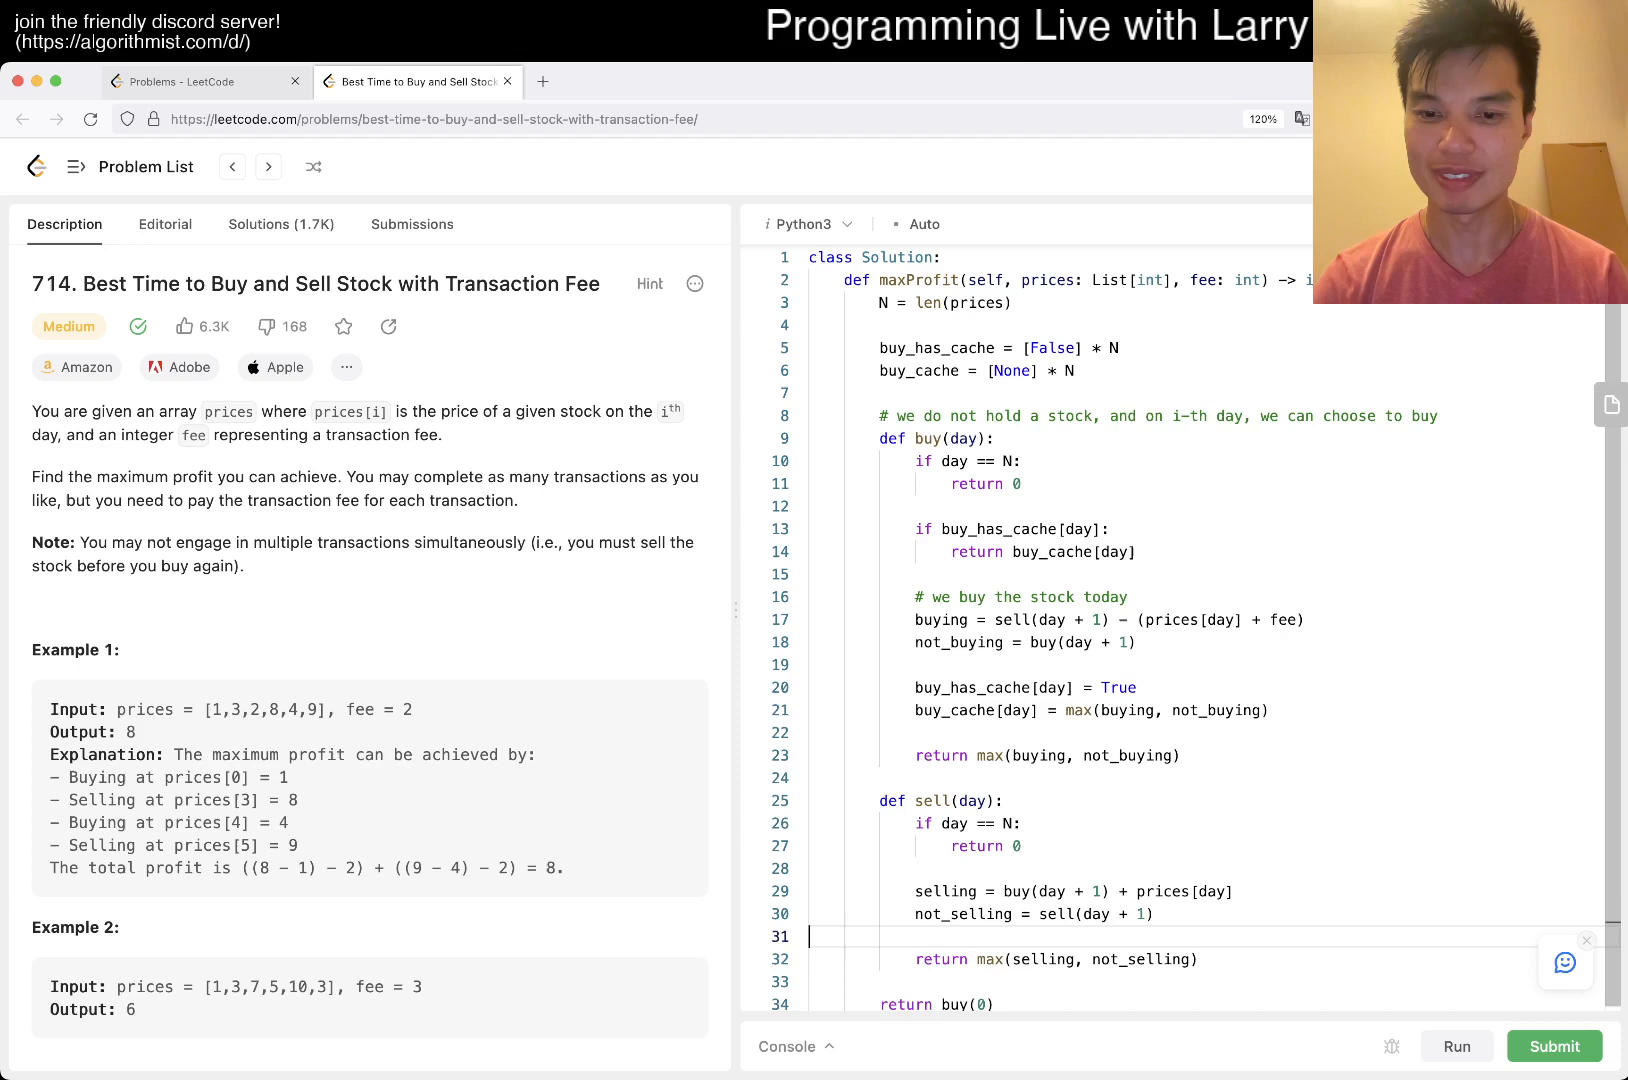
pyautogui.write('selling, not_selling)')
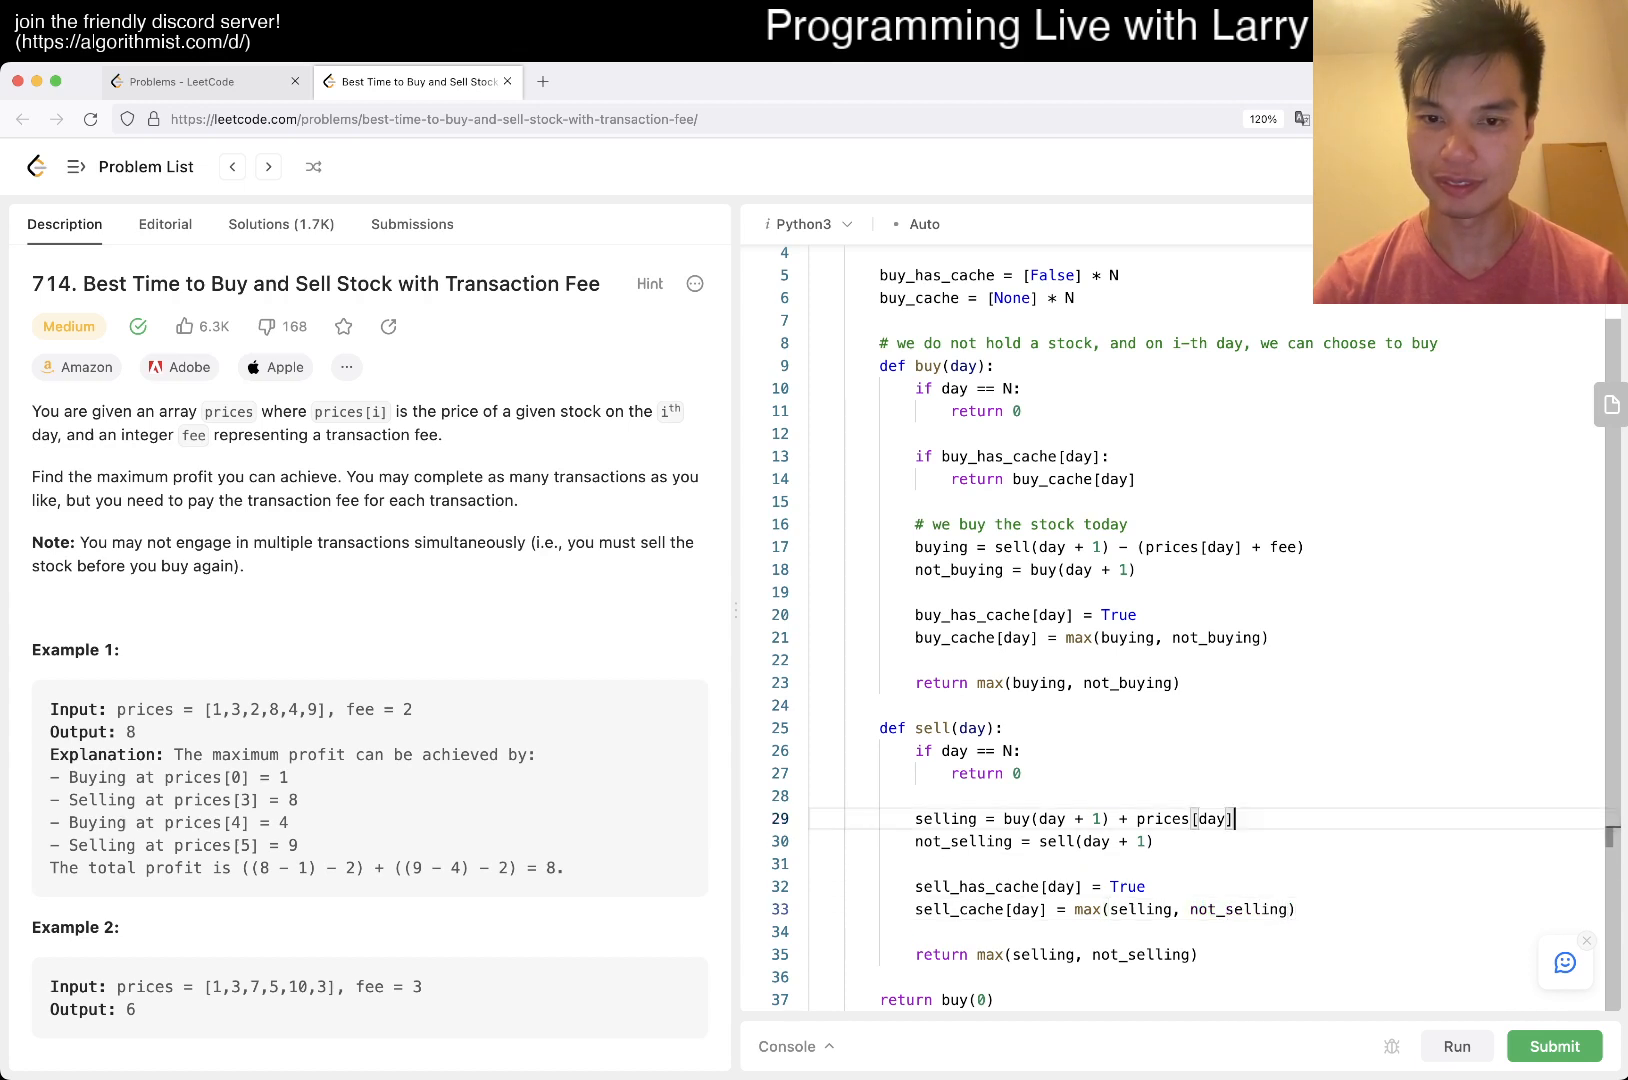
# - Declare sell_has_cache = [False] * N and sell_cache = [None] * N, then submit the solution
pyautogui.press('Enter')
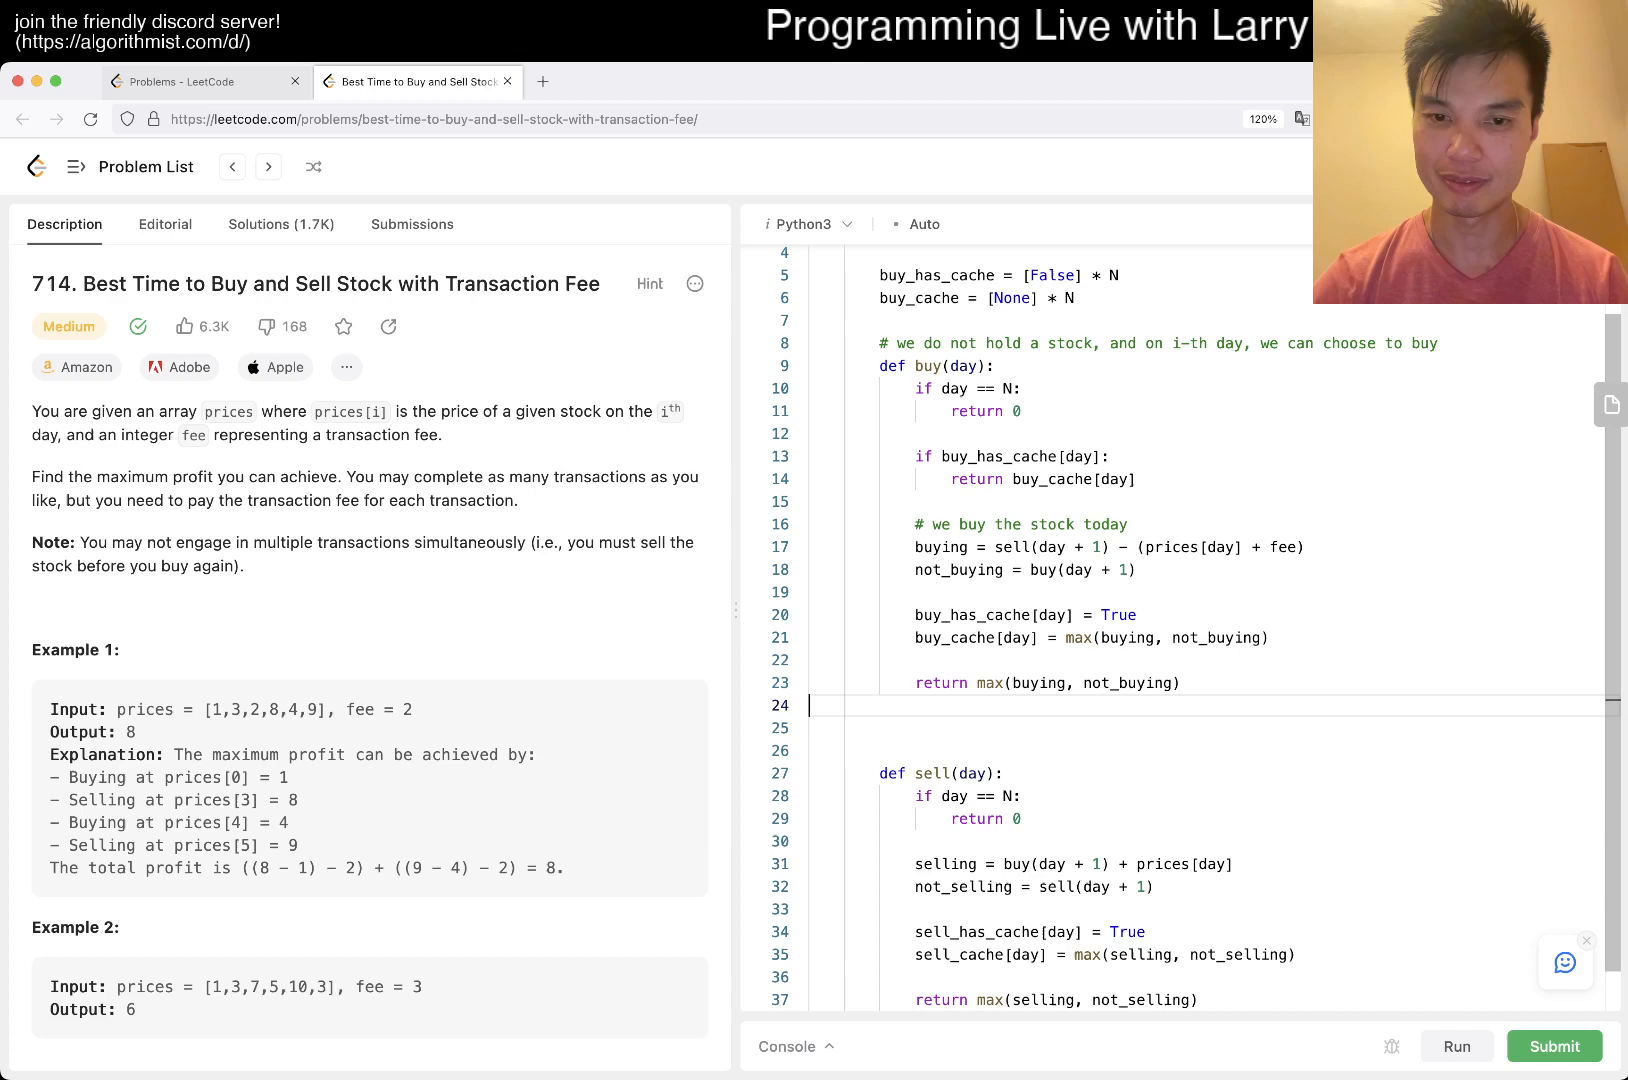
pyautogui.write('sell_has_cache = [False')
pyautogui.click(1206, 750)
pyautogui.write('sell_cache = [None')
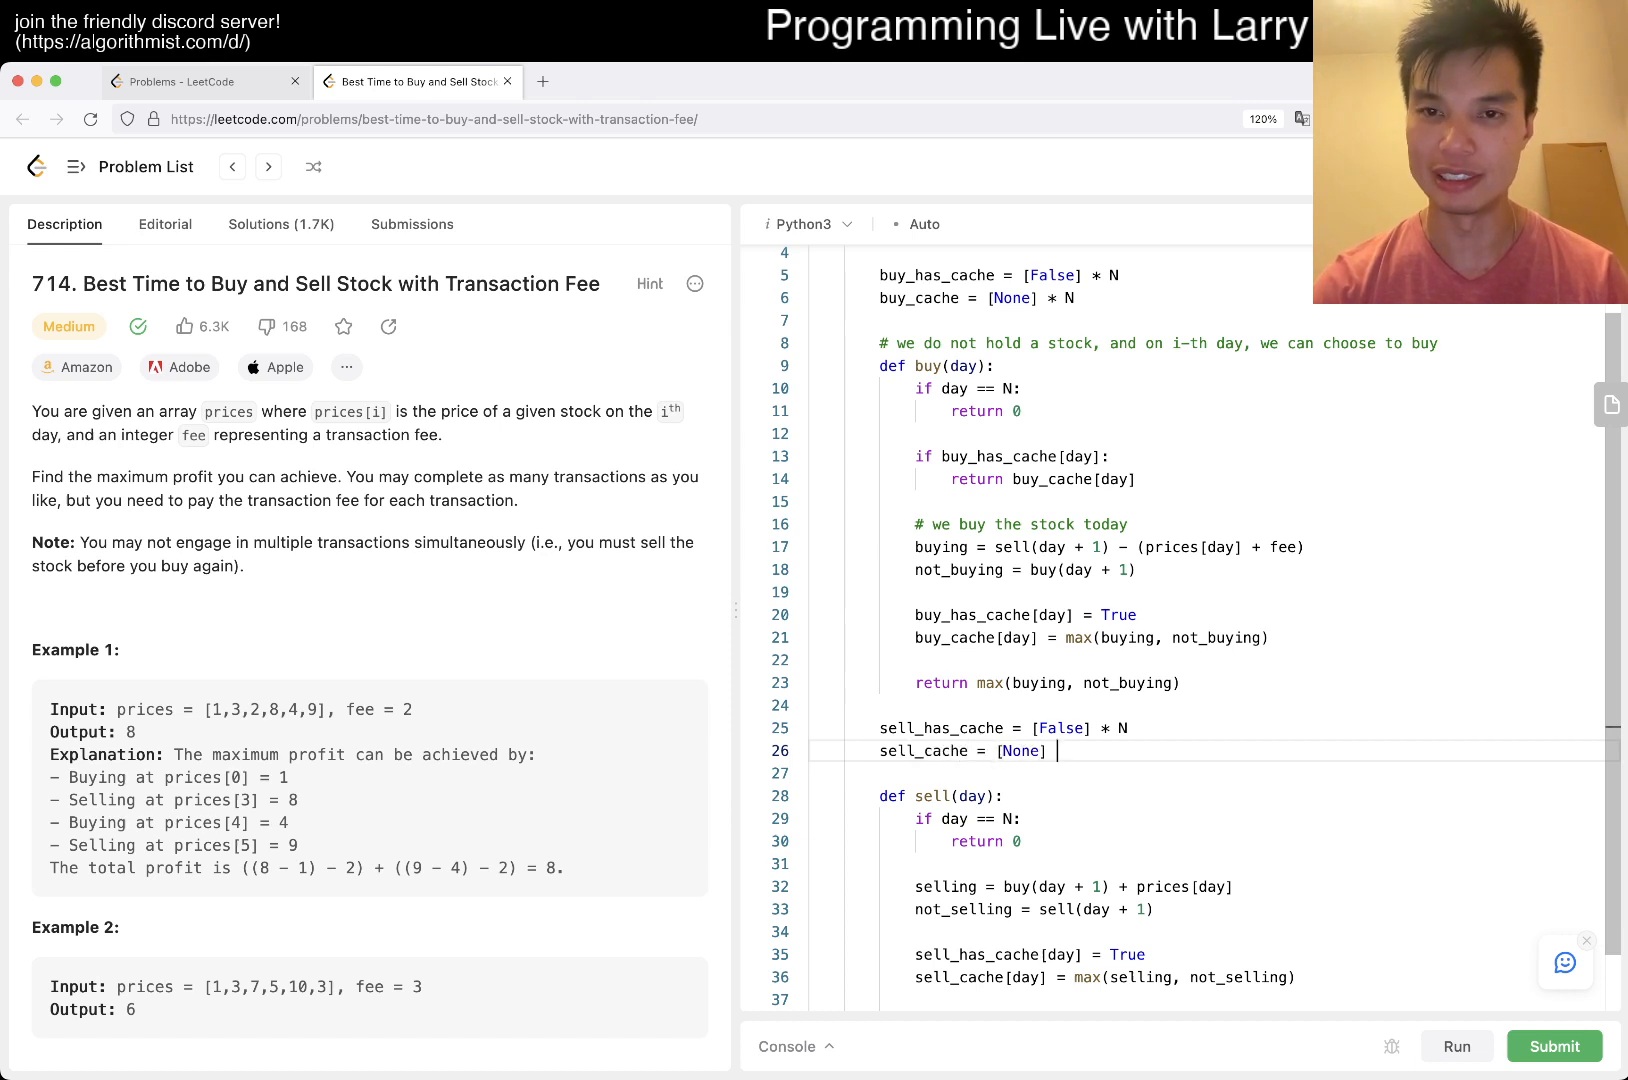
pyautogui.write('* N')
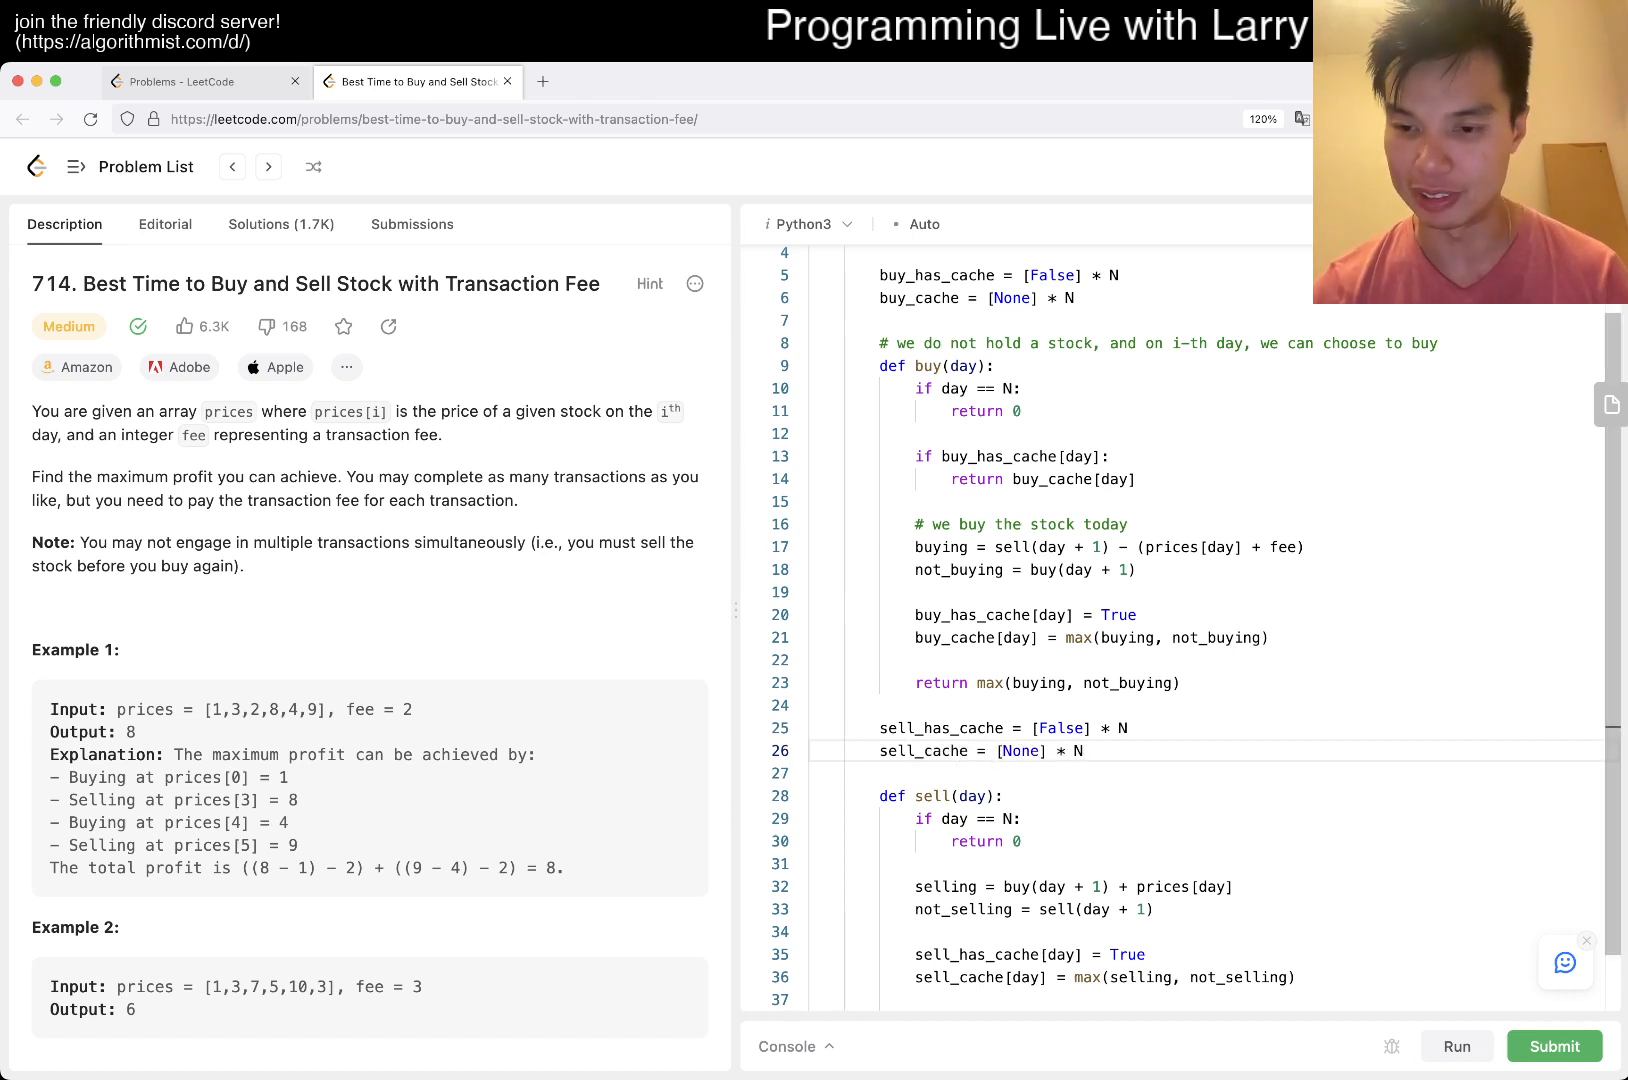
pyautogui.click(1456, 1046)
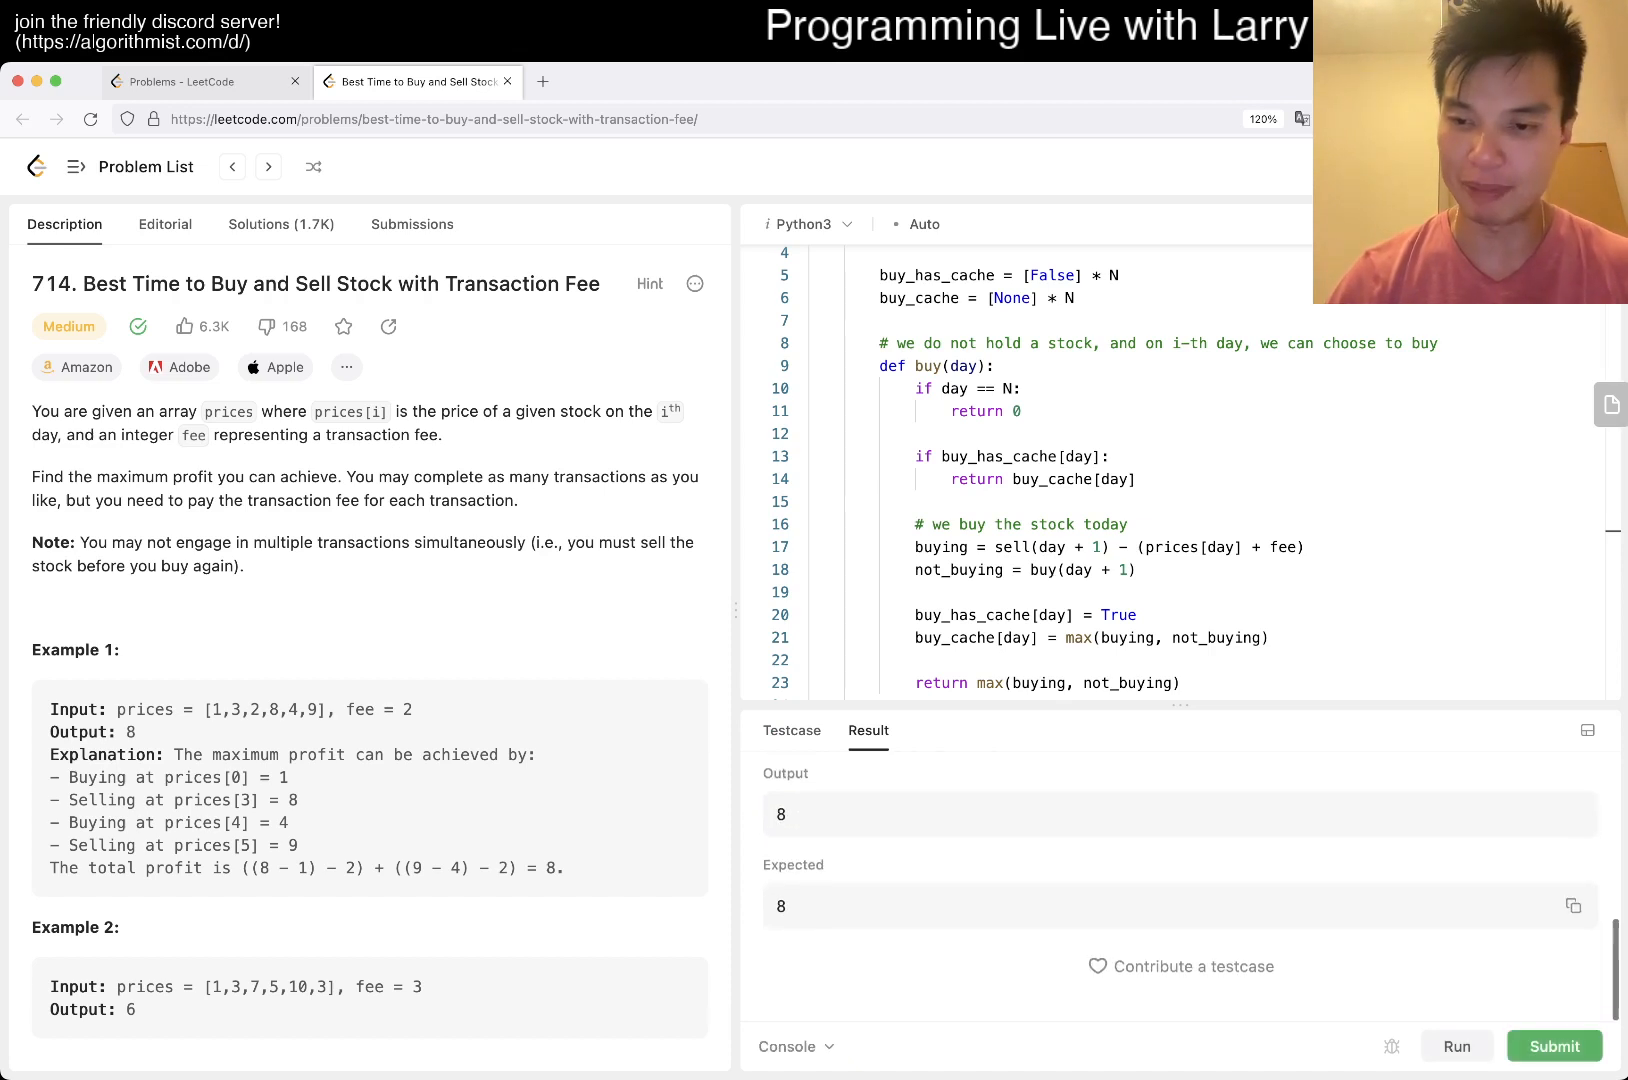
pyautogui.click(1554, 1046)
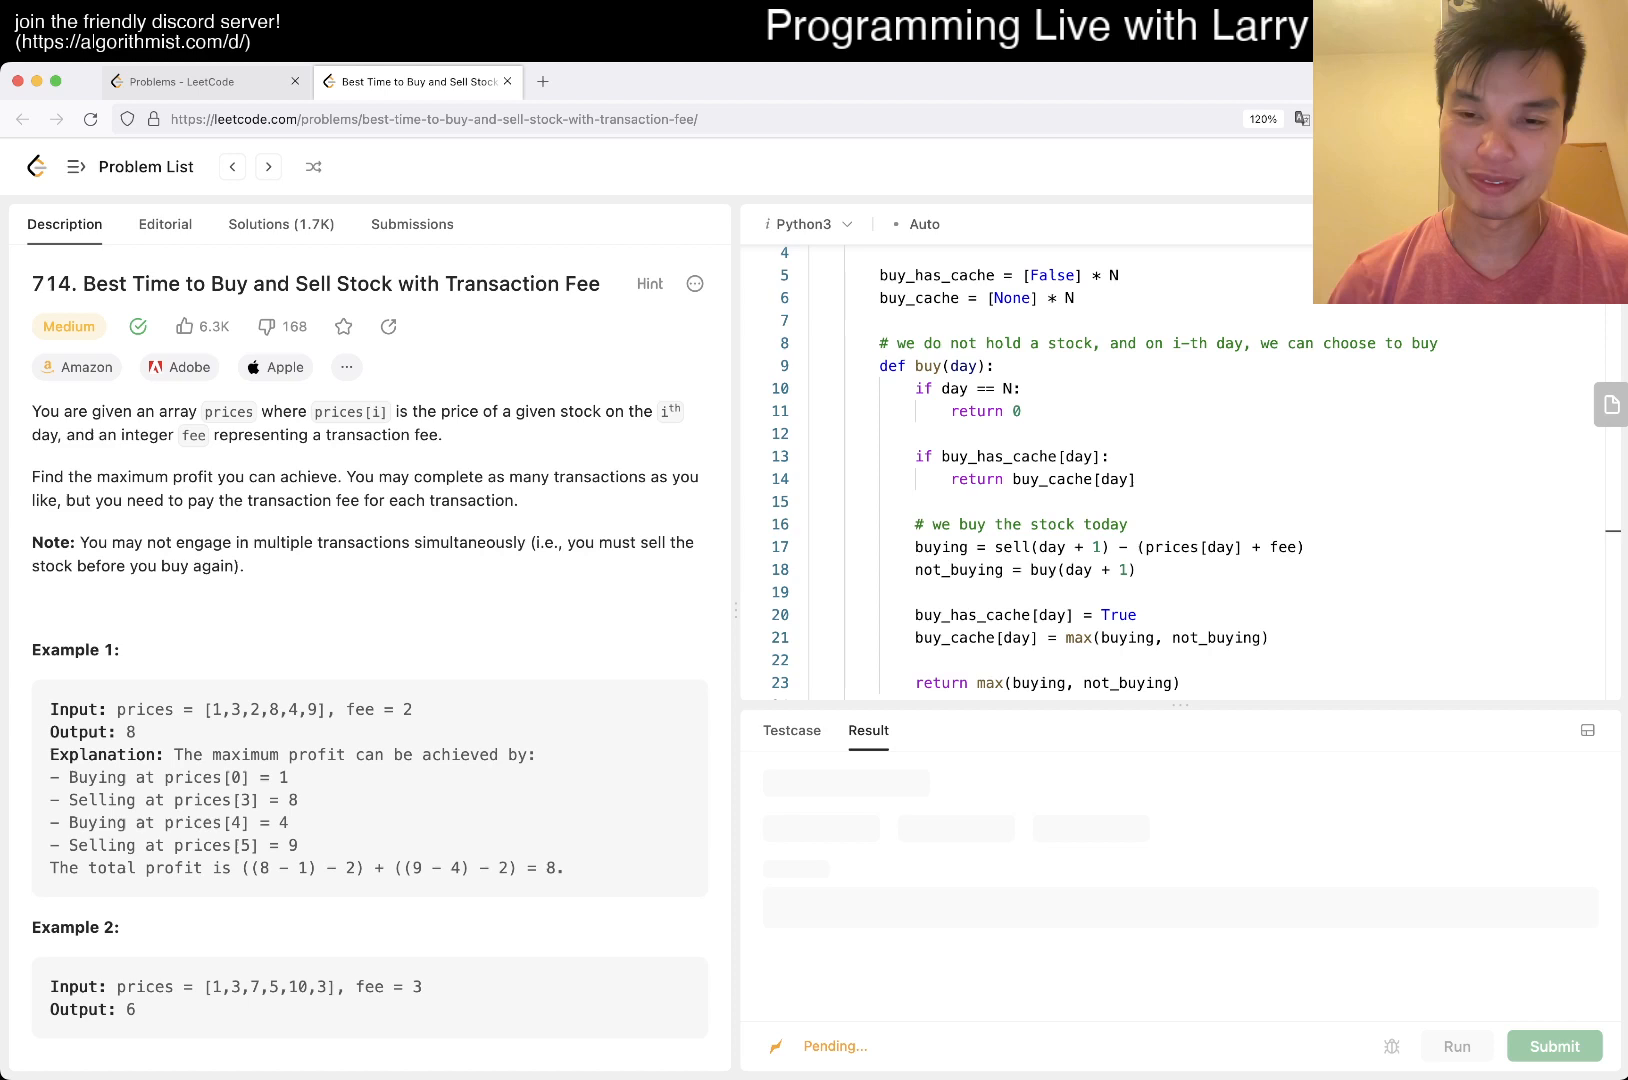
# - Review the large failing test case and the problem constraints, then rerun the sample cases
pyautogui.scroll(-3)
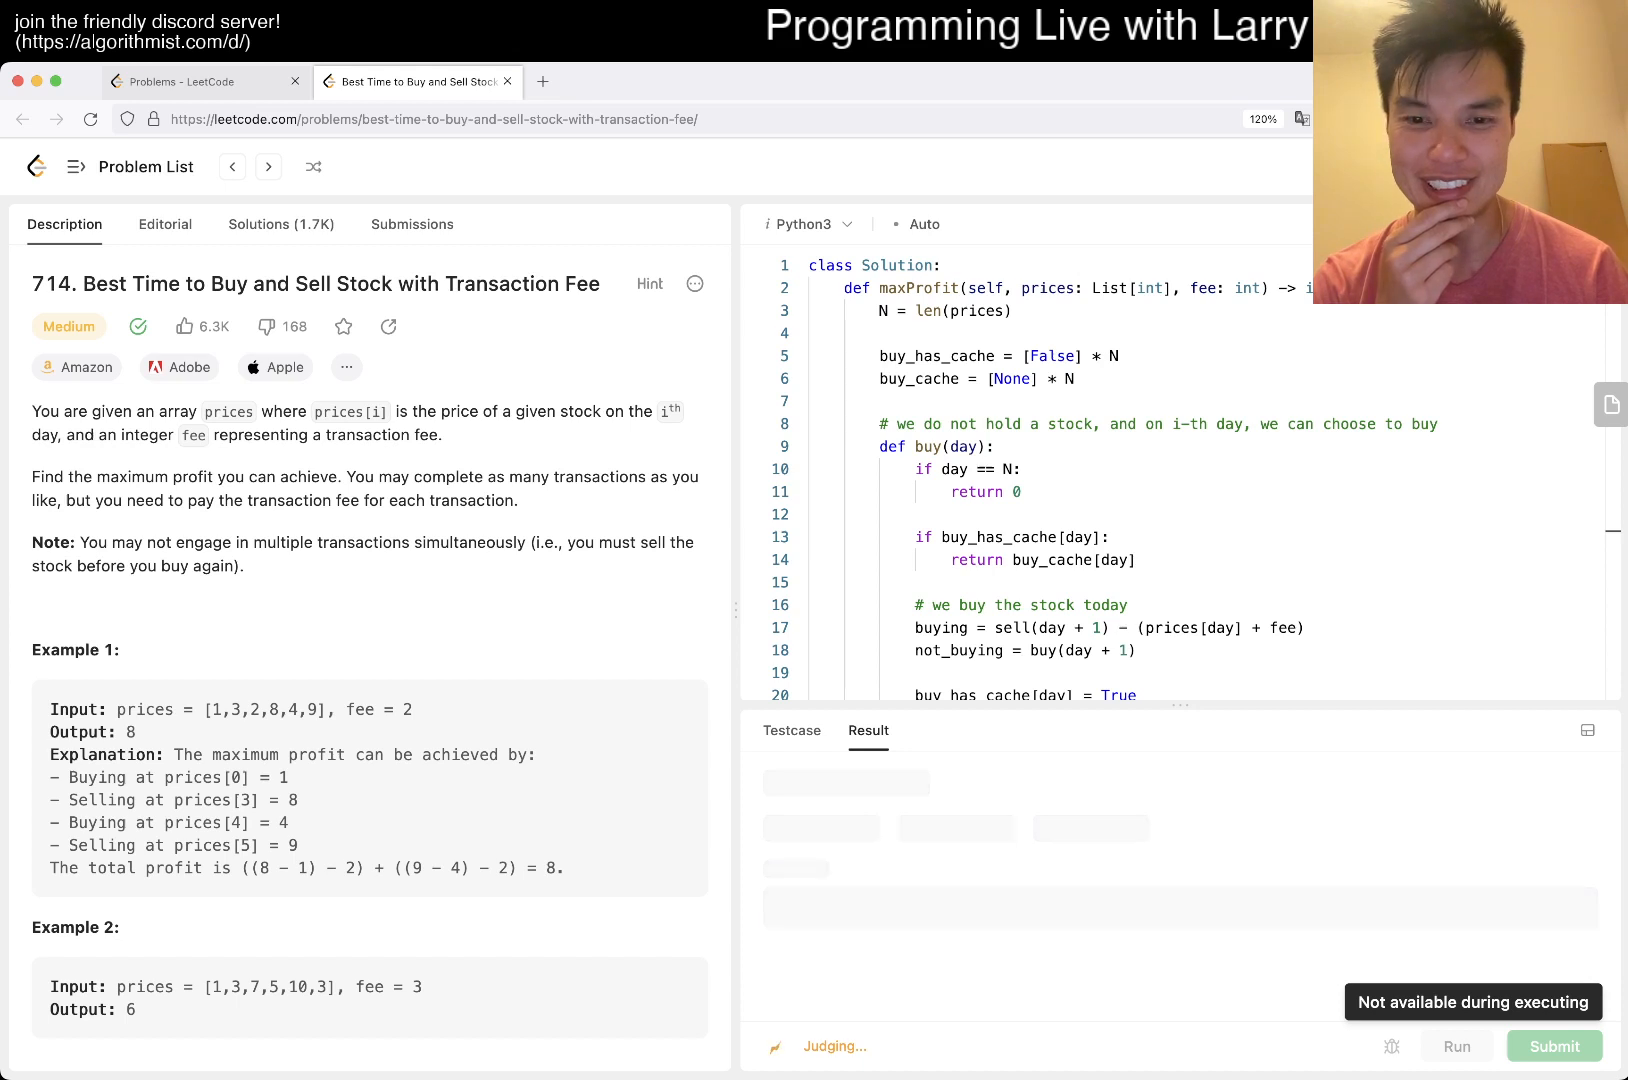
pyautogui.scroll(-3)
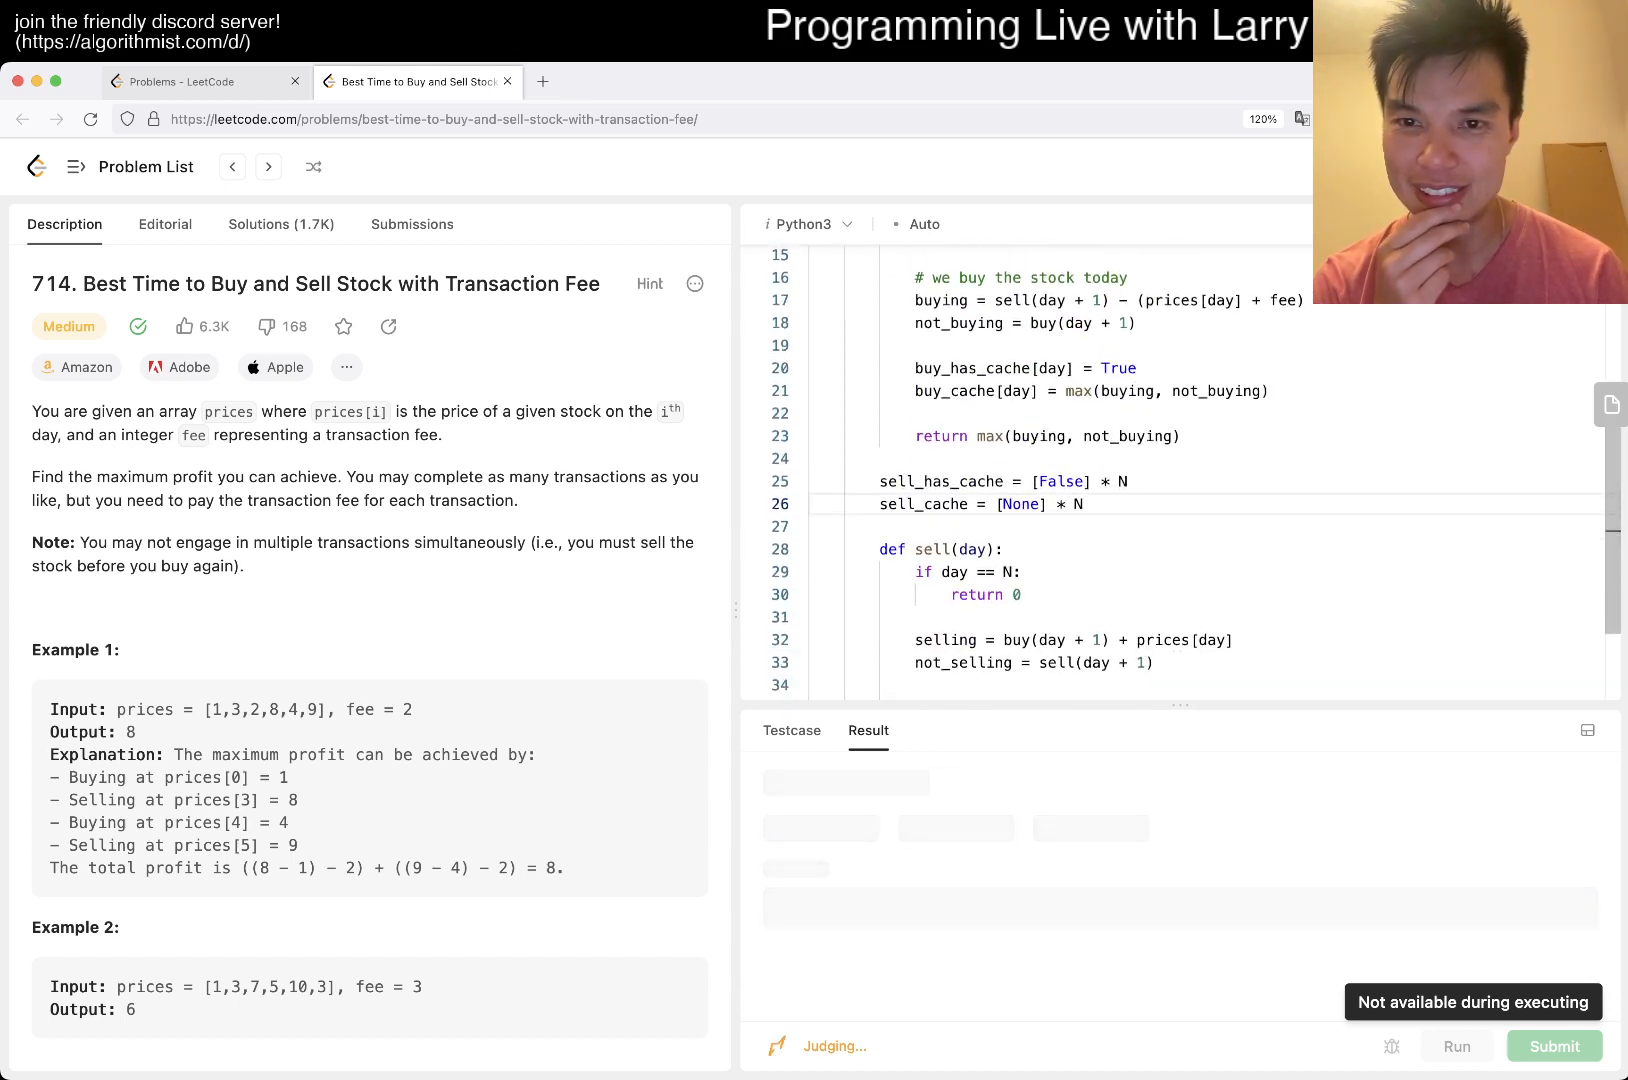
pyautogui.scroll(-3)
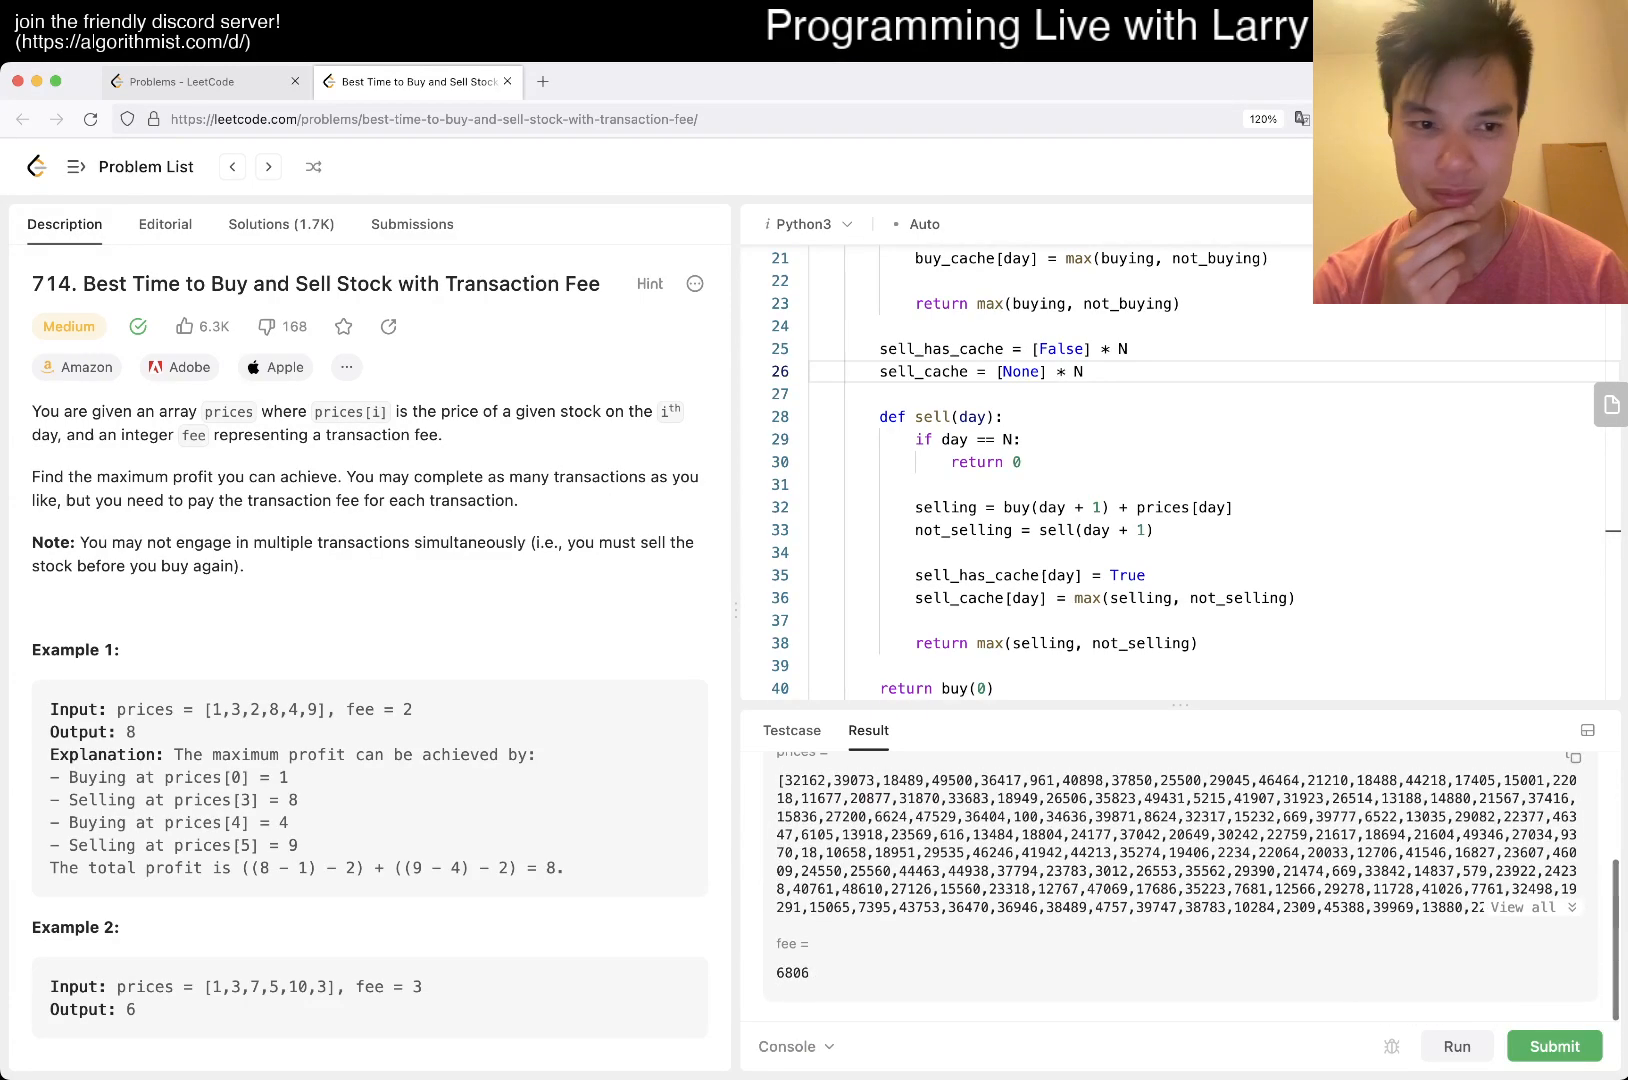
pyautogui.scroll(-3)
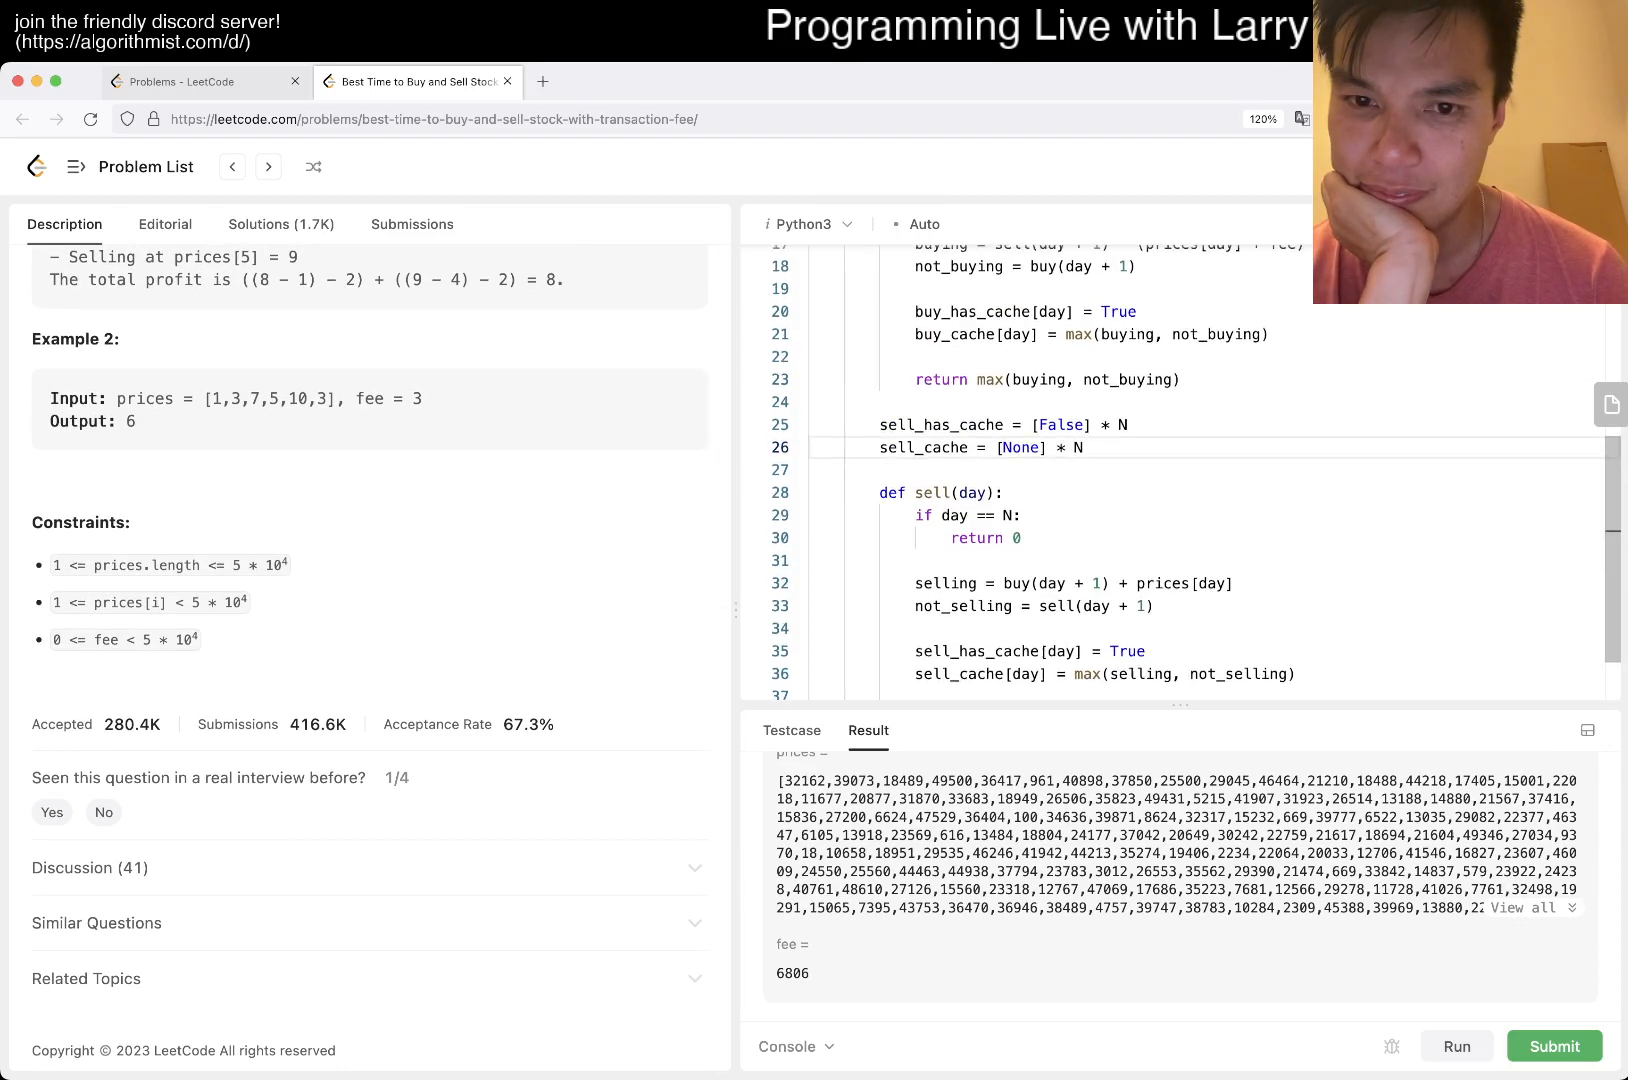
pyautogui.scroll(-3)
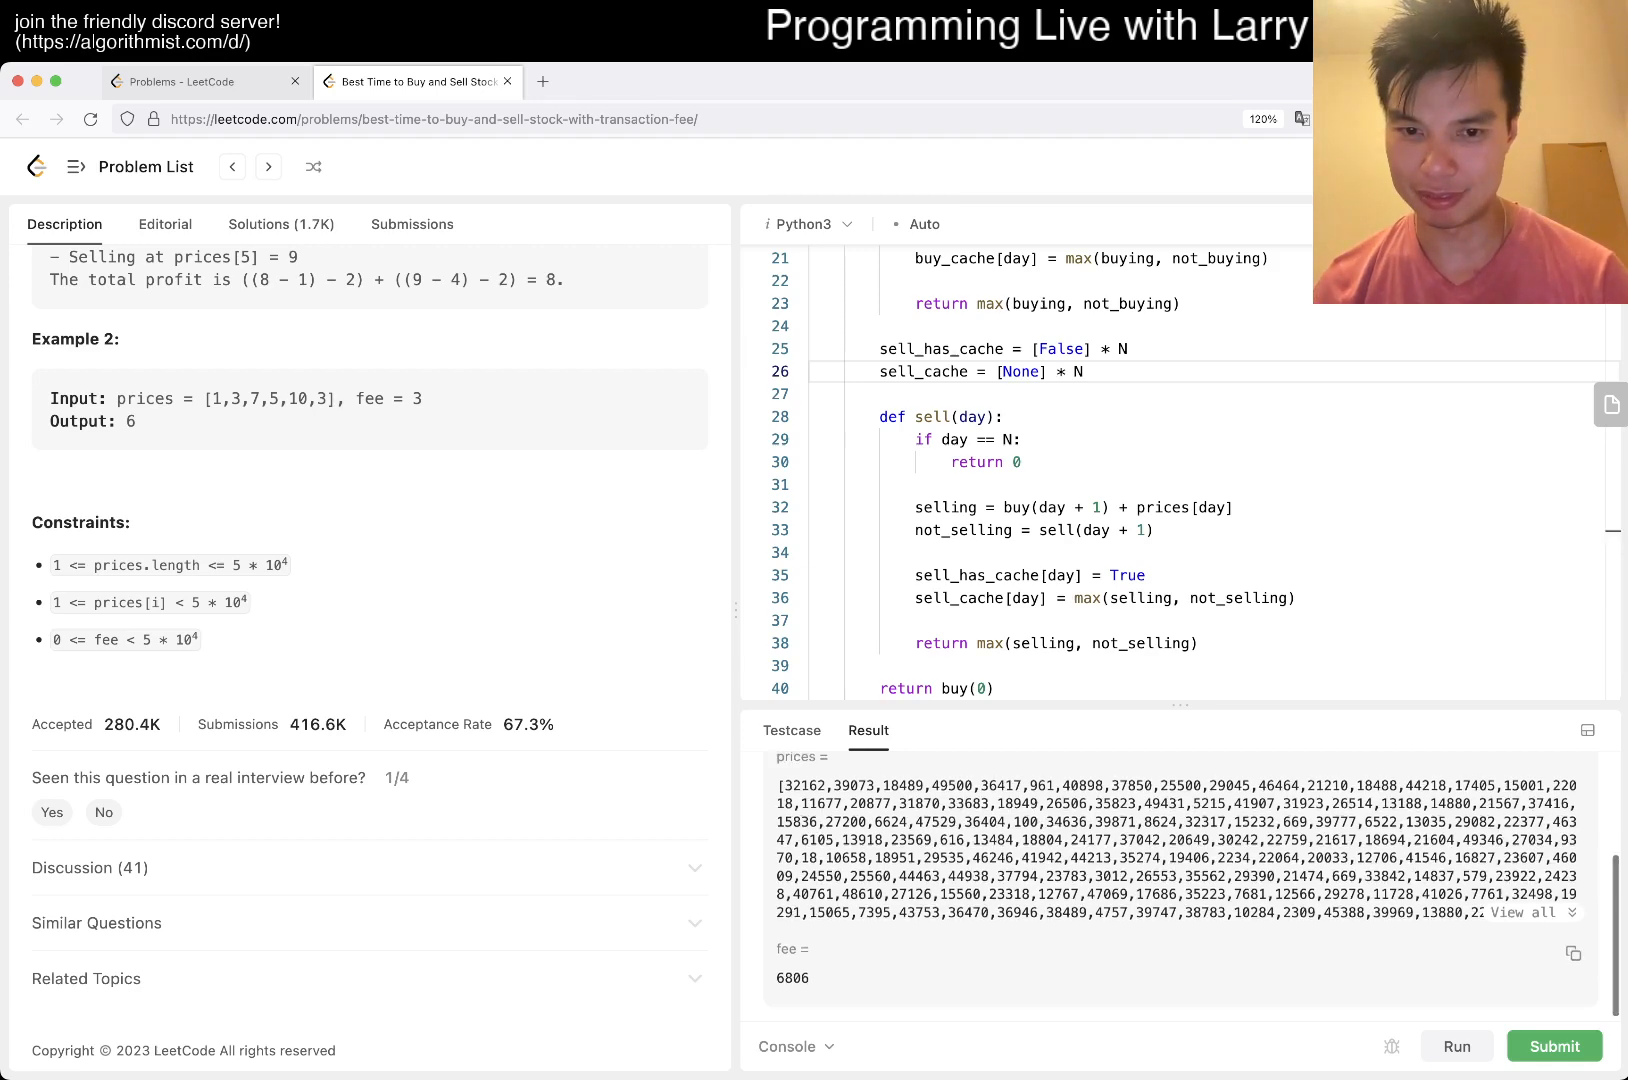
pyautogui.click(792, 730)
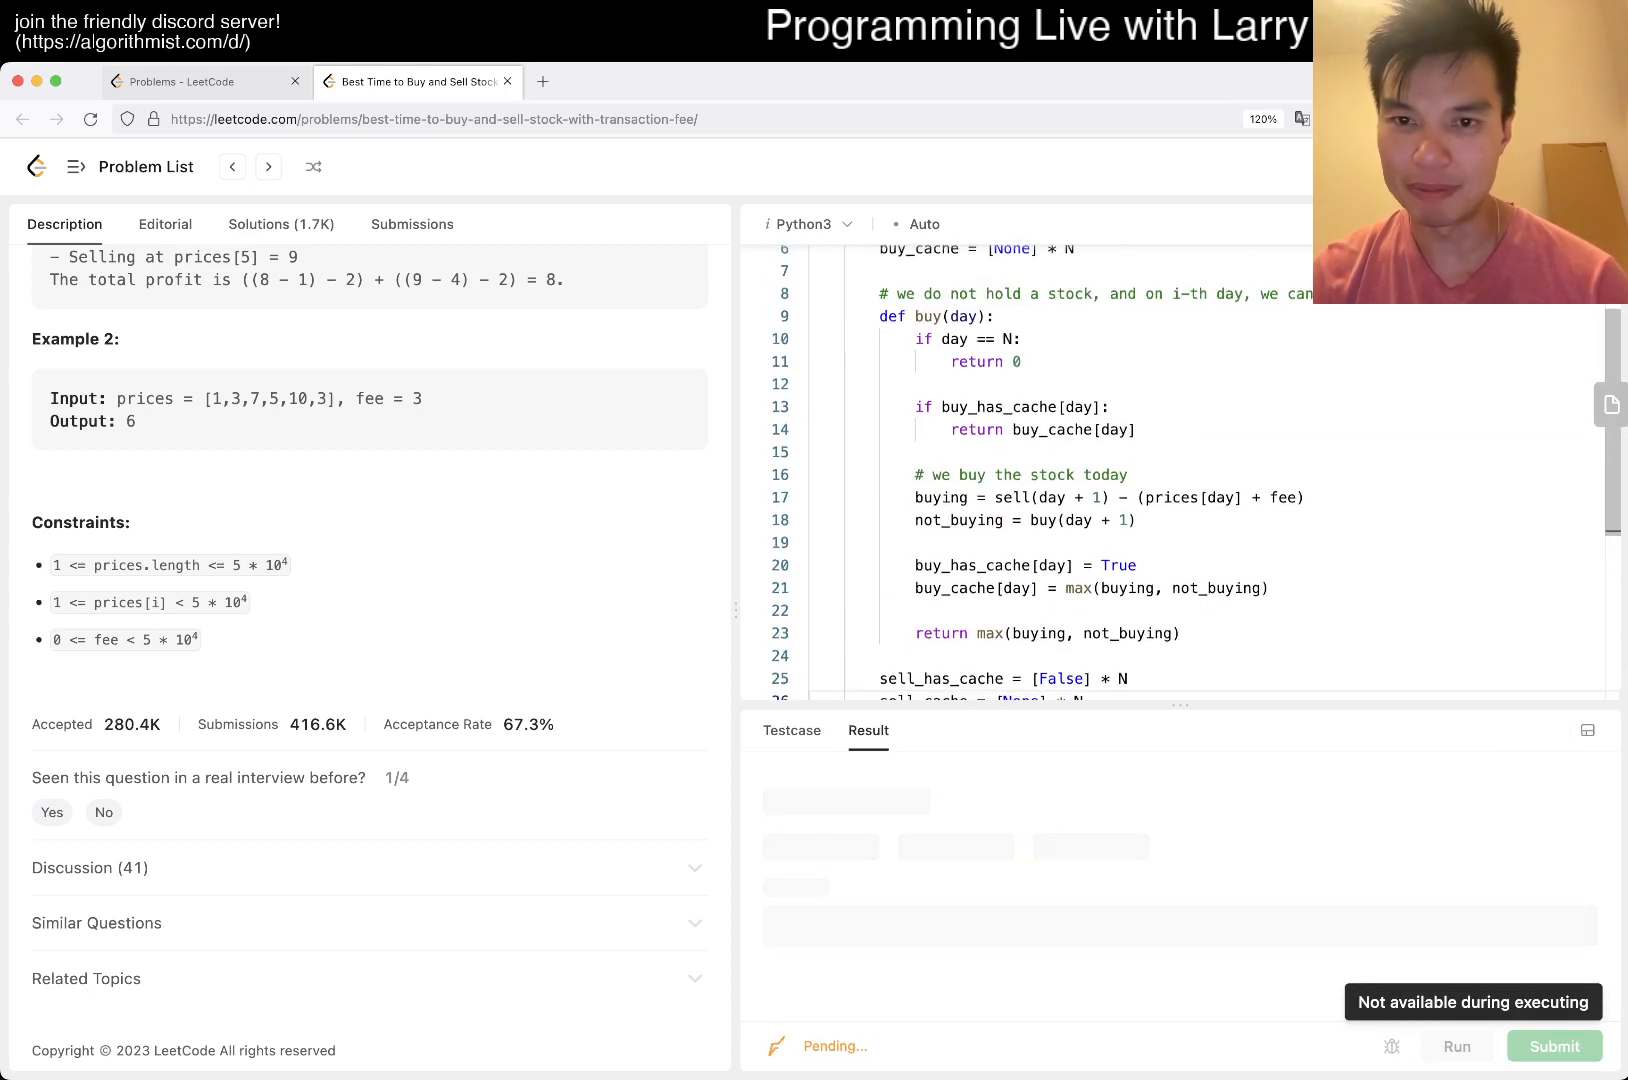
# - Add if sell_has_cache[day]: return sell_cache[day] to sell and resubmit the solution
pyautogui.scroll(-3)
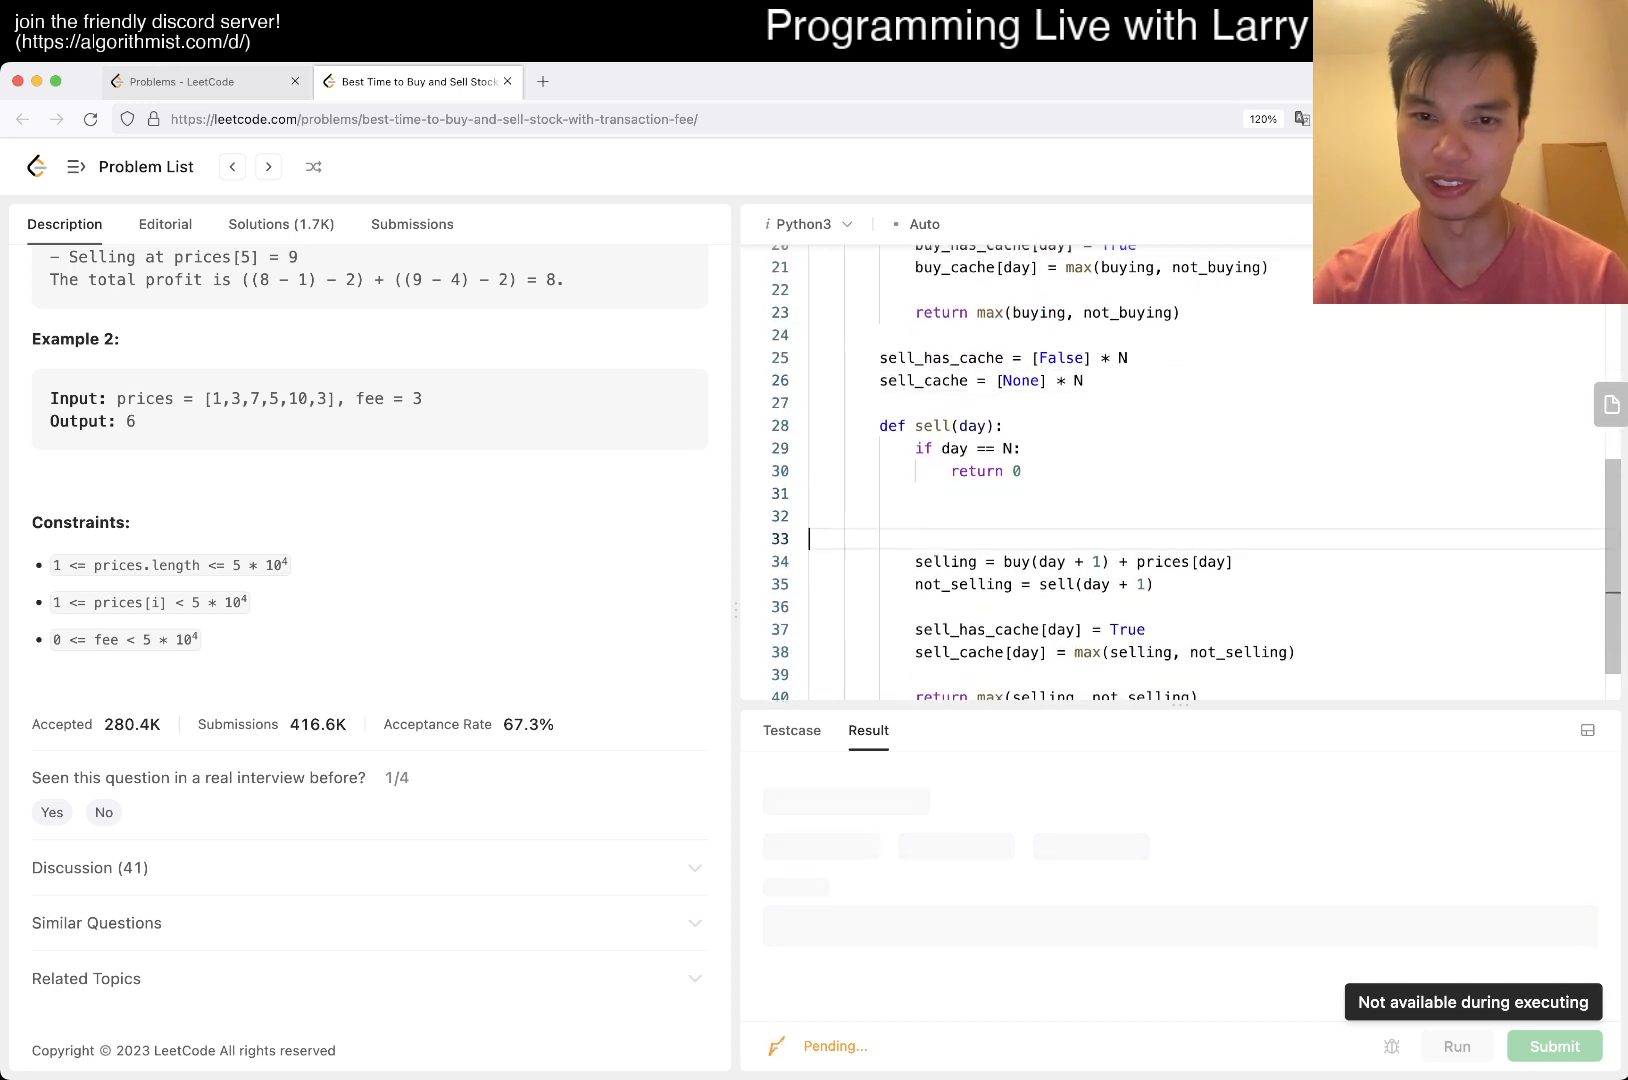
pyautogui.write('if sell_a')
pyautogui.write('return sell_')
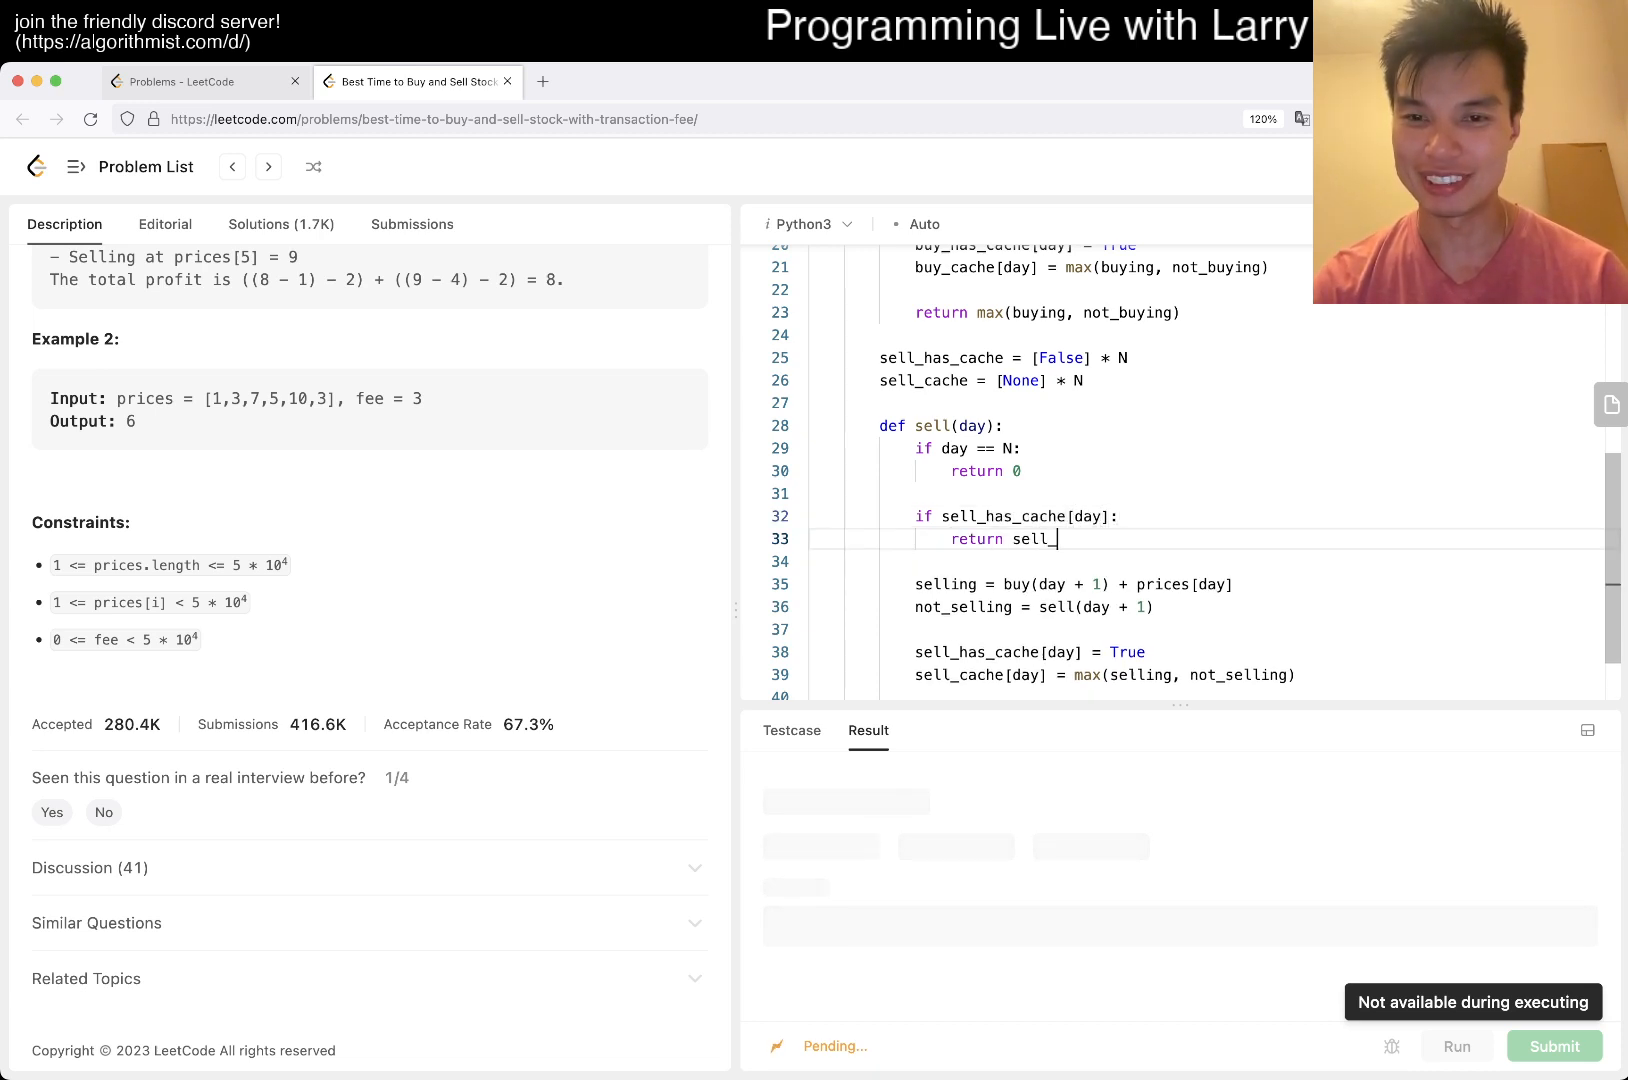
pyautogui.write('cache[day]')
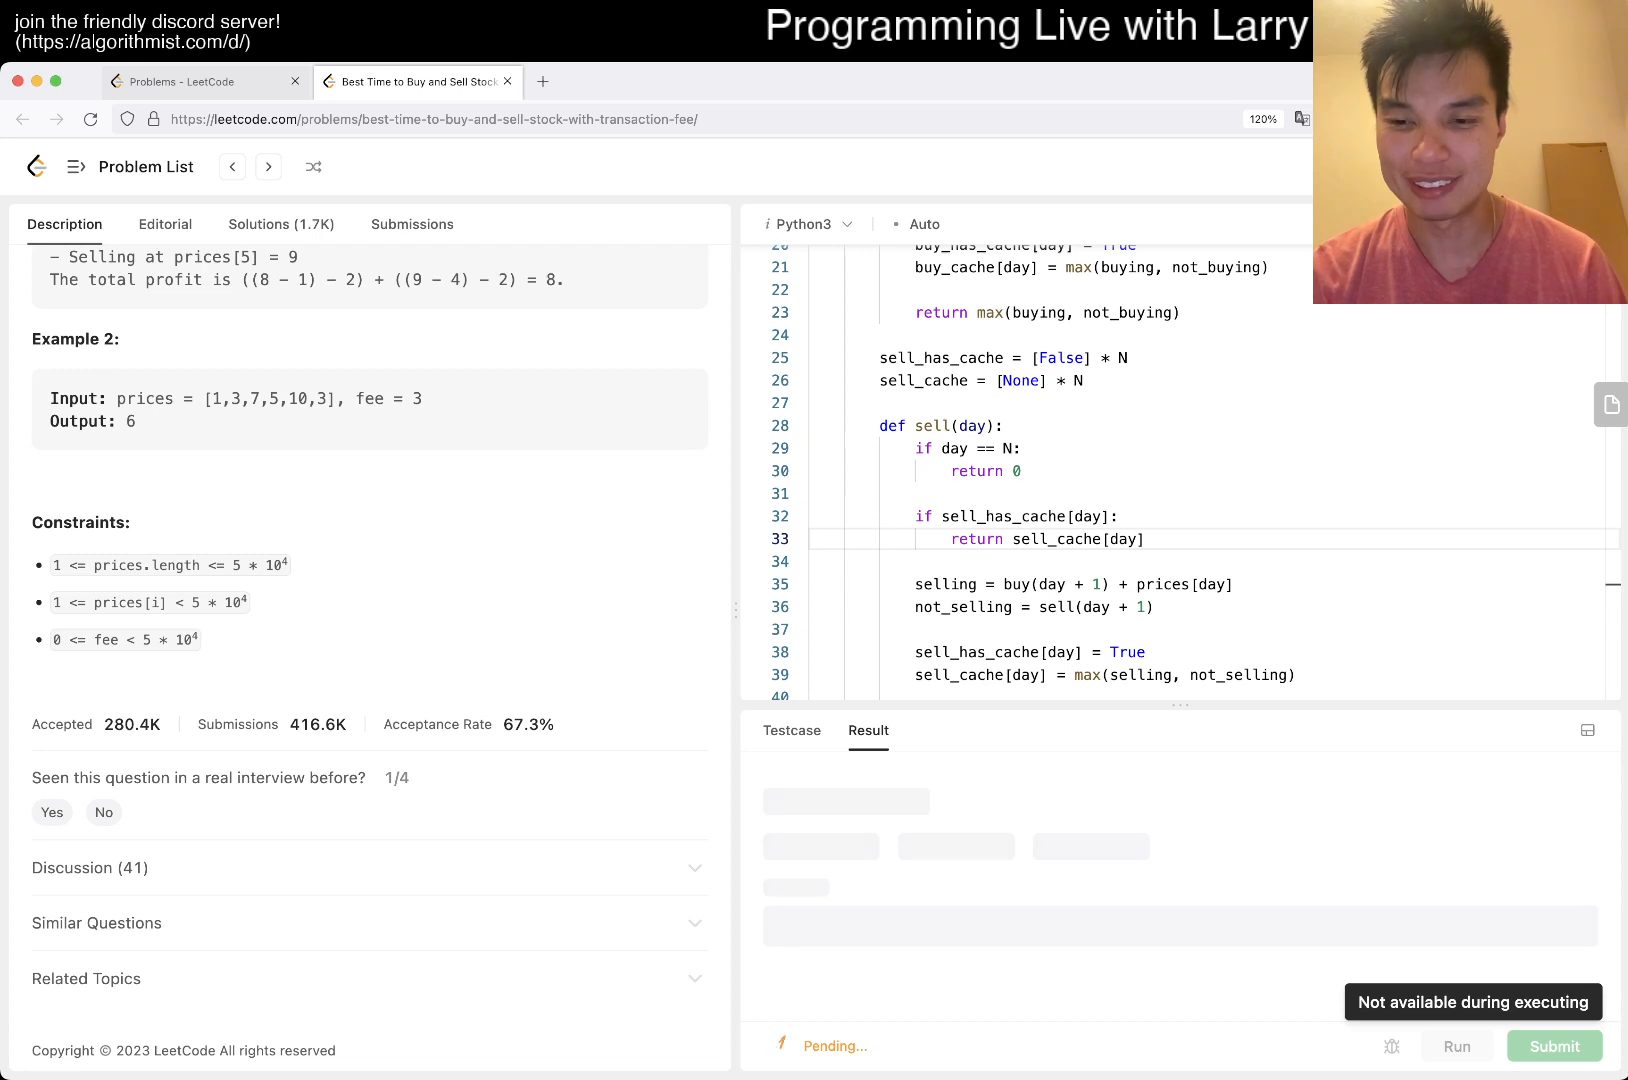
pyautogui.scroll(-3)
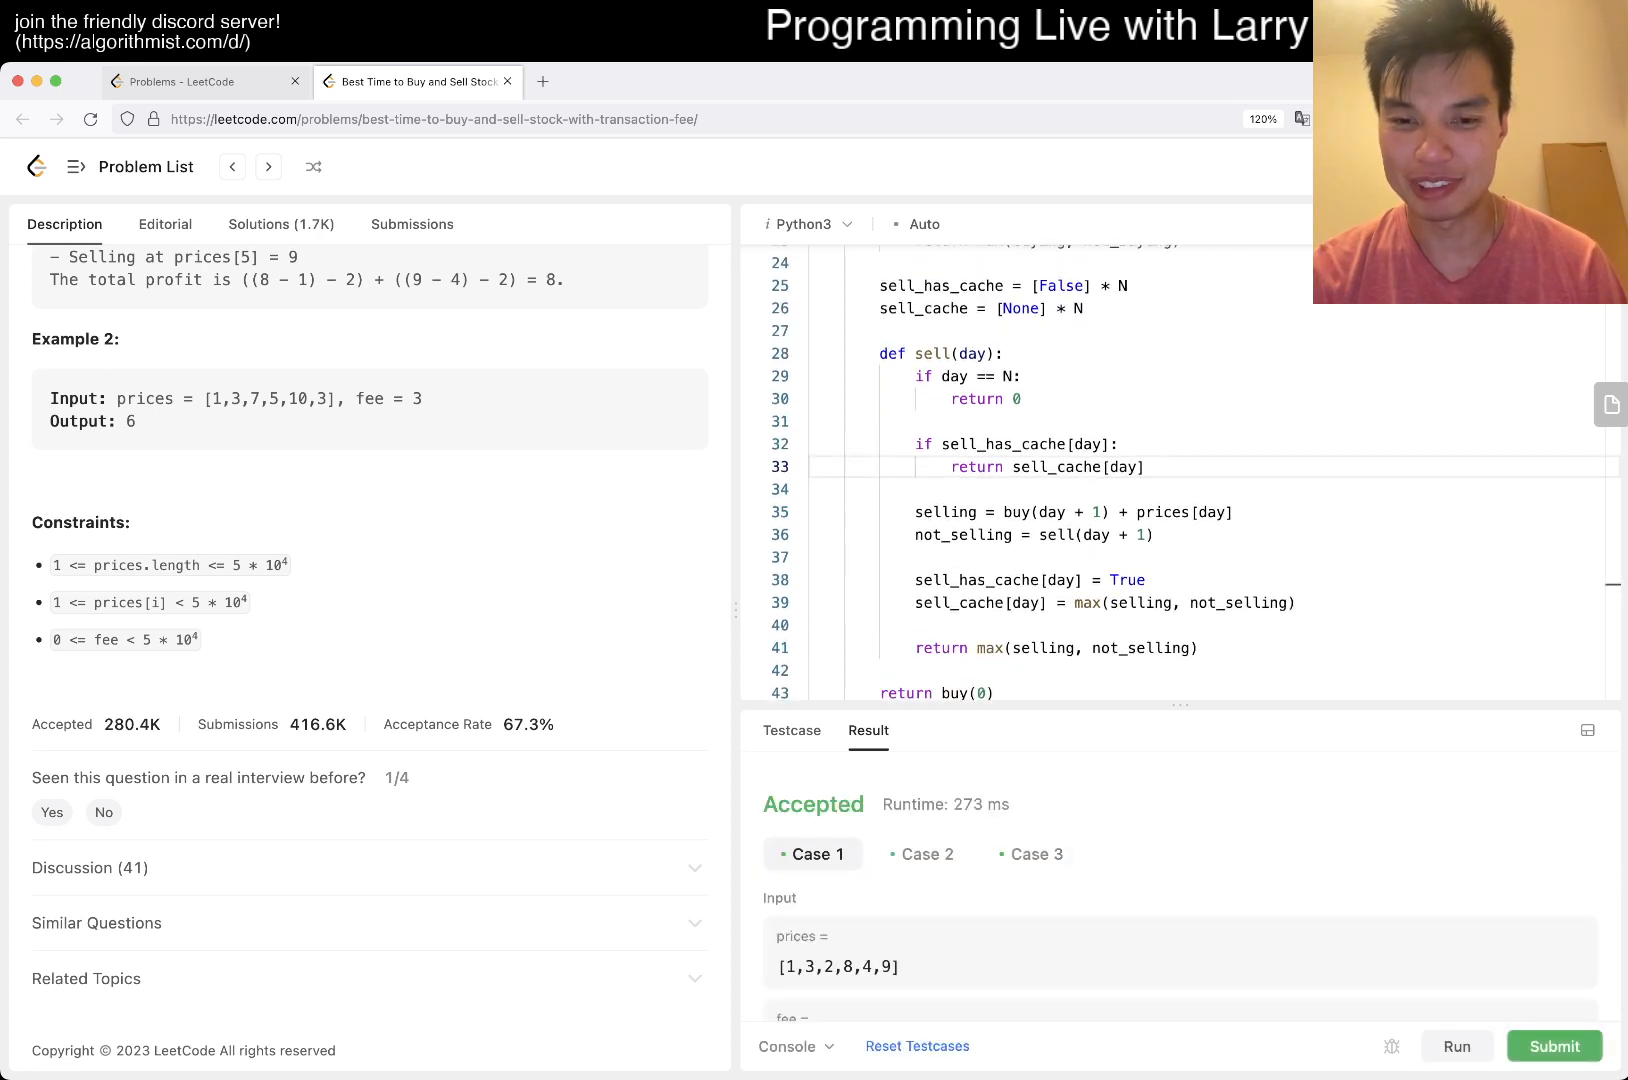
pyautogui.click(1554, 1046)
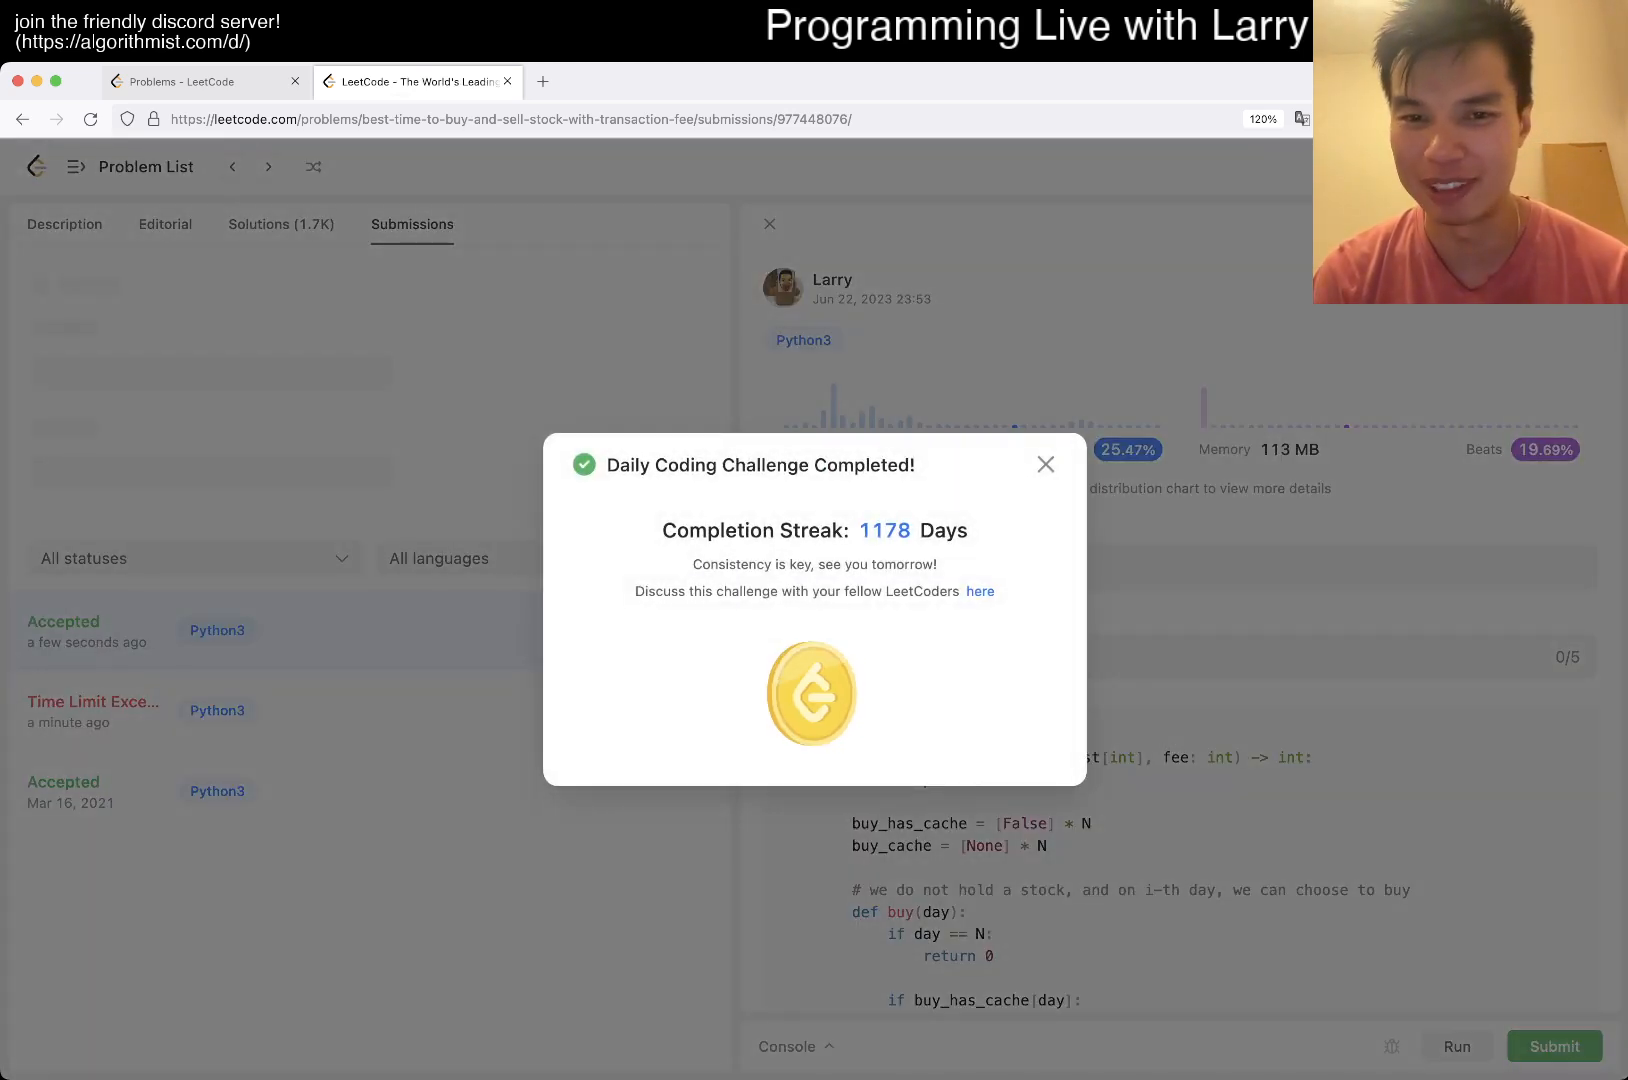
# - Dismiss the completion streak popup and return to the problem description
pyautogui.click(1044, 464)
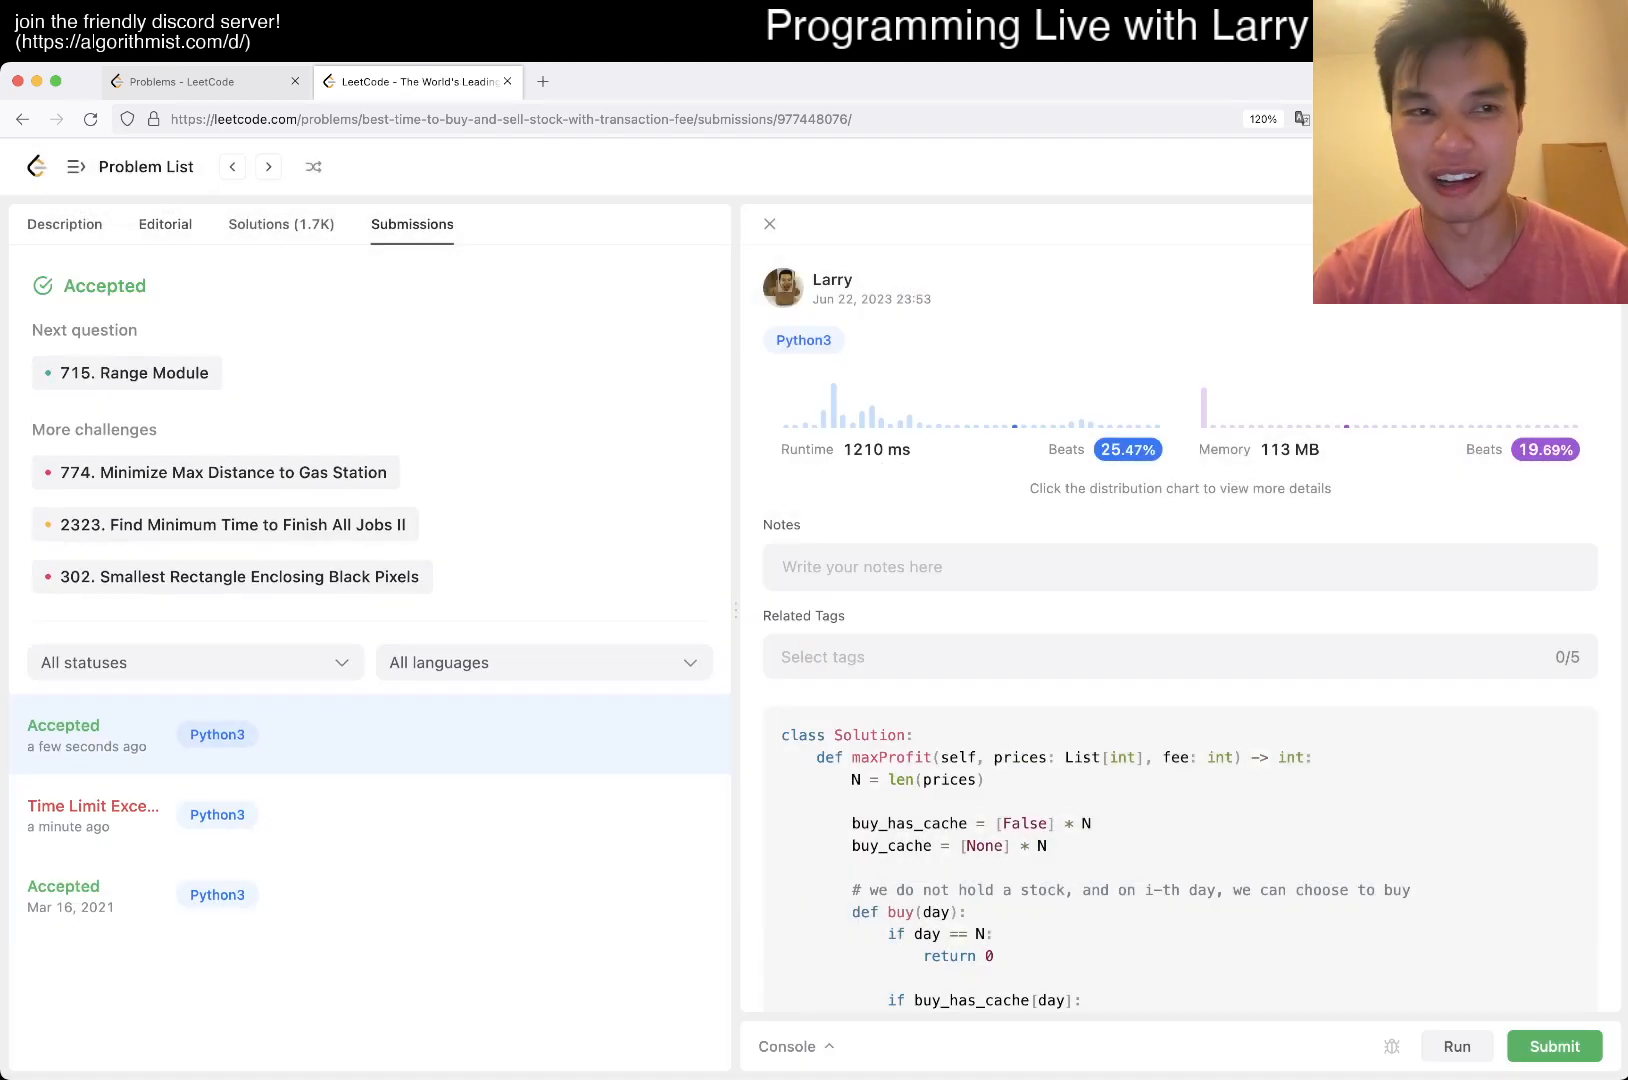
pyautogui.click(64, 224)
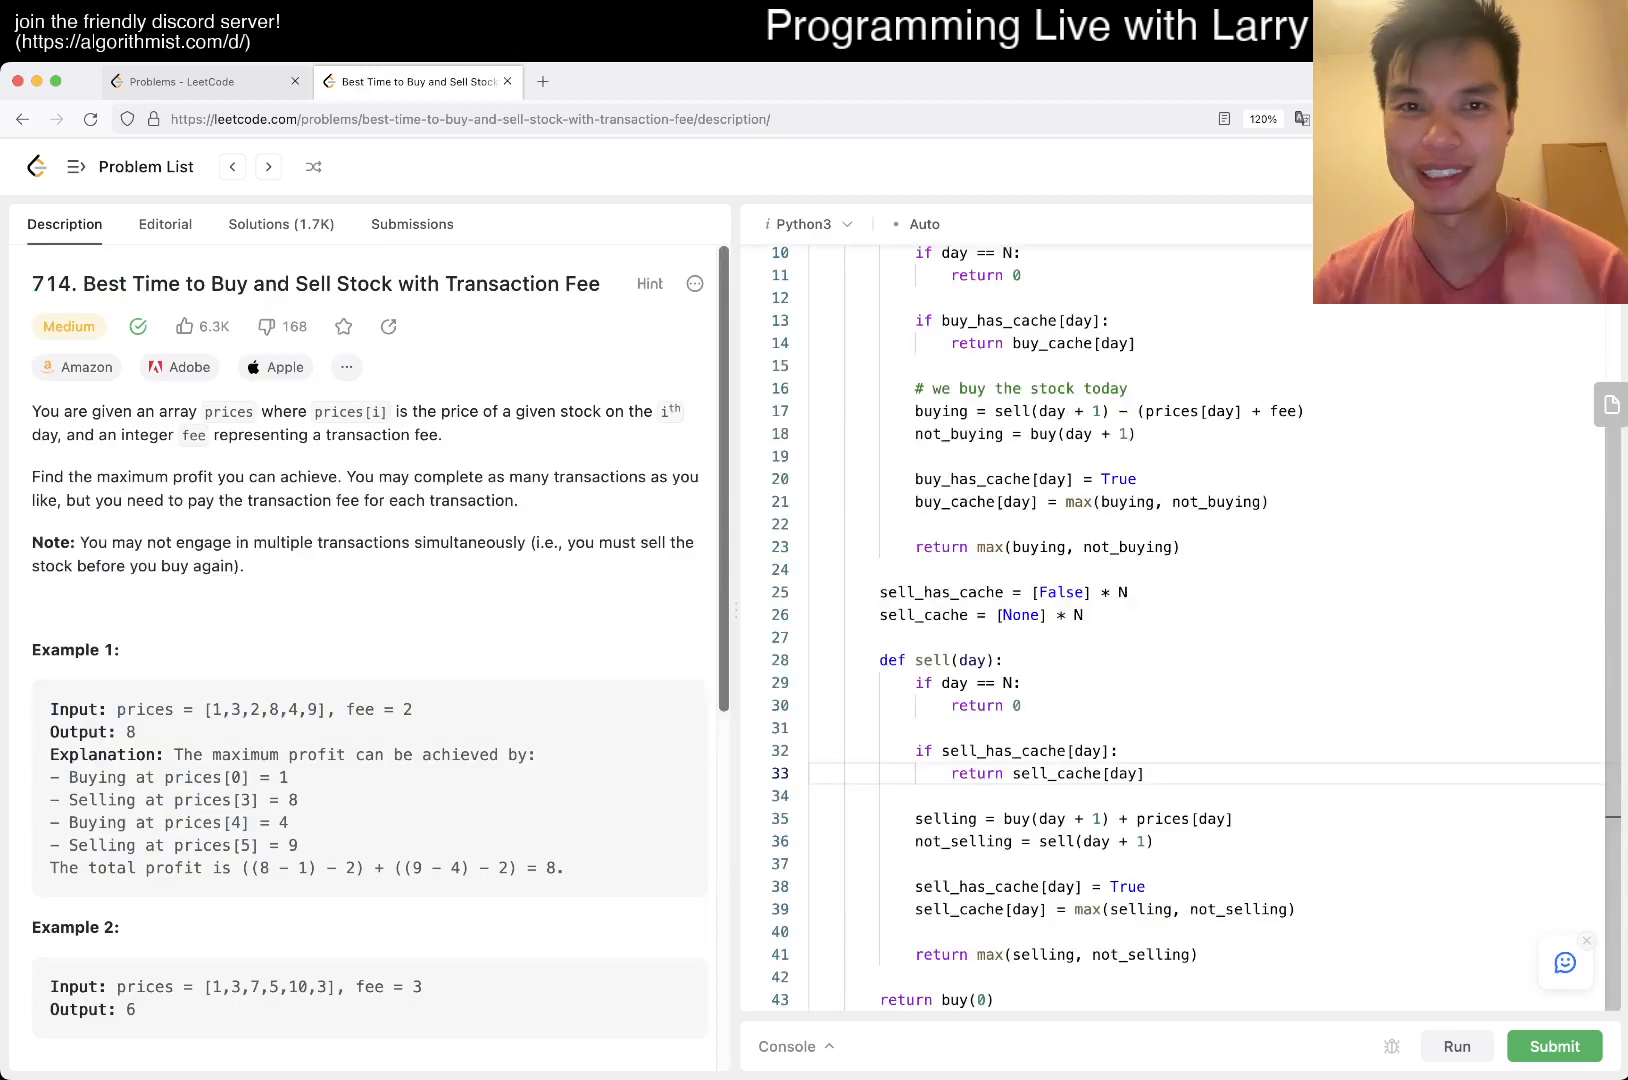